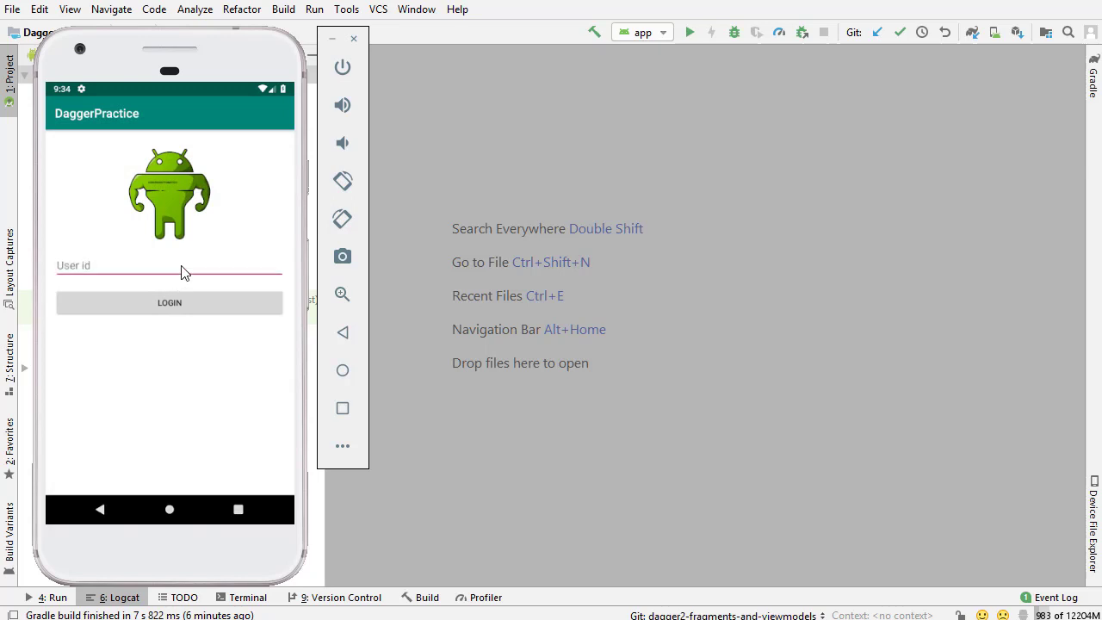
# - Enter a user id into the User id field on the DaggerPractice login screen
pyautogui.click(168, 265)
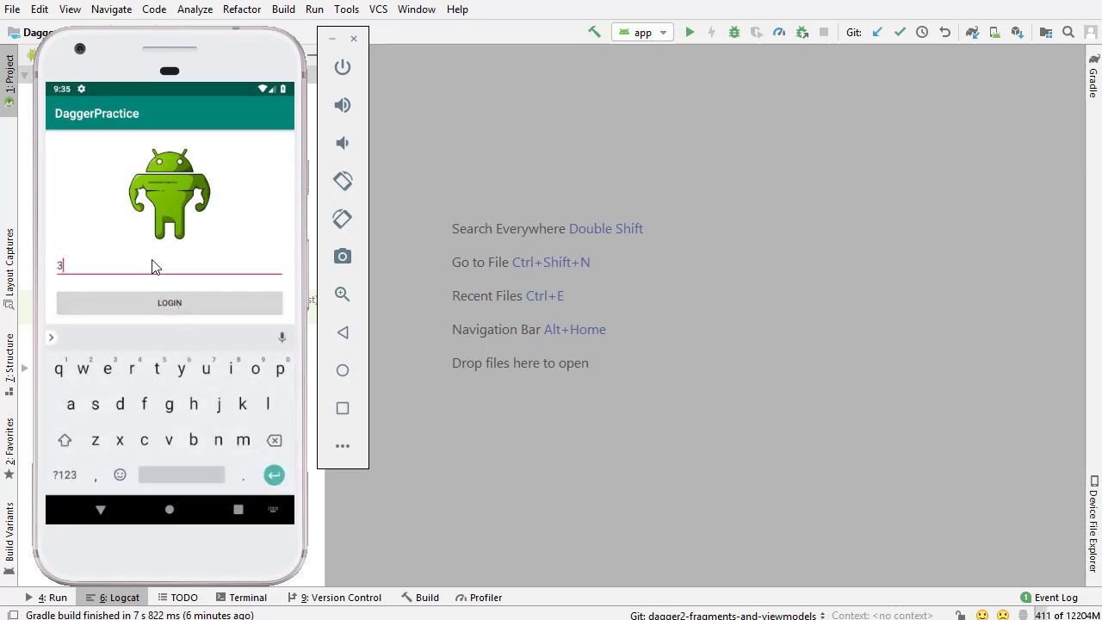
pyautogui.click(169, 304)
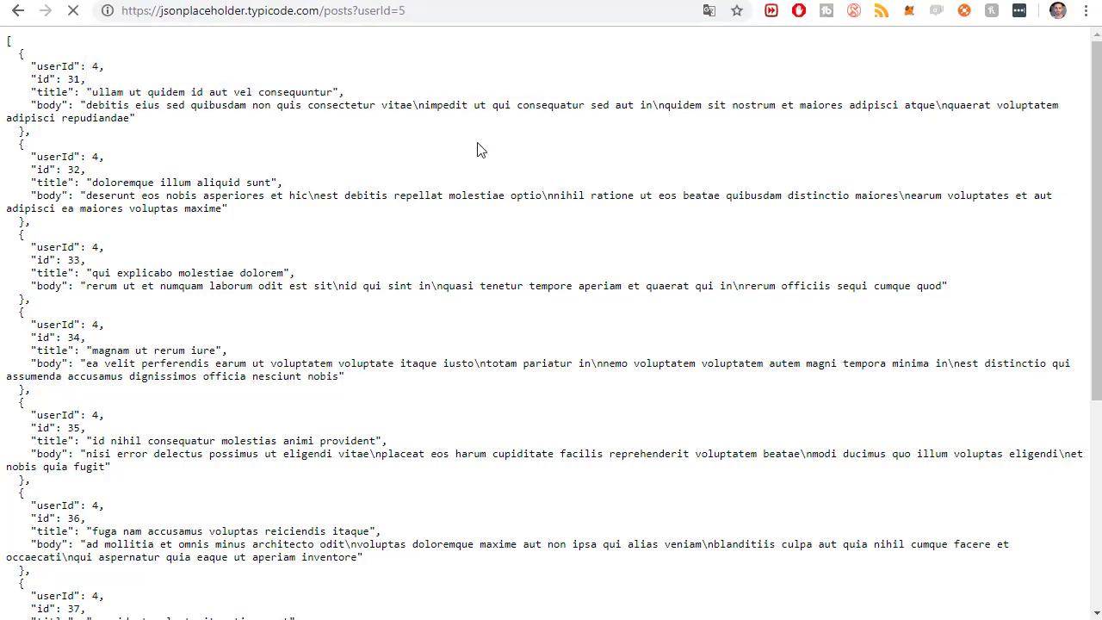
# - Load jsonplaceholder.typicode.com/posts?userId=5 to show user 5's posts JSON
pyautogui.click(66, 20)
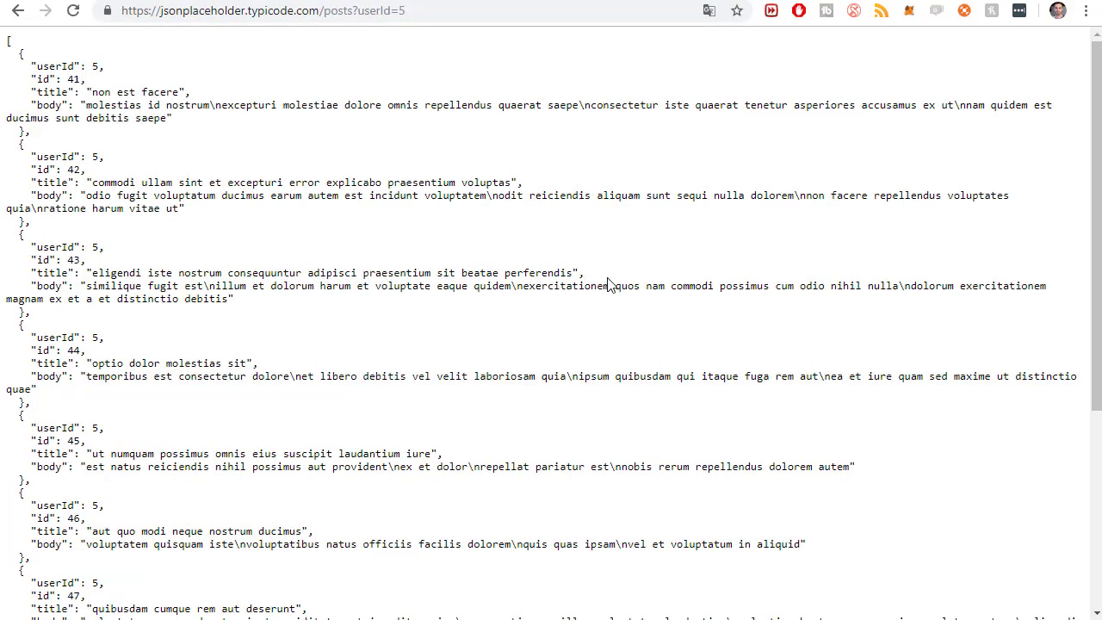
pyautogui.moveTo(991, 66)
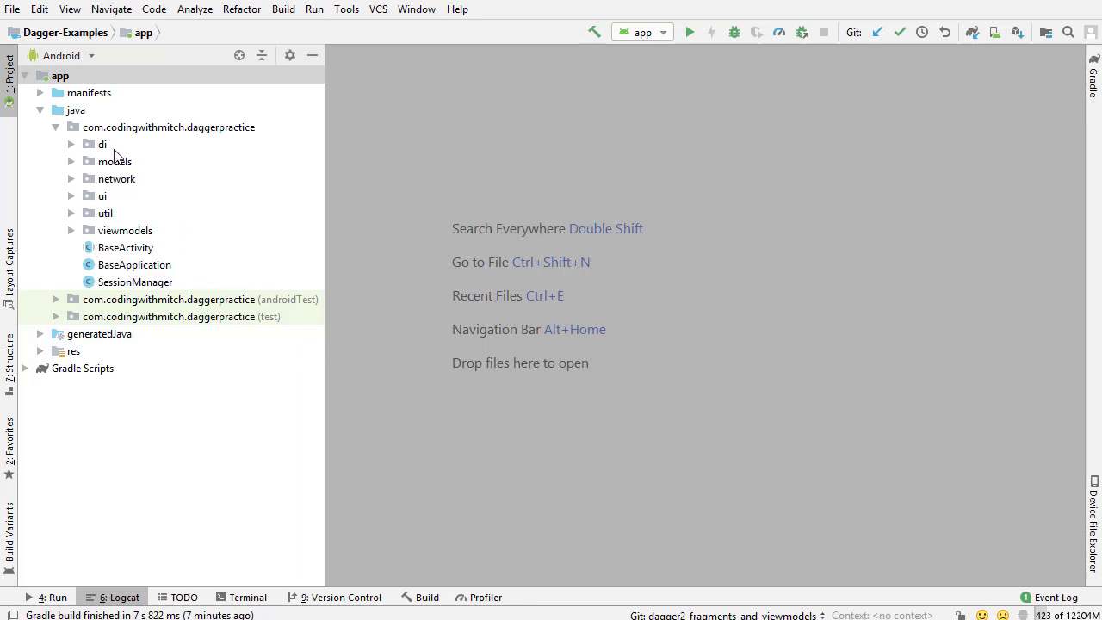
pyautogui.moveTo(146, 188)
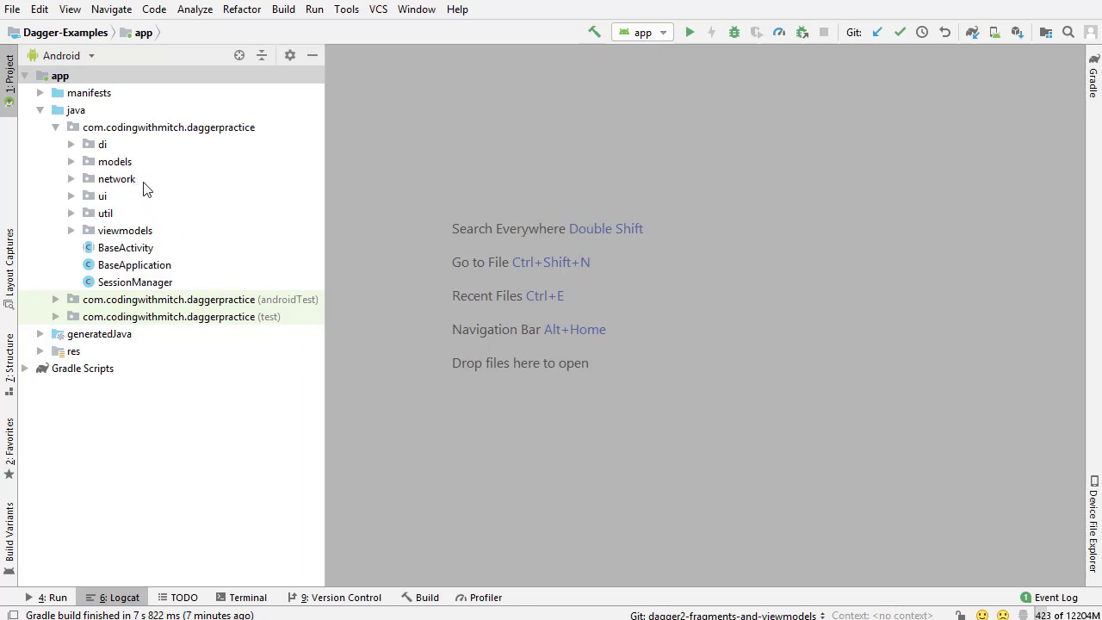
pyautogui.moveTo(120, 196)
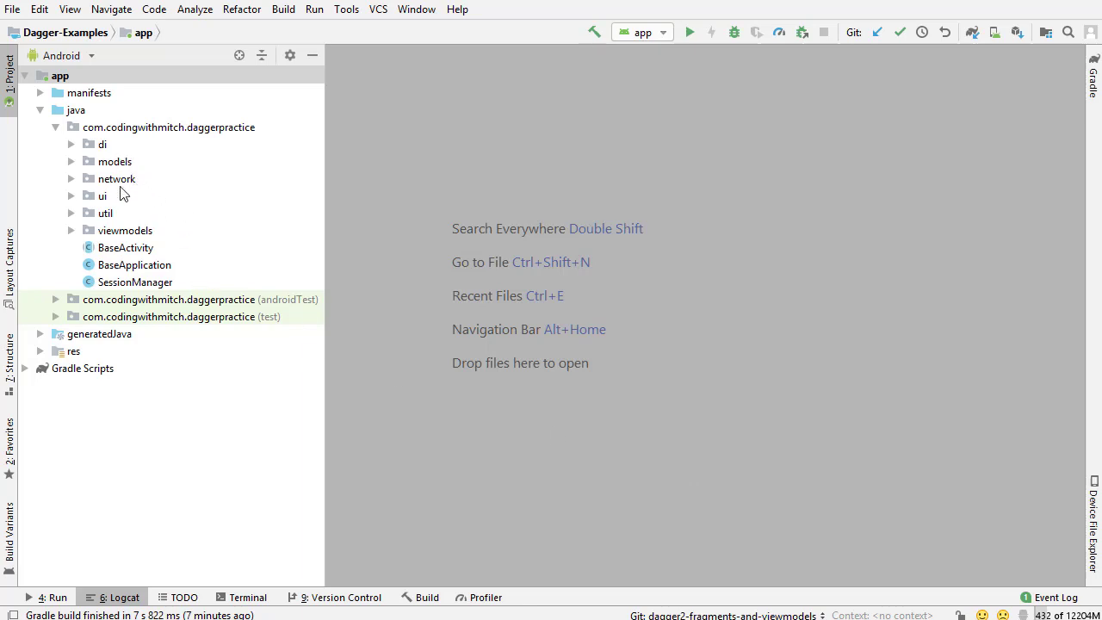
# - Expand the ui > auth package and open the AuthResource class in the editor
pyautogui.click(102, 197)
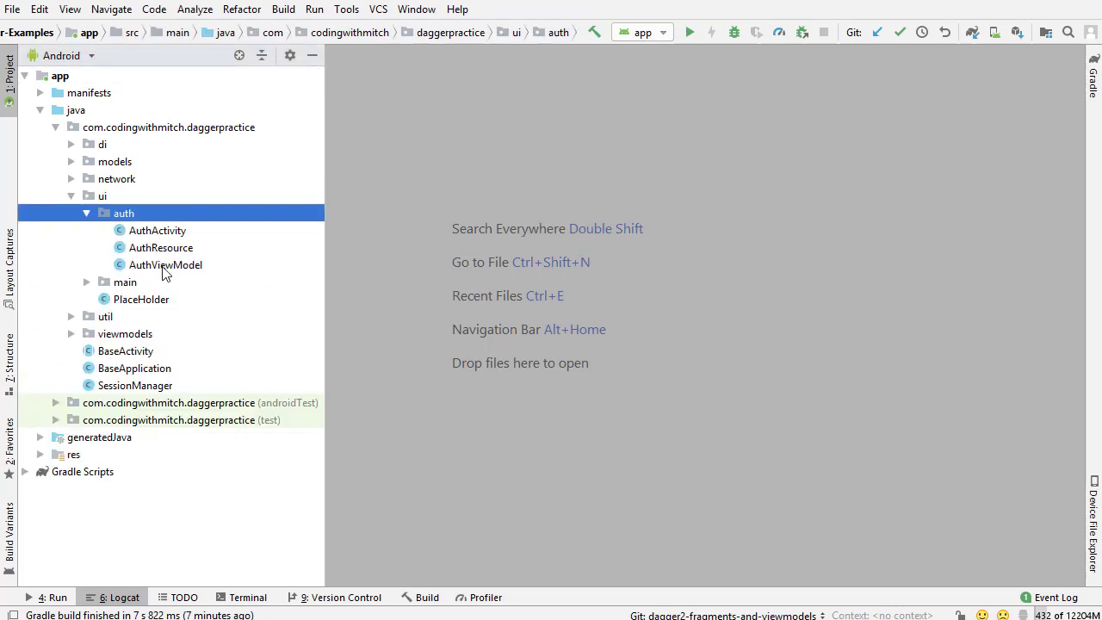
pyautogui.moveTo(155, 253)
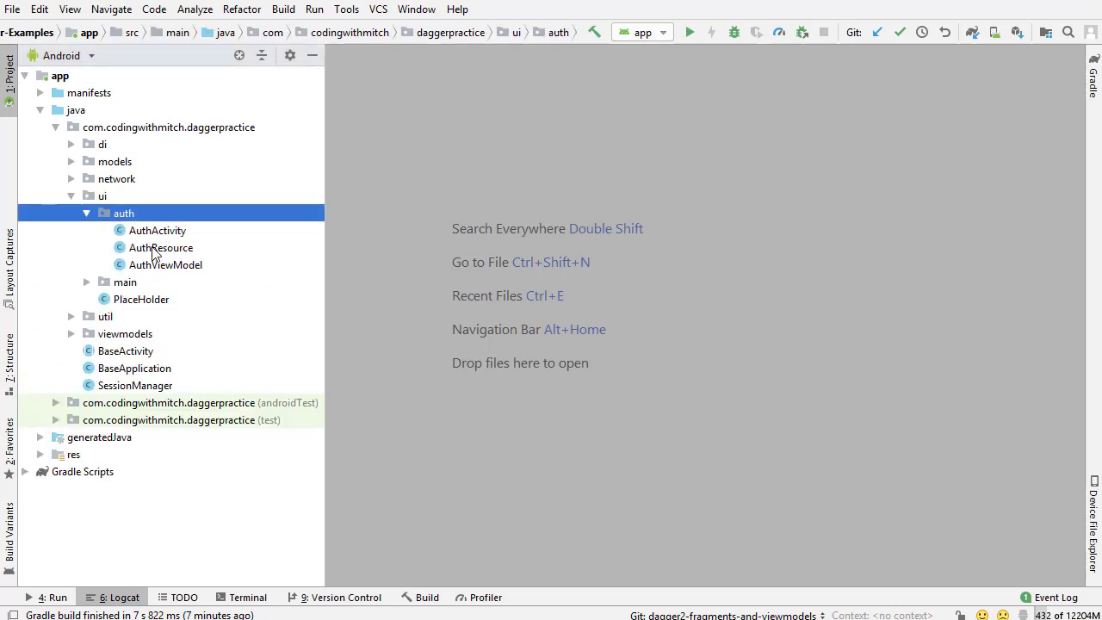
pyautogui.doubleClick(162, 248)
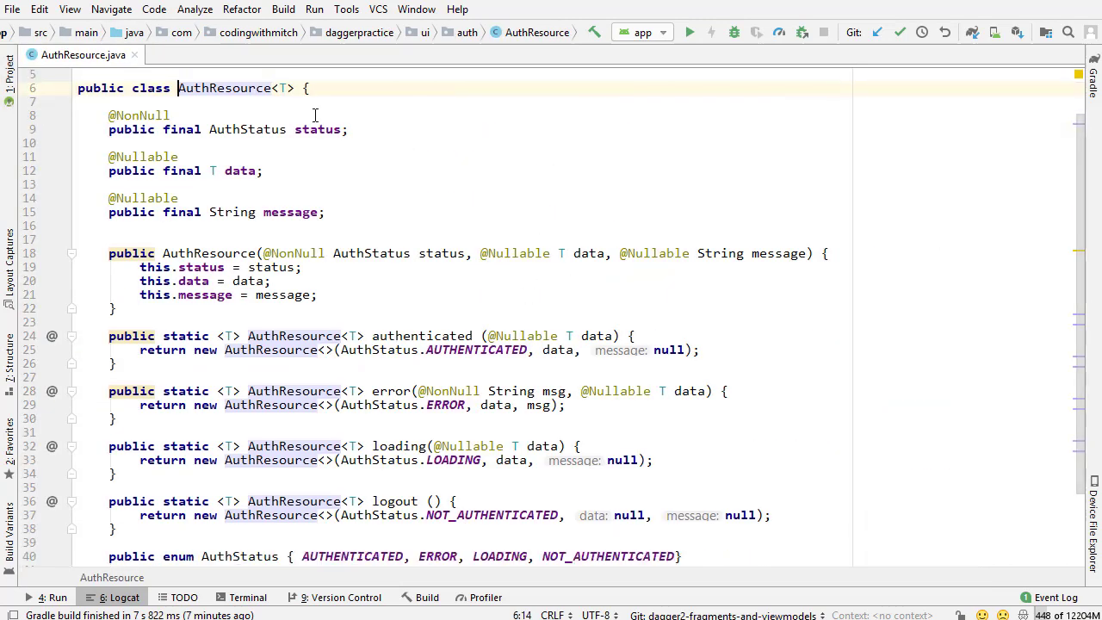
# - Review AuthResource.java, pointing out the NOT_AUTHENTICATED status in logout
pyautogui.scroll(-3)
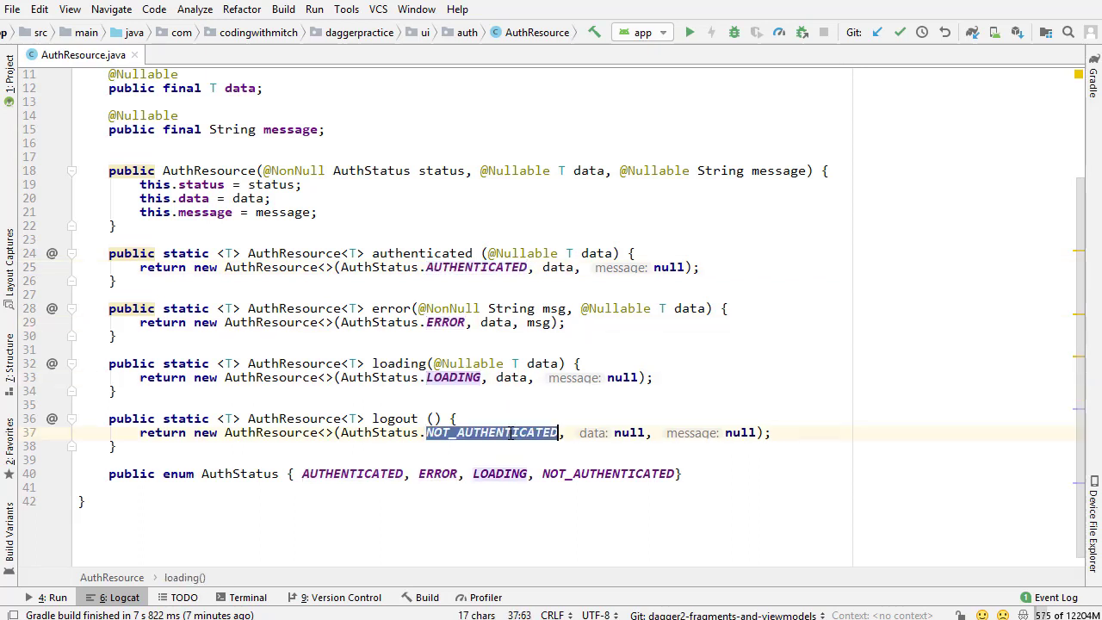
pyautogui.click(820, 479)
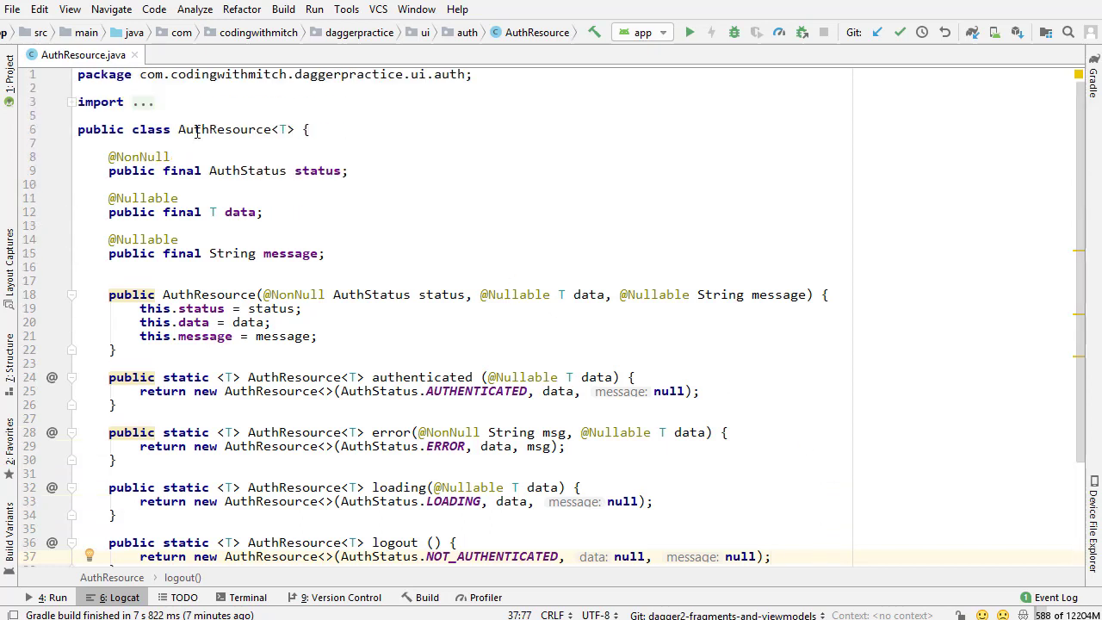
pyautogui.moveTo(437, 175)
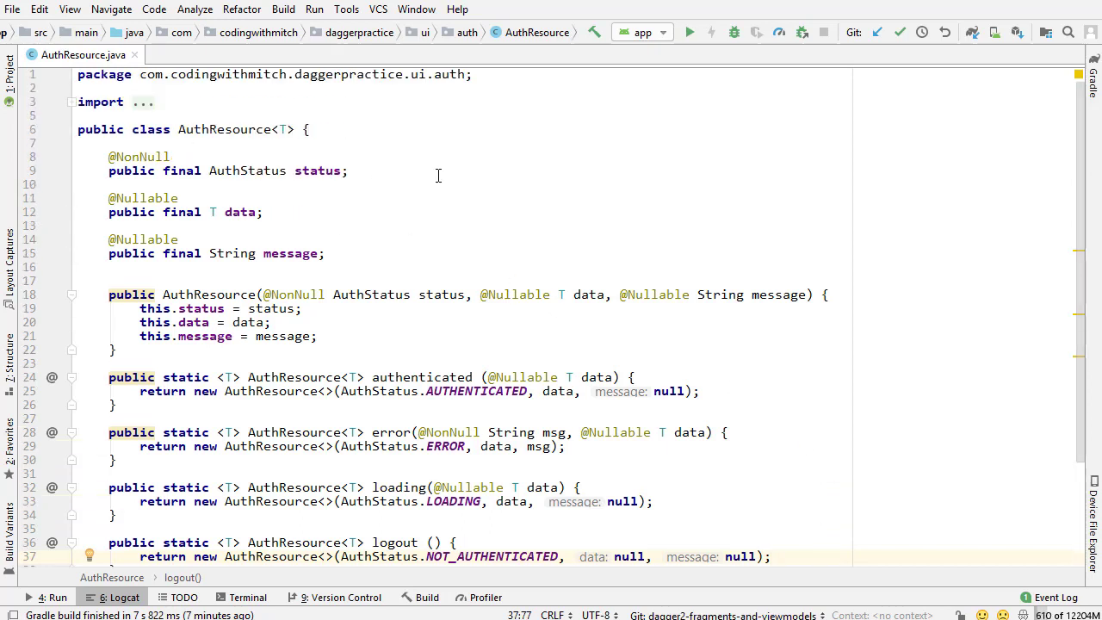
pyautogui.moveTo(471, 215)
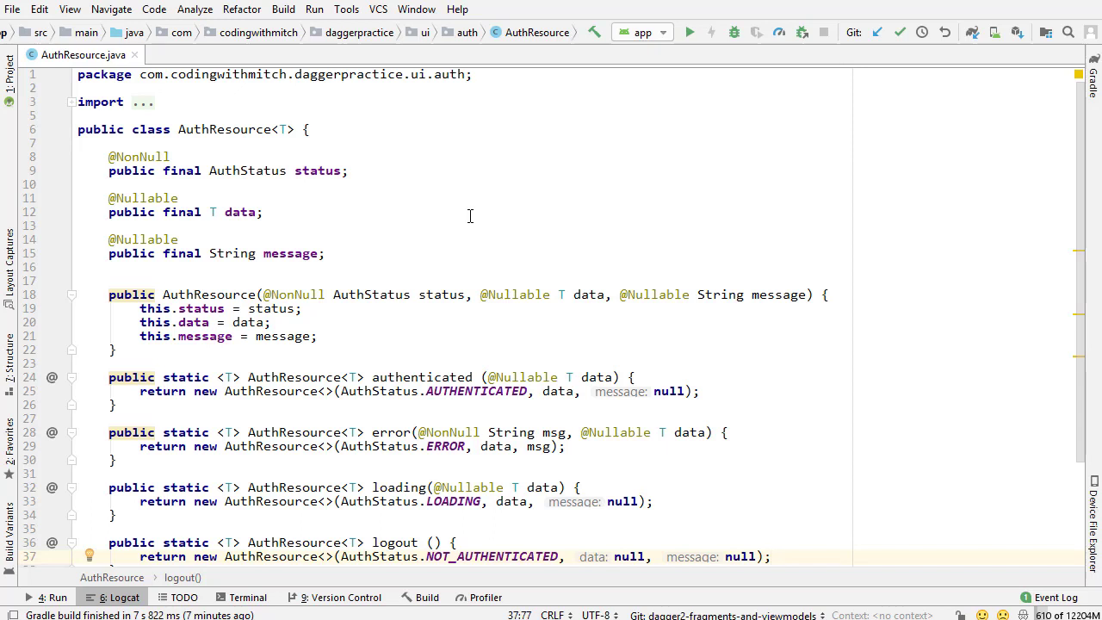
pyautogui.scroll(-3)
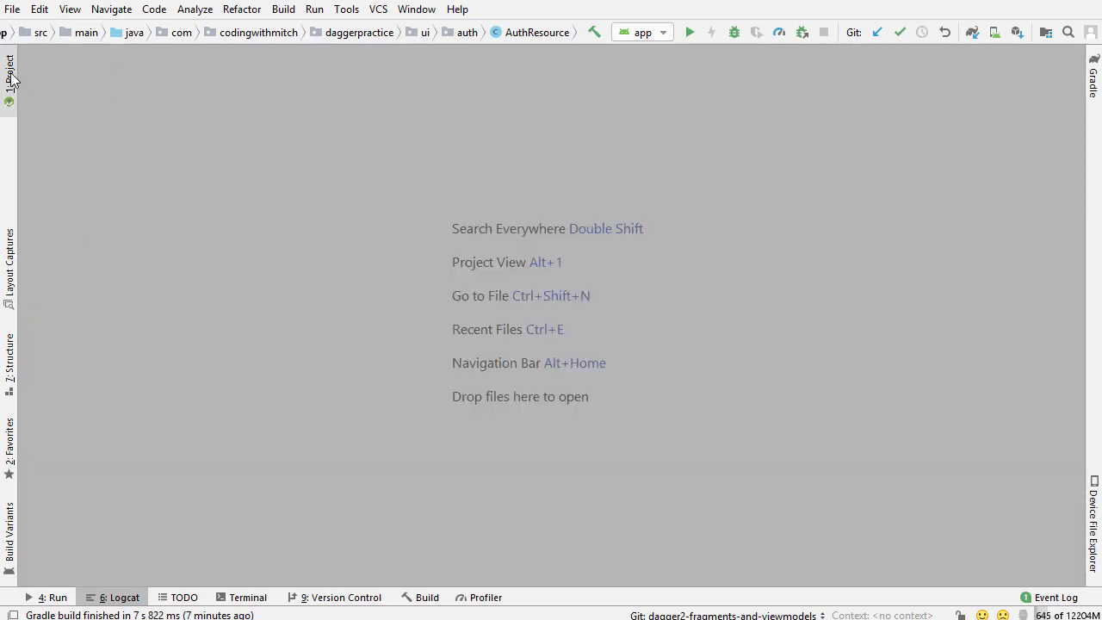
# - Create a new Java class named Resource in the ui.main package via New > Java Class
pyautogui.click(8, 71)
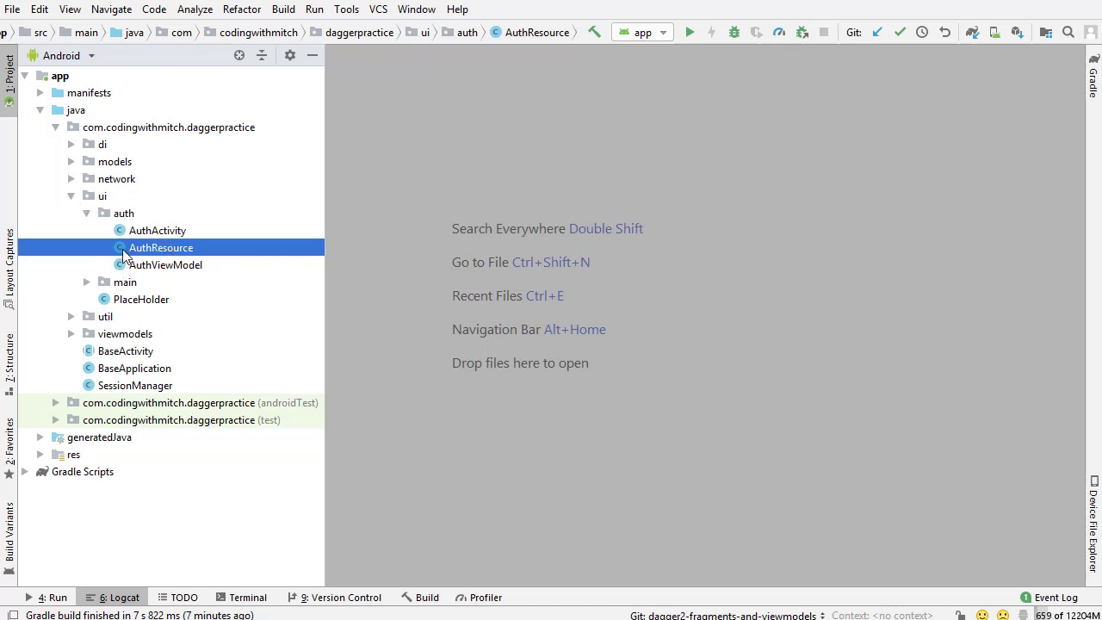
pyautogui.click(124, 283)
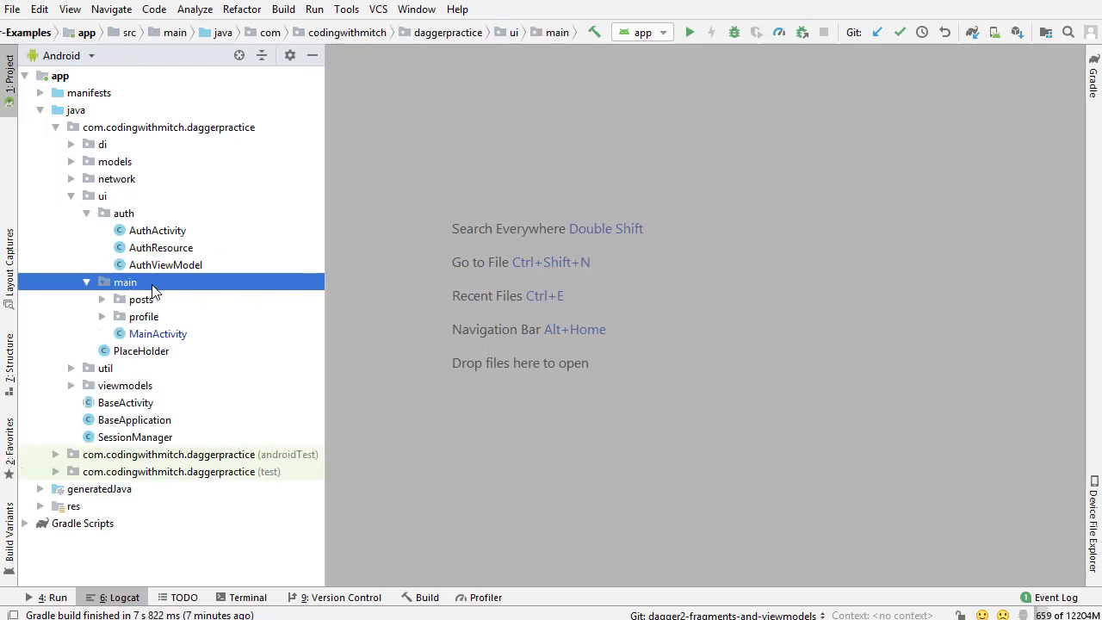
pyautogui.rightClick(124, 282)
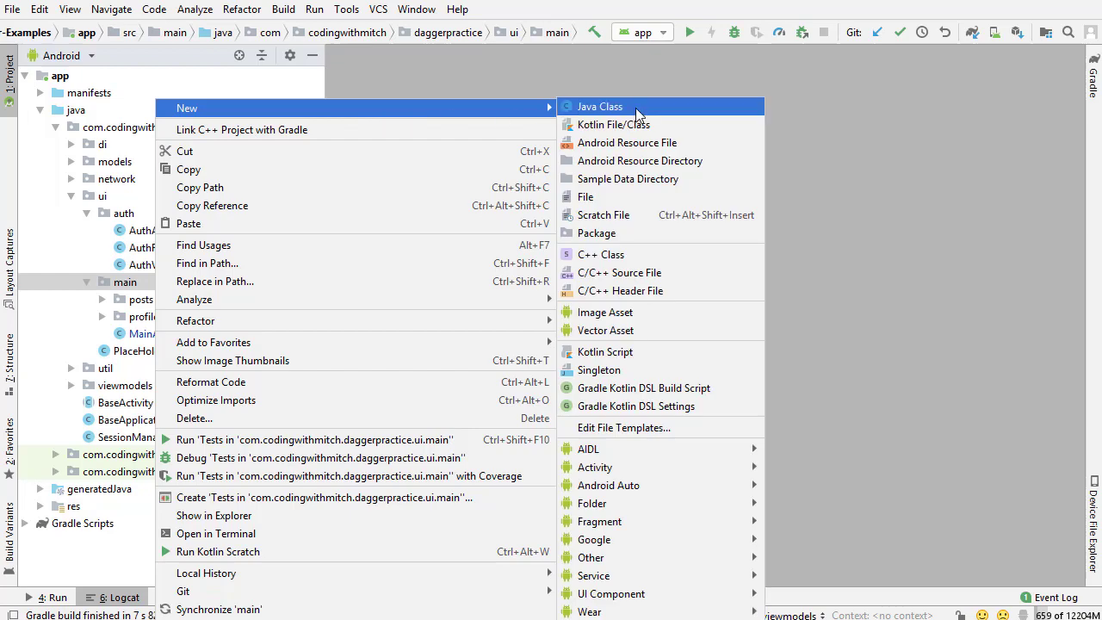
pyautogui.click(599, 106)
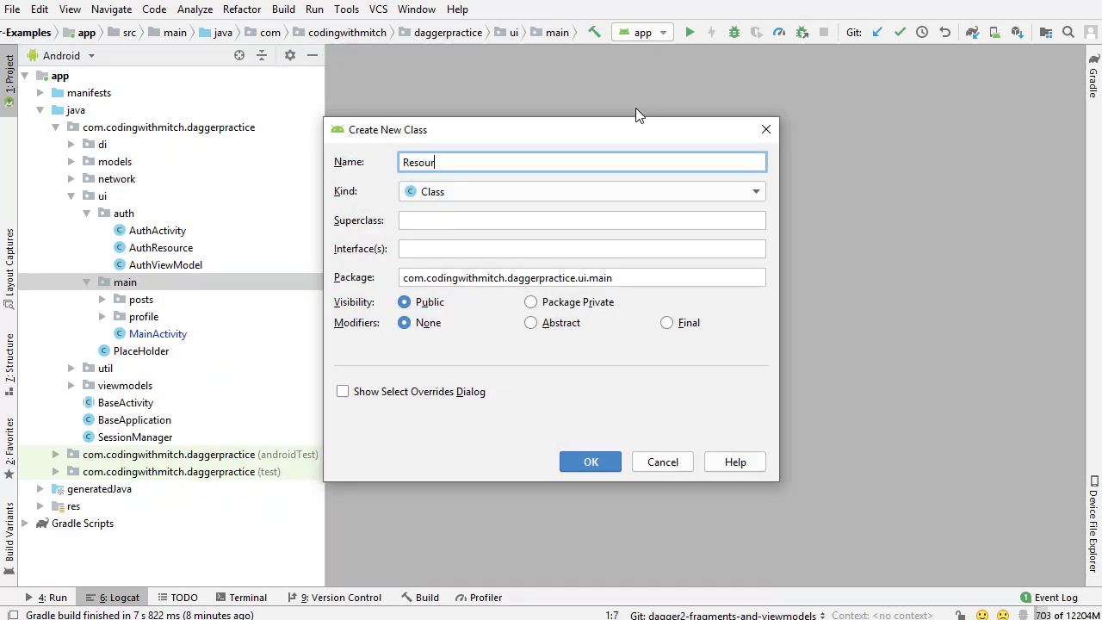
pyautogui.click(589, 462)
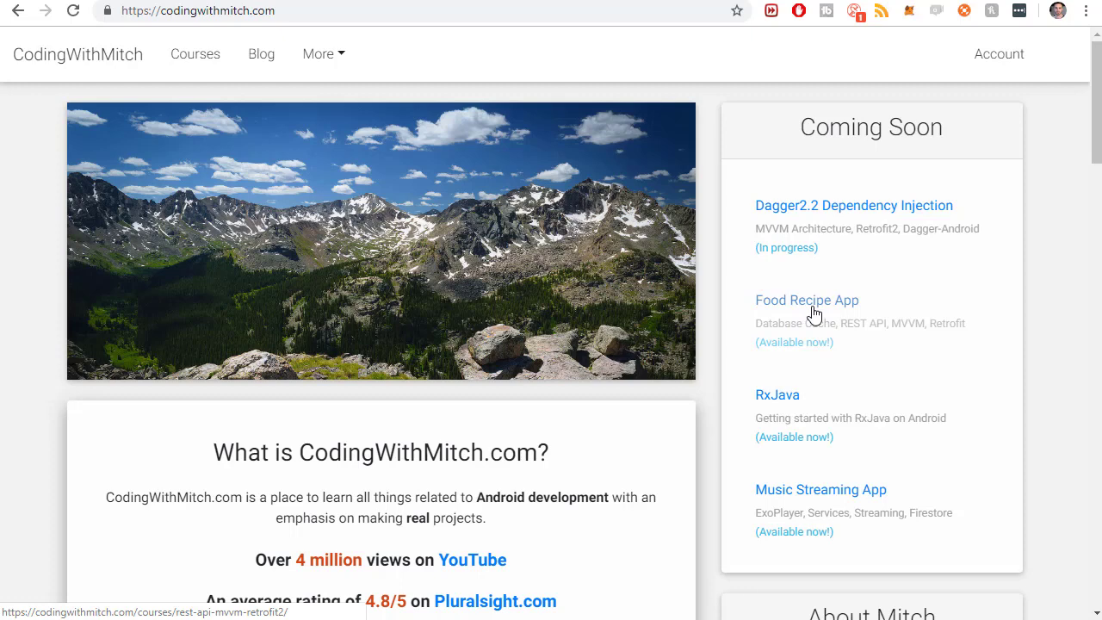
# - Show the CodingWithMitch Courses page listing the REST API courses
pyautogui.click(806, 299)
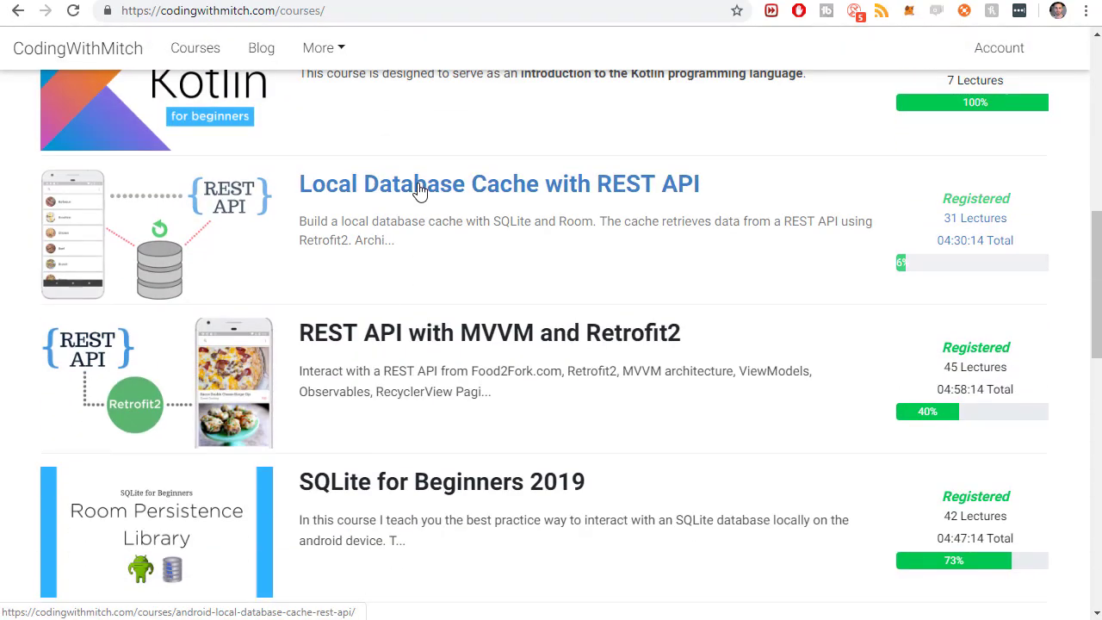
pyautogui.moveTo(781, 185)
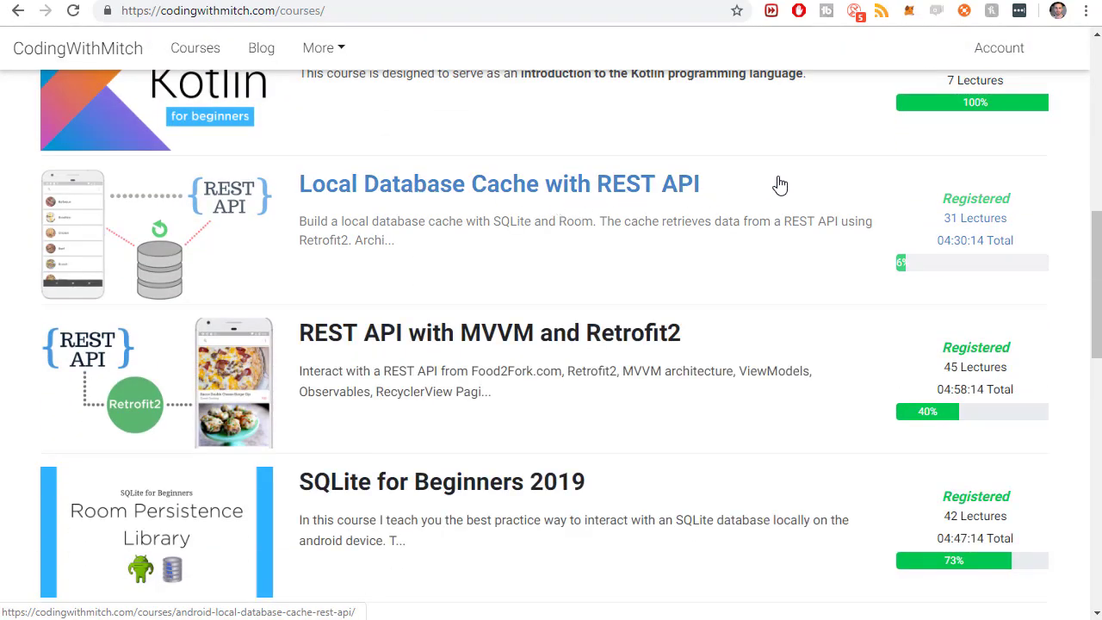
pyautogui.moveTo(780, 183)
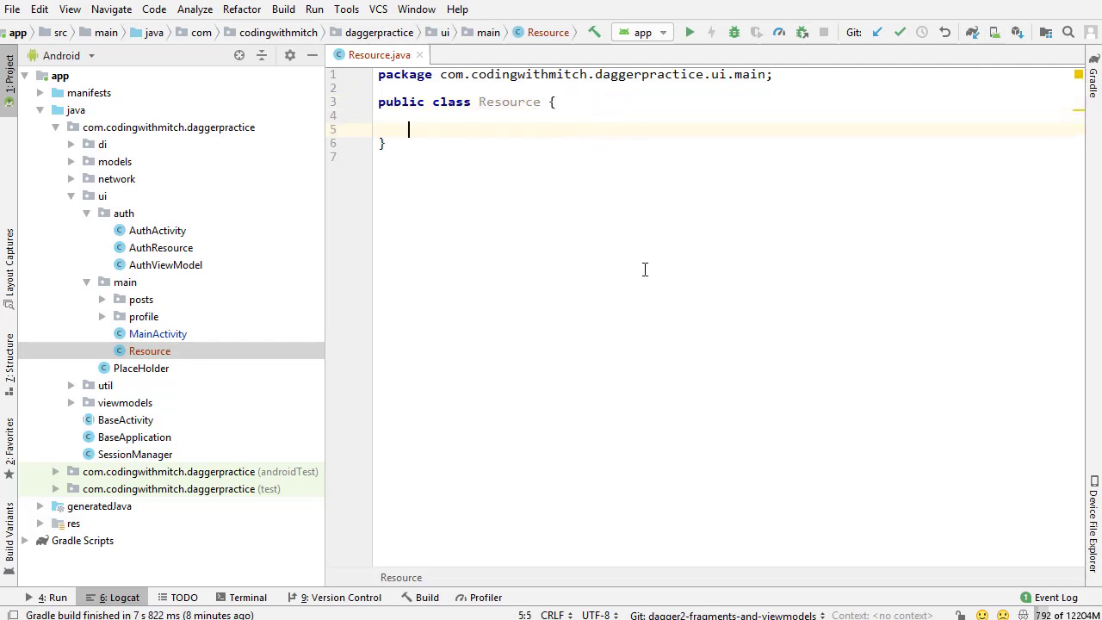
pyautogui.moveTo(565, 250)
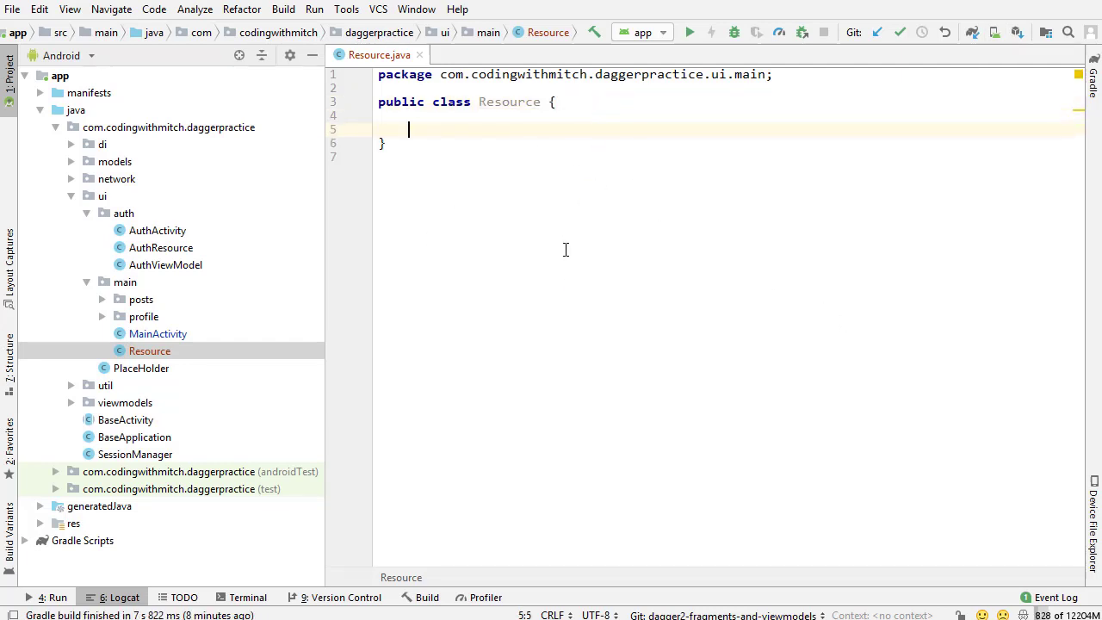
pyautogui.moveTo(512, 213)
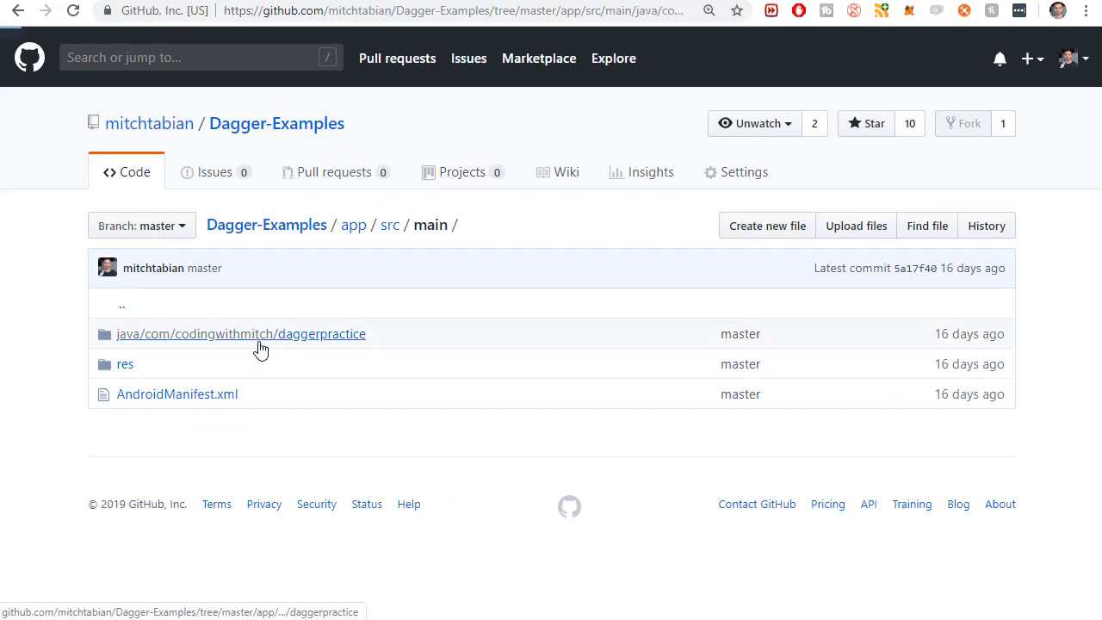
# - Browse the Dagger-Examples repo folders to util/Resource.java and scroll through its source
pyautogui.click(258, 334)
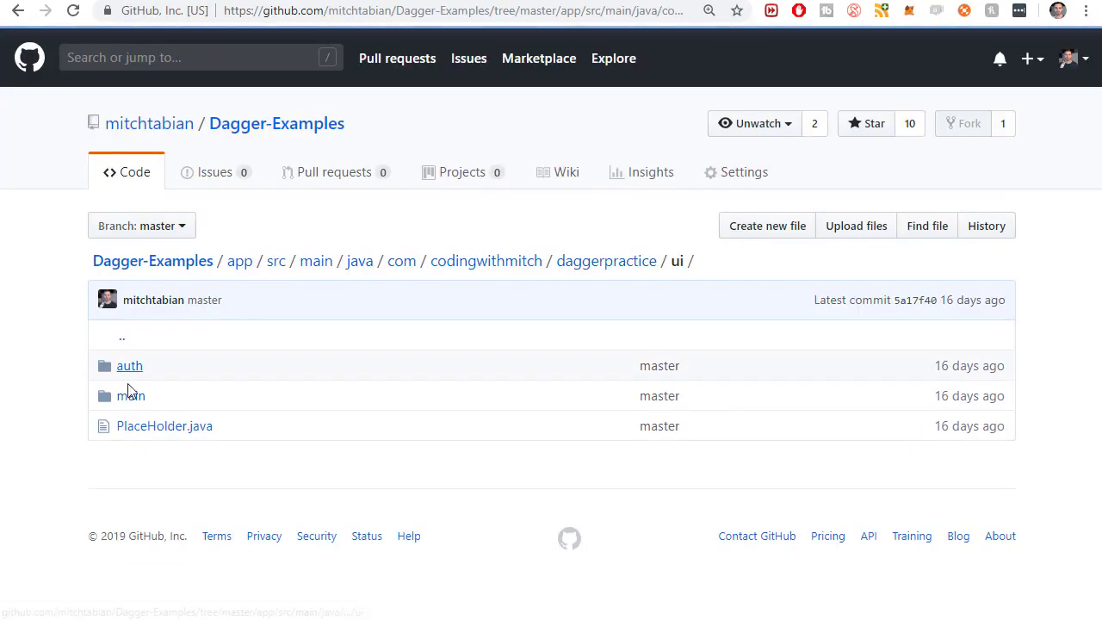
pyautogui.moveTo(130, 396)
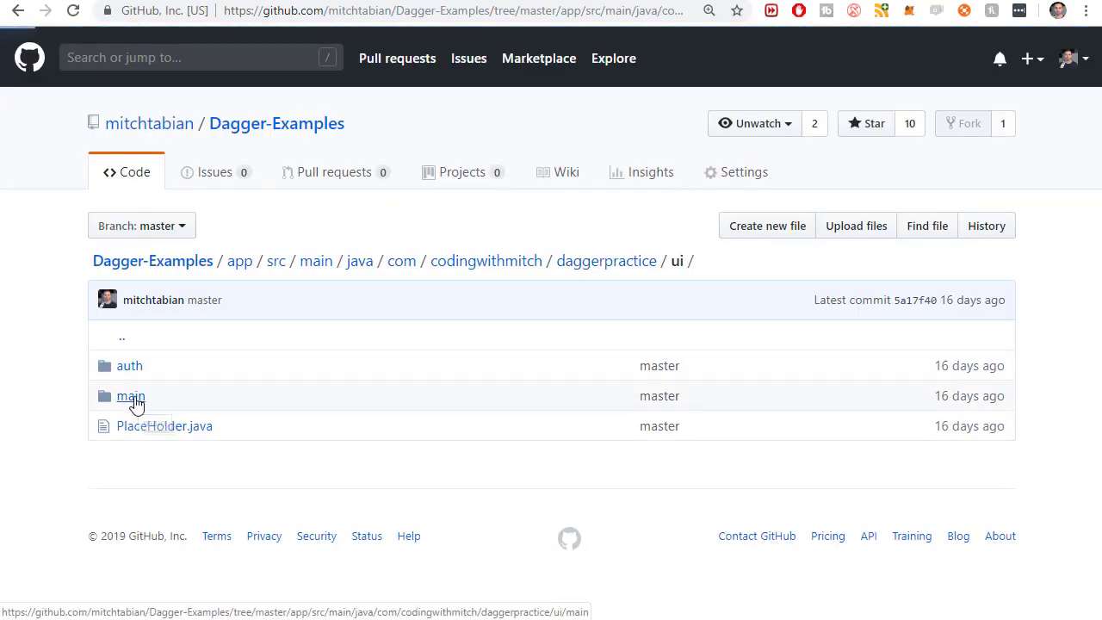
pyautogui.click(131, 396)
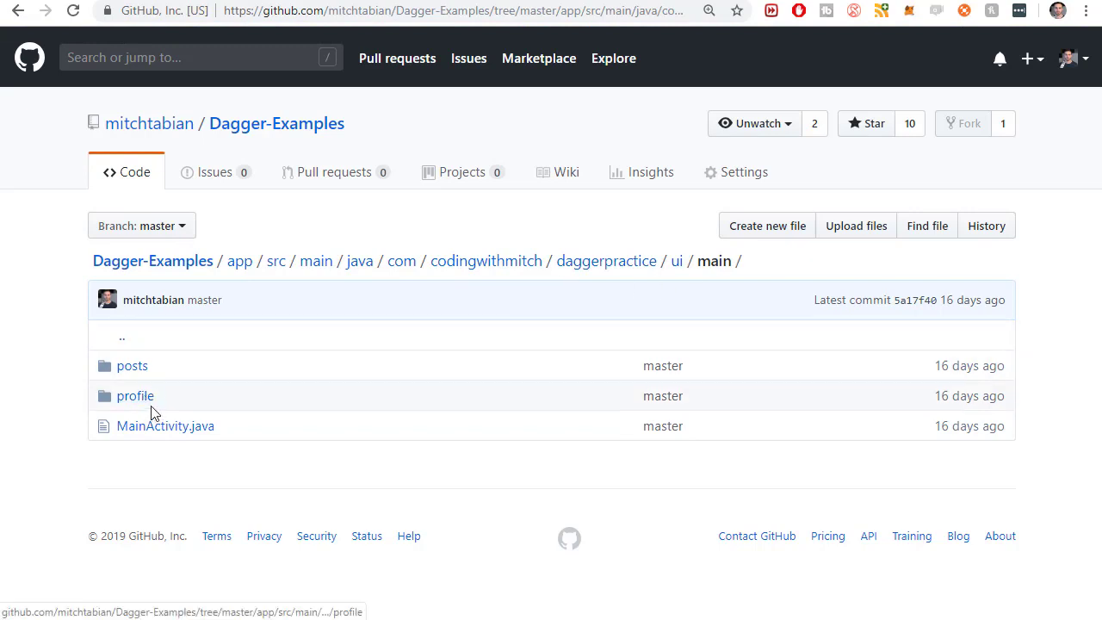
pyautogui.moveTo(677, 262)
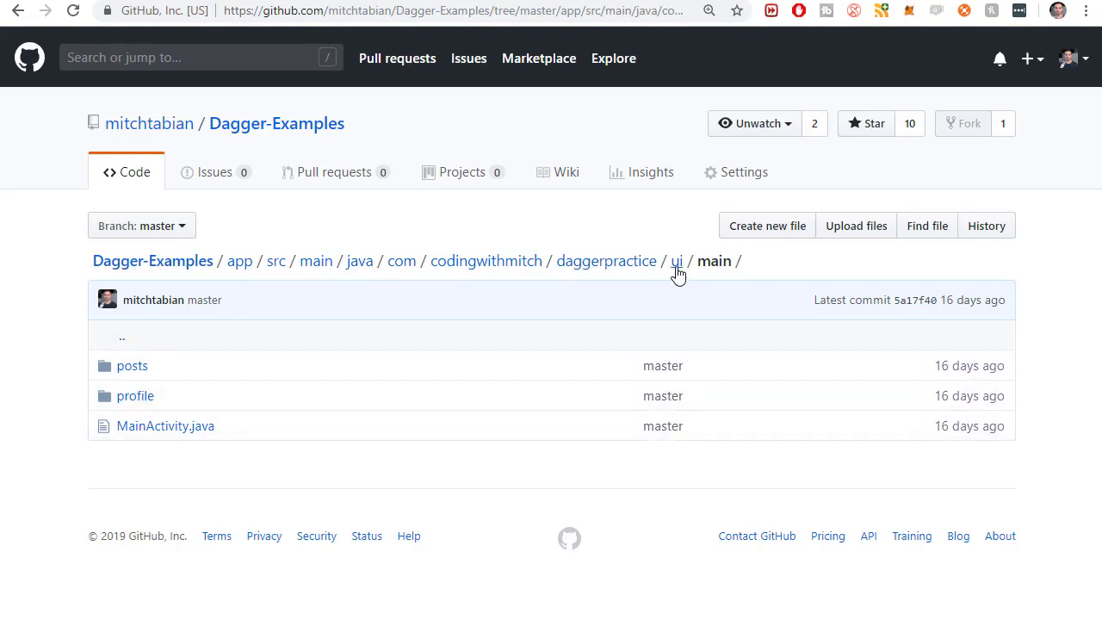
pyautogui.moveTo(622, 274)
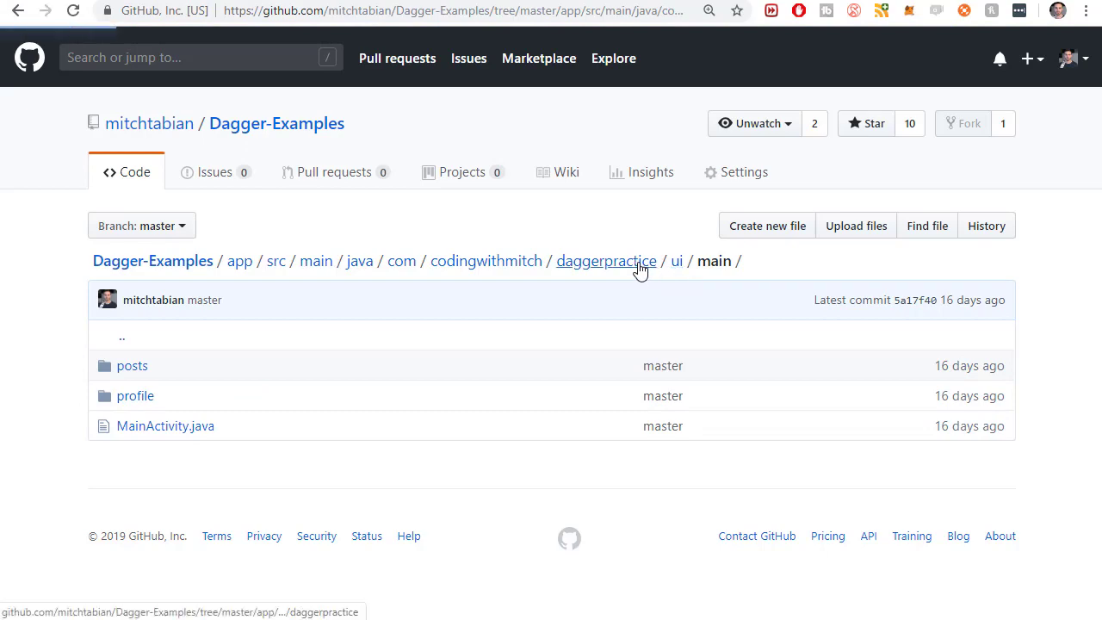
pyautogui.click(606, 262)
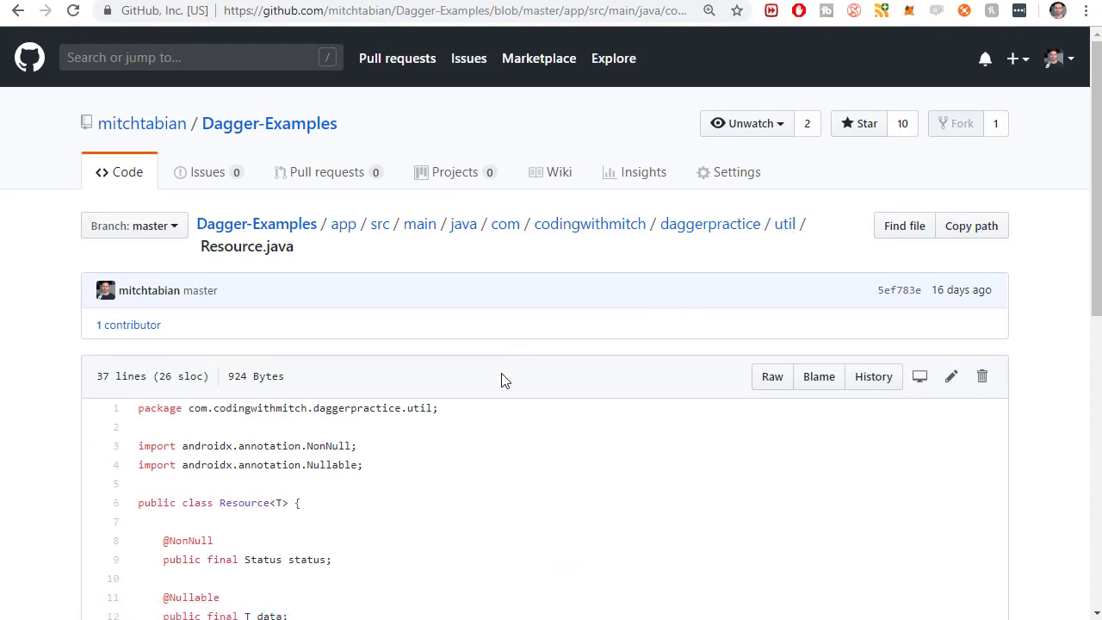
pyautogui.scroll(-3)
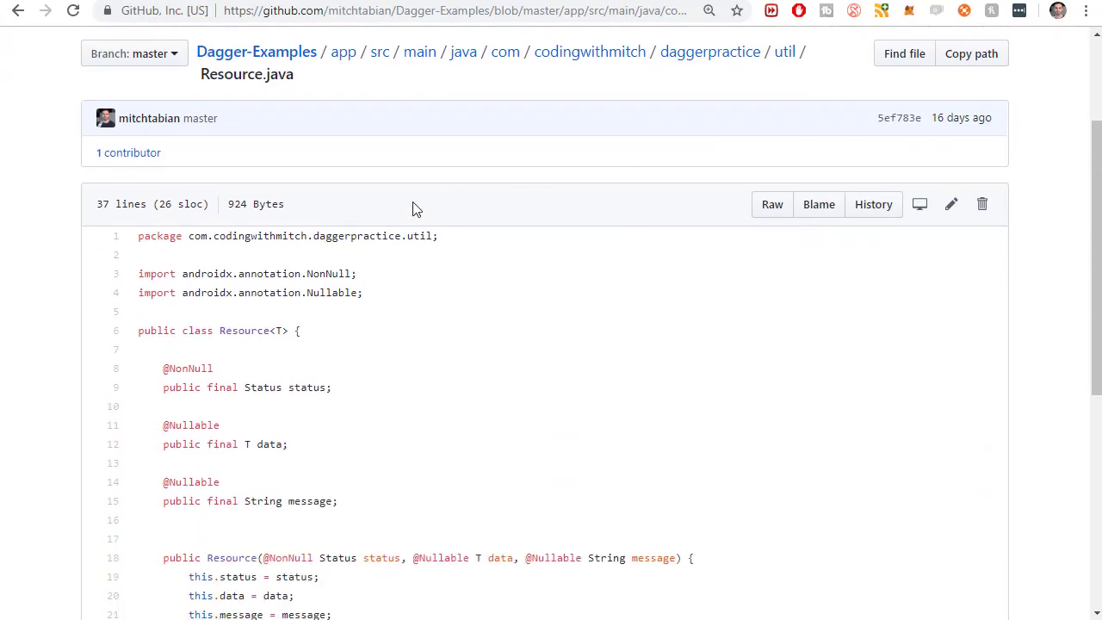
pyautogui.scroll(-3)
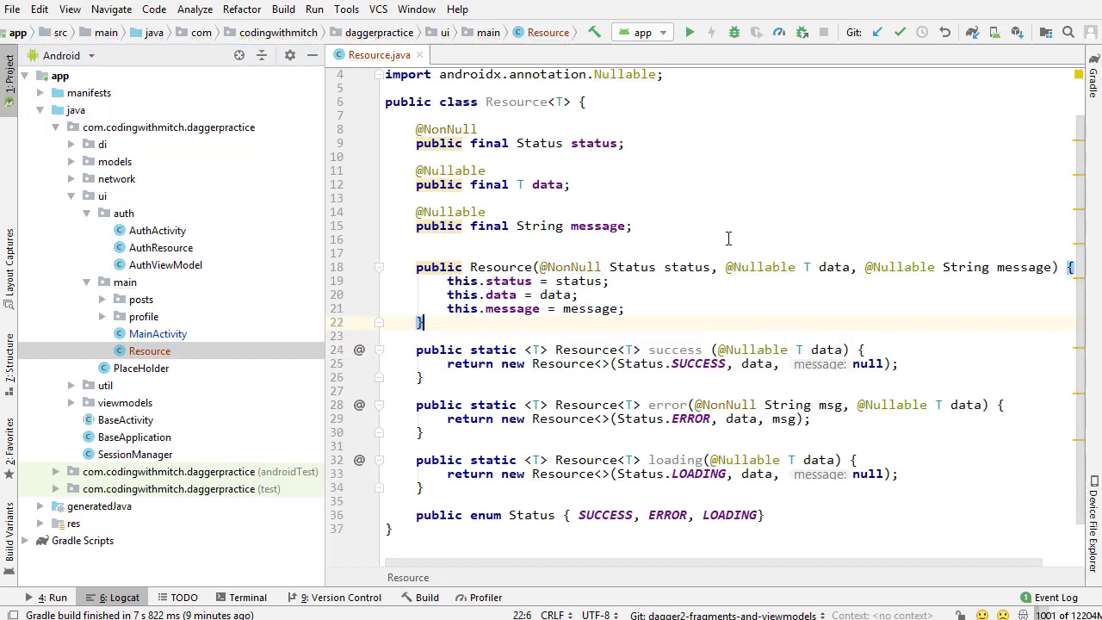
pyautogui.moveTo(605, 233)
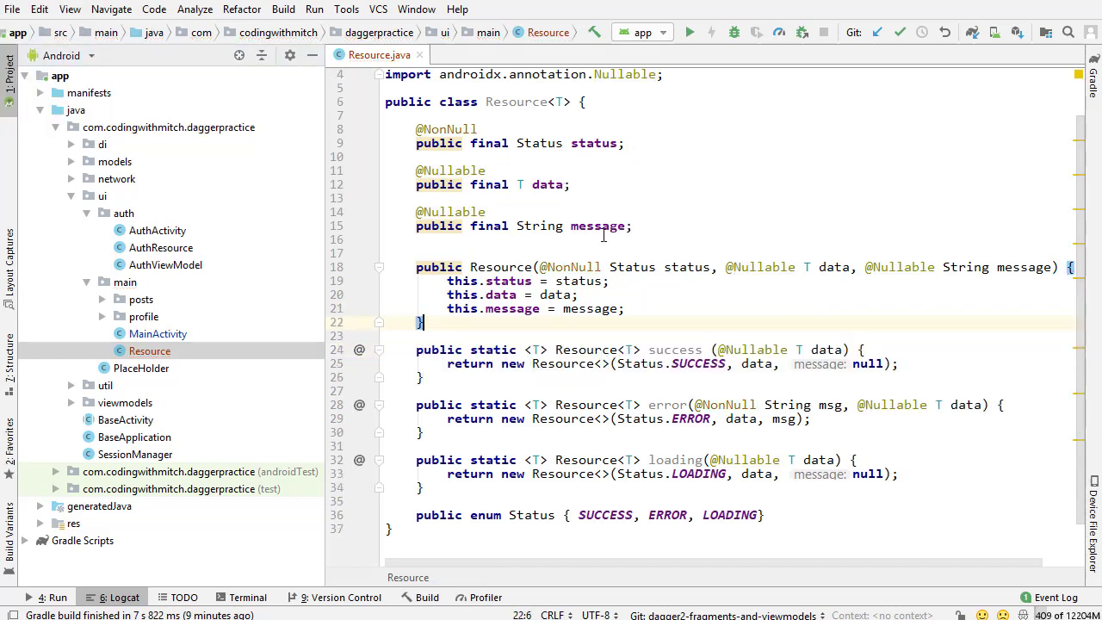
# - Review Resource.java's SUCCESS status in success(), then bring up PostsViewModel from the posts package
pyautogui.scroll(-3)
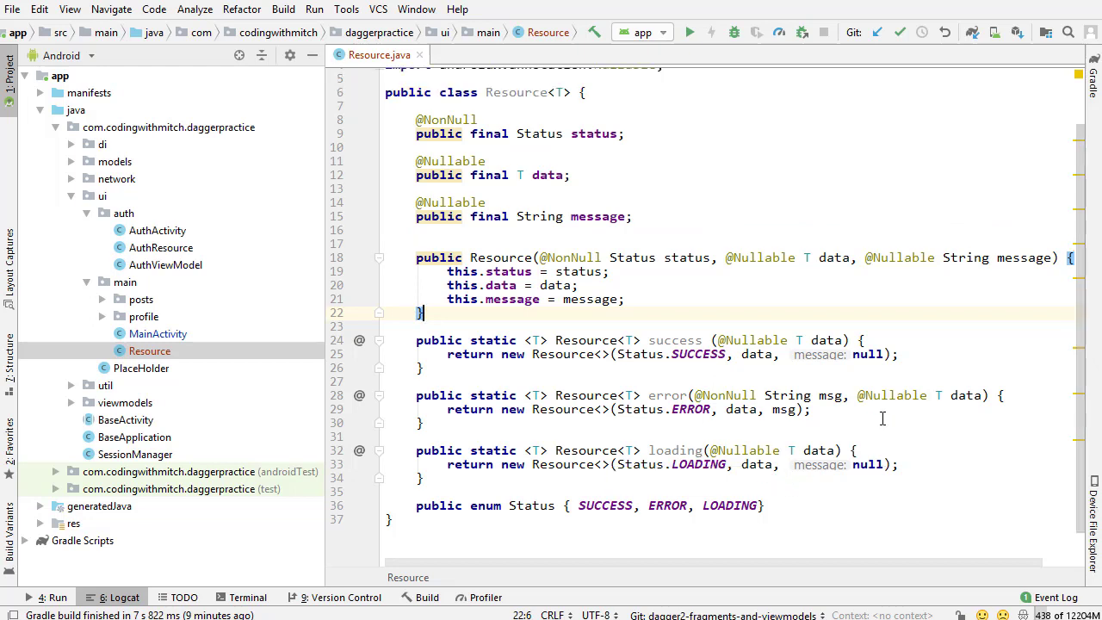
pyautogui.doubleClick(698, 364)
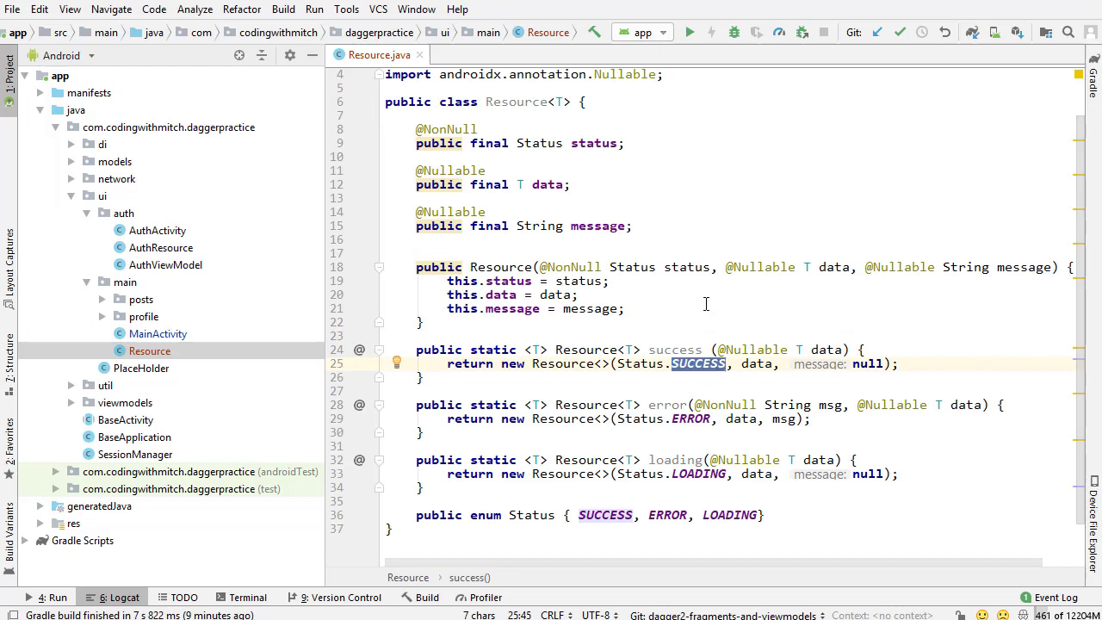
pyautogui.moveTo(578, 234)
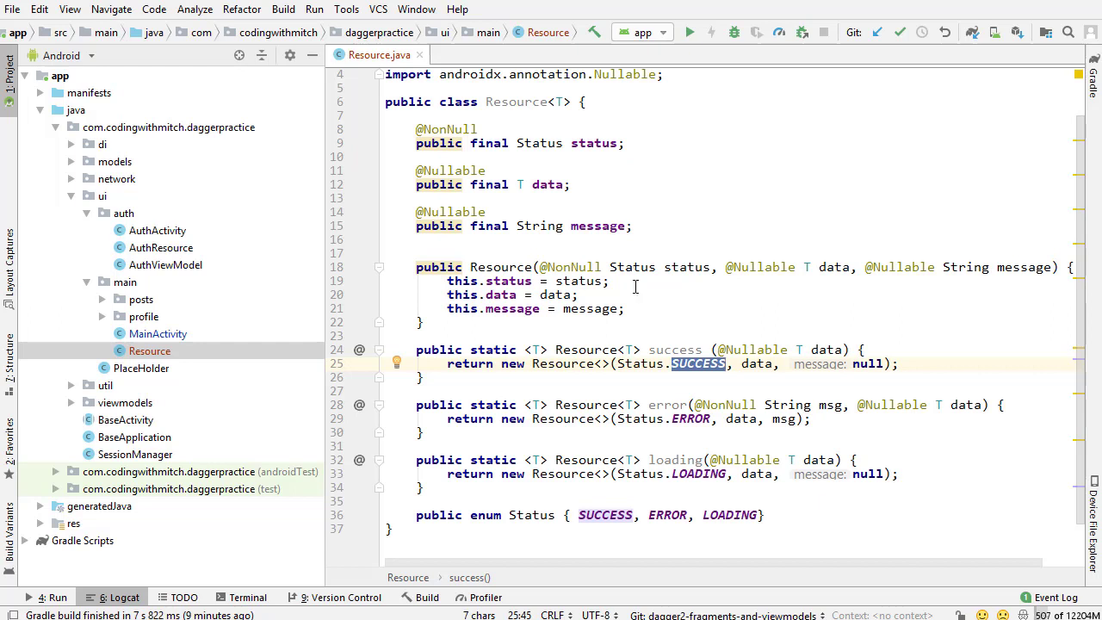
pyautogui.moveTo(145, 317)
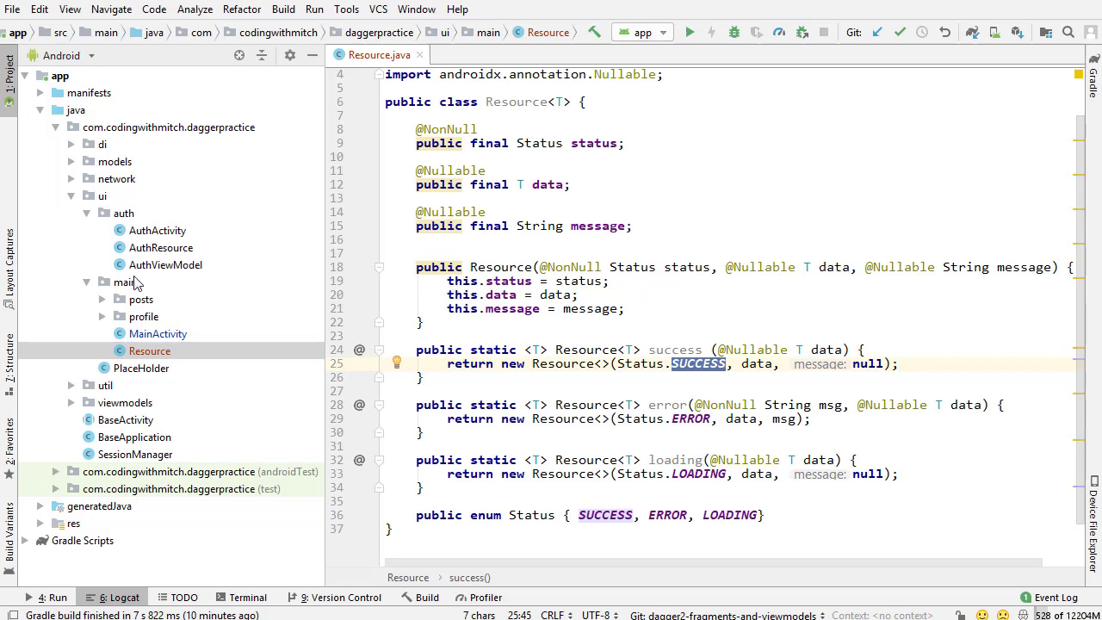
pyautogui.doubleClick(181, 334)
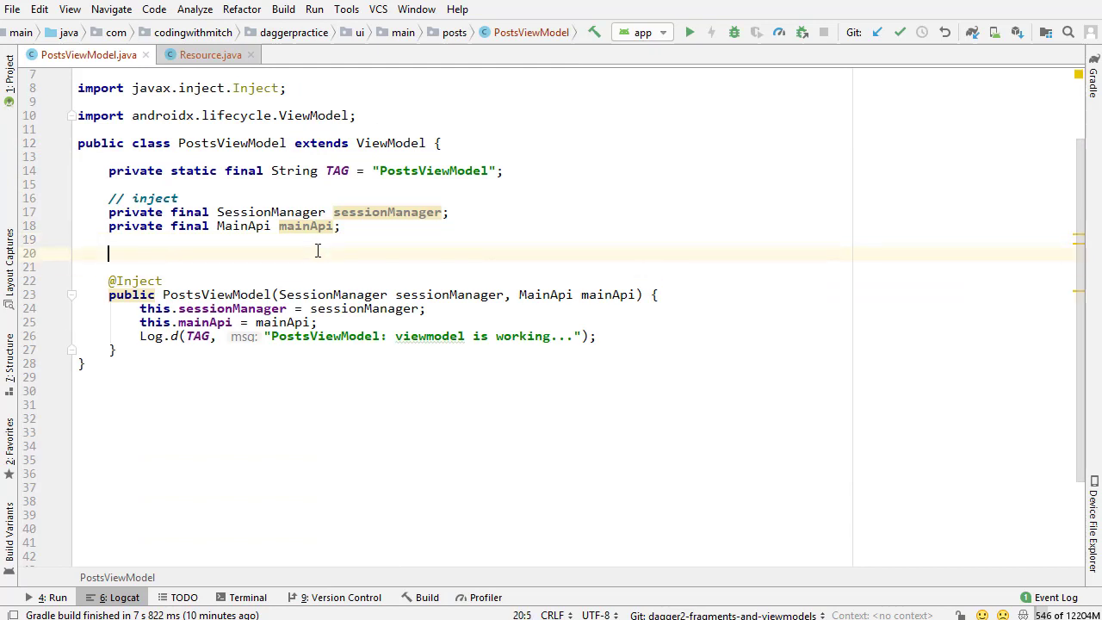
# - Add 'private MediatorLiveData<Resource<Post>> posts;' below the mainApi field with auto-import
pyautogui.write('private')
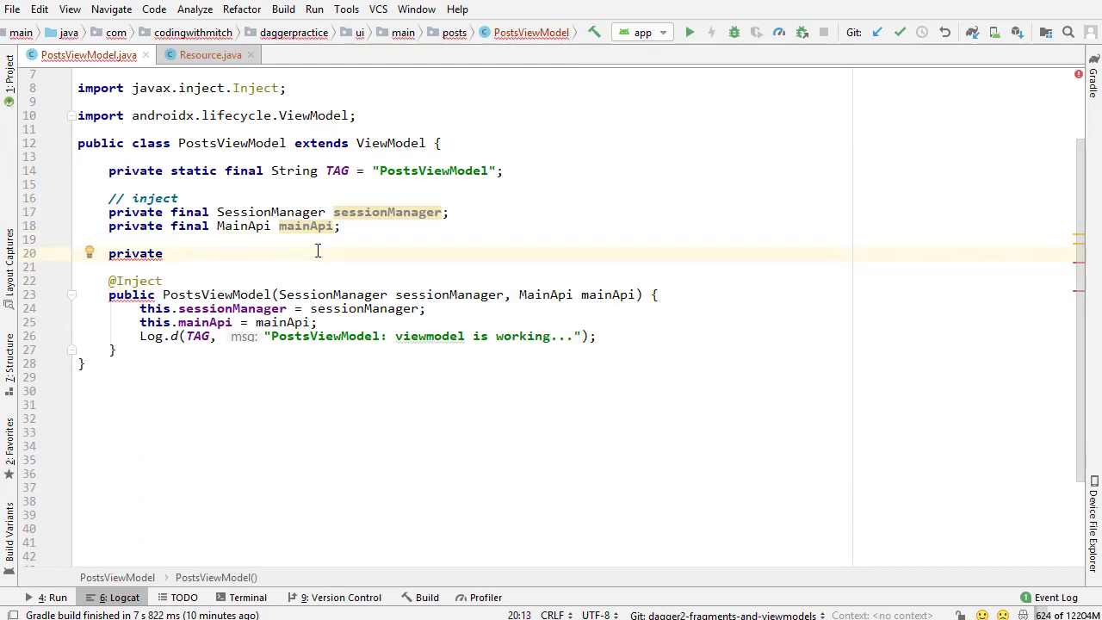
pyautogui.write('MediatorLiveData<Resource<User>>')
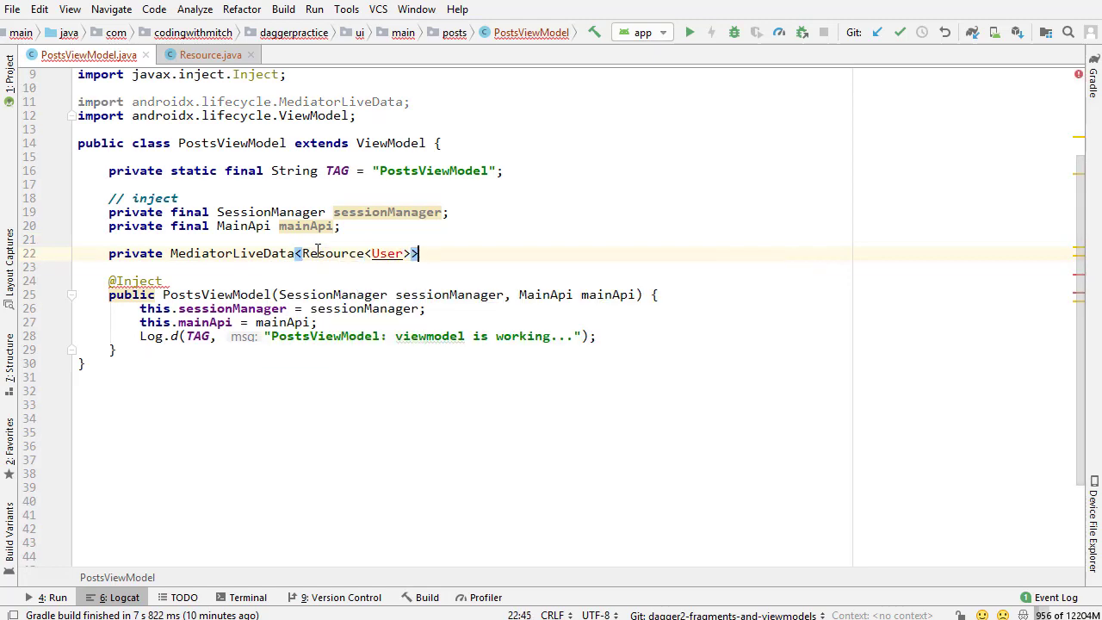
pyautogui.write('Post')
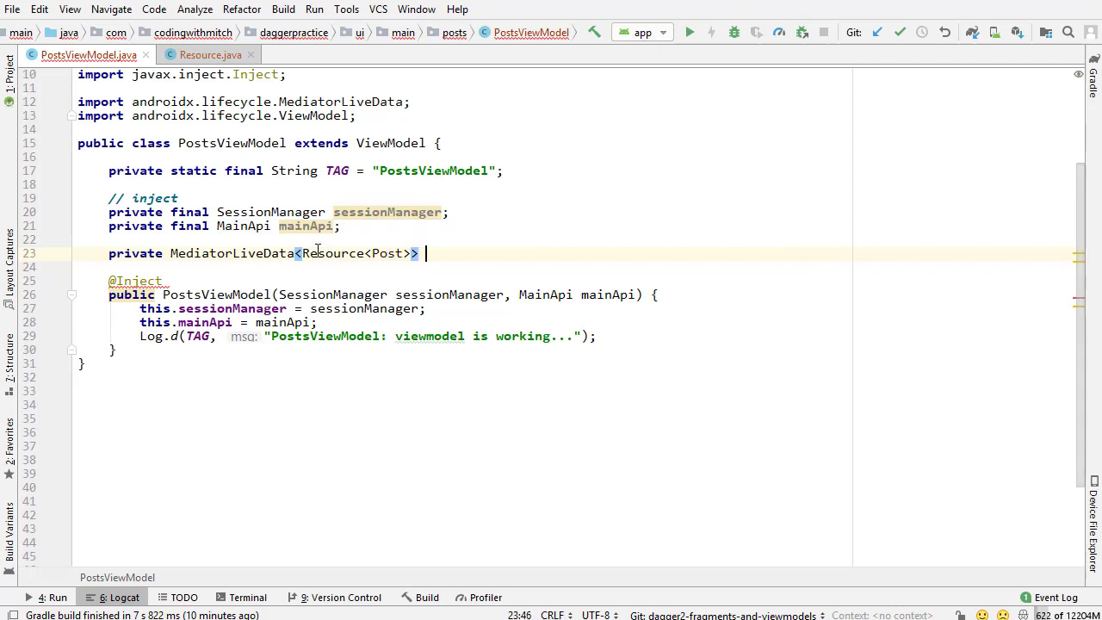
pyautogui.write('posts;')
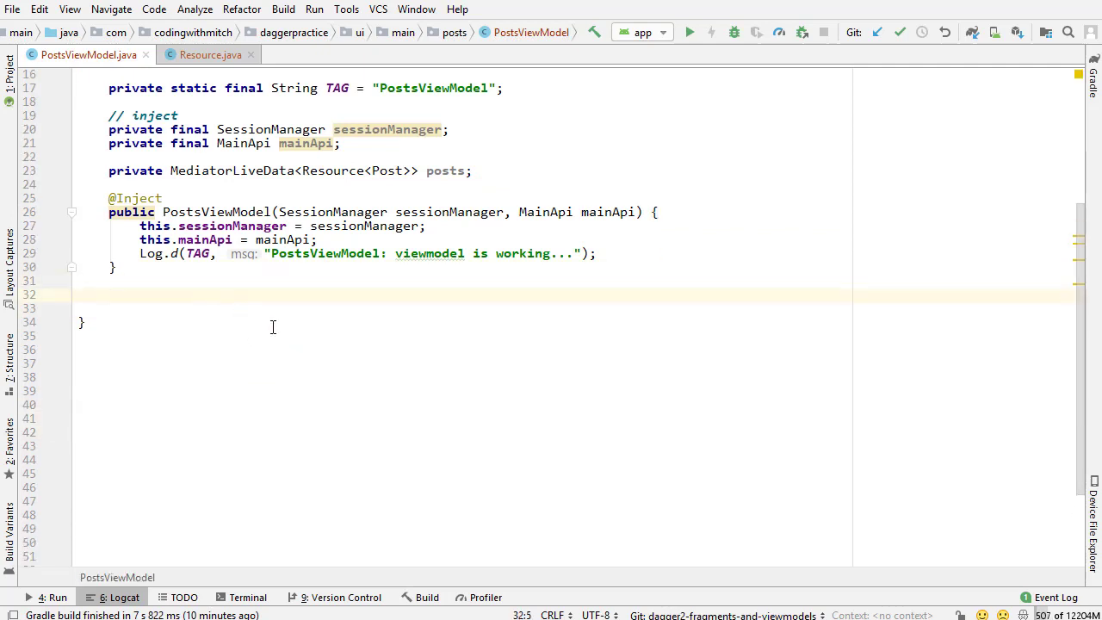
# - Declare public LiveData<Resource<Post>> observePosts() with an if(posts == null) check
pyautogui.write('public LiveData<Resource<Post>> ge')
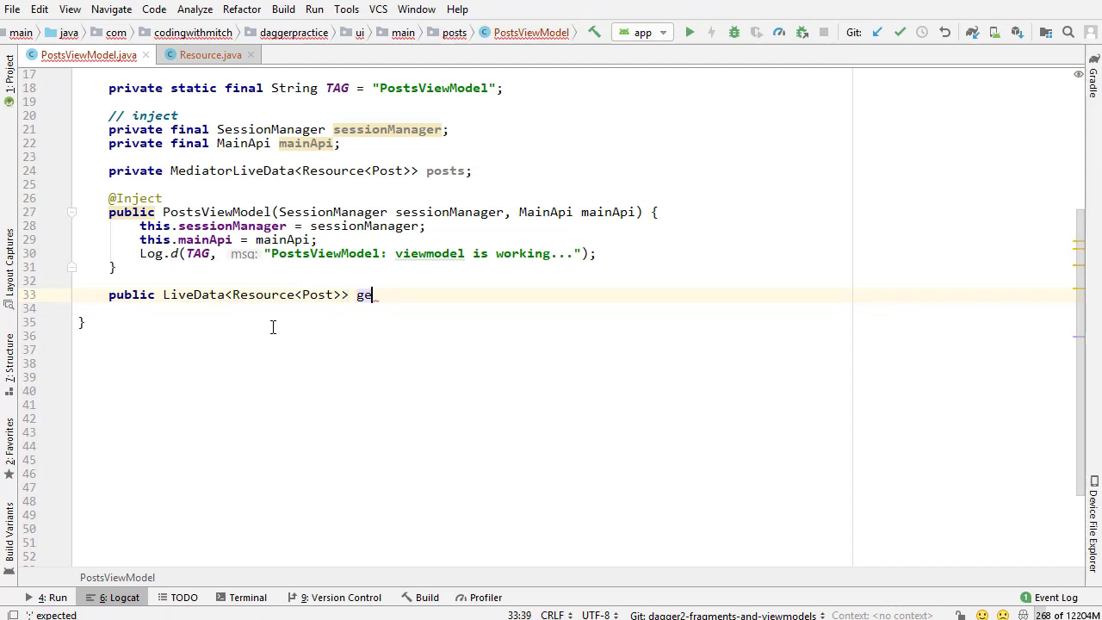
pyautogui.write('observePosts')
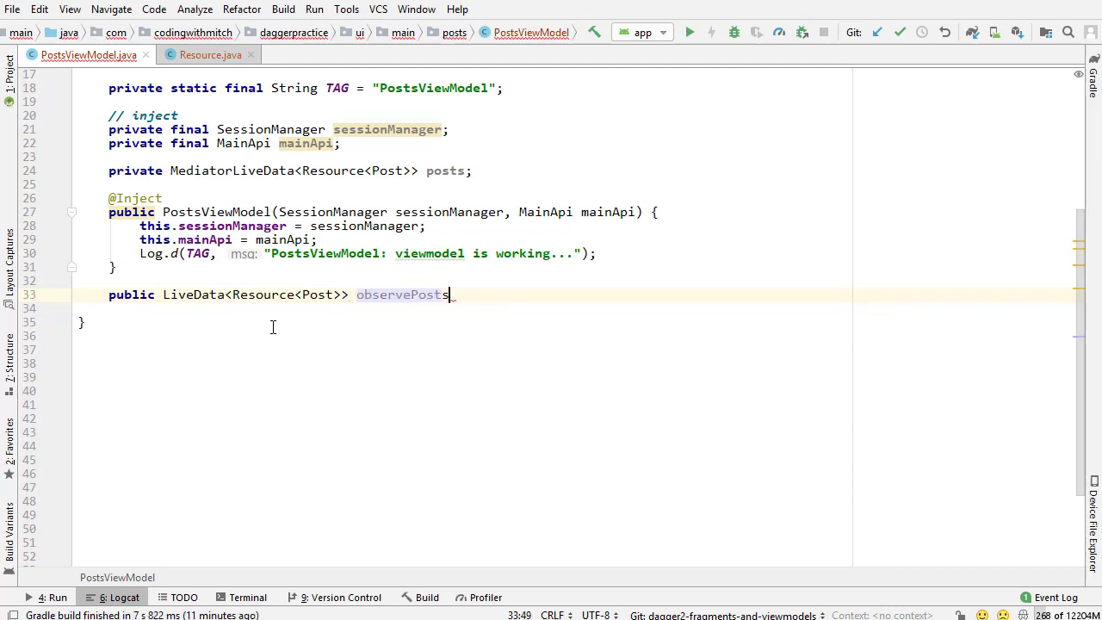
pyautogui.write('(){')
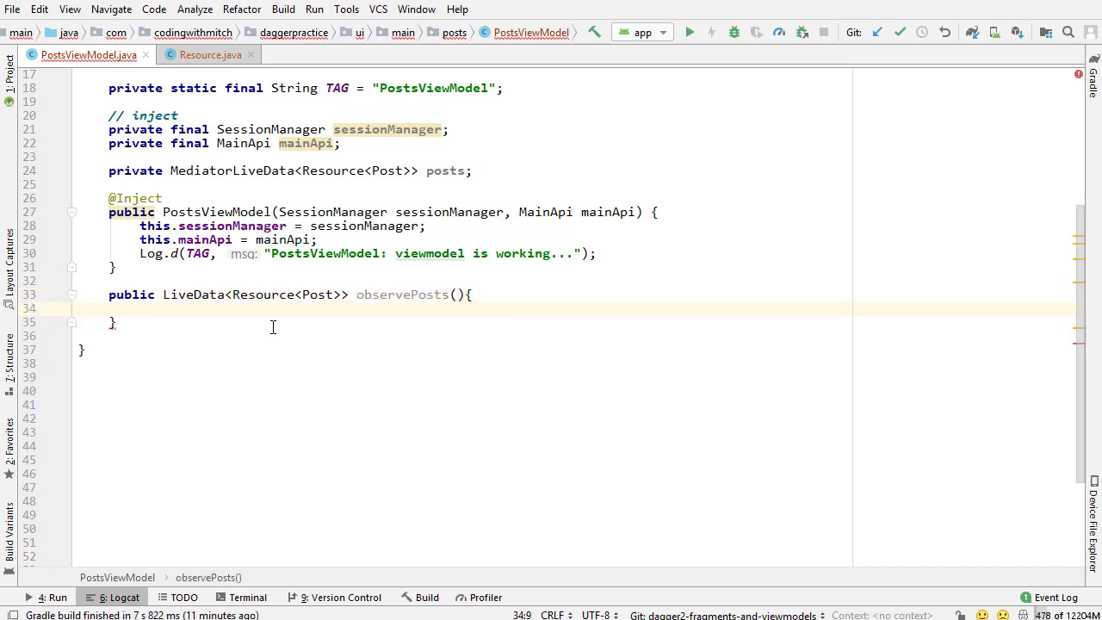
pyautogui.write('if(){')
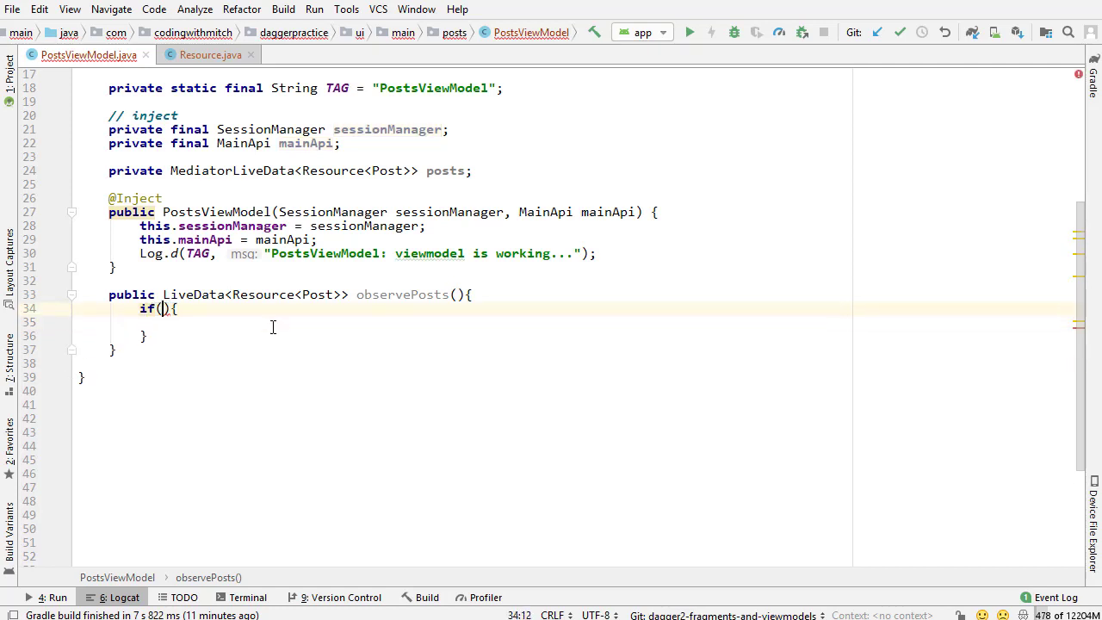
pyautogui.write('posts ==')
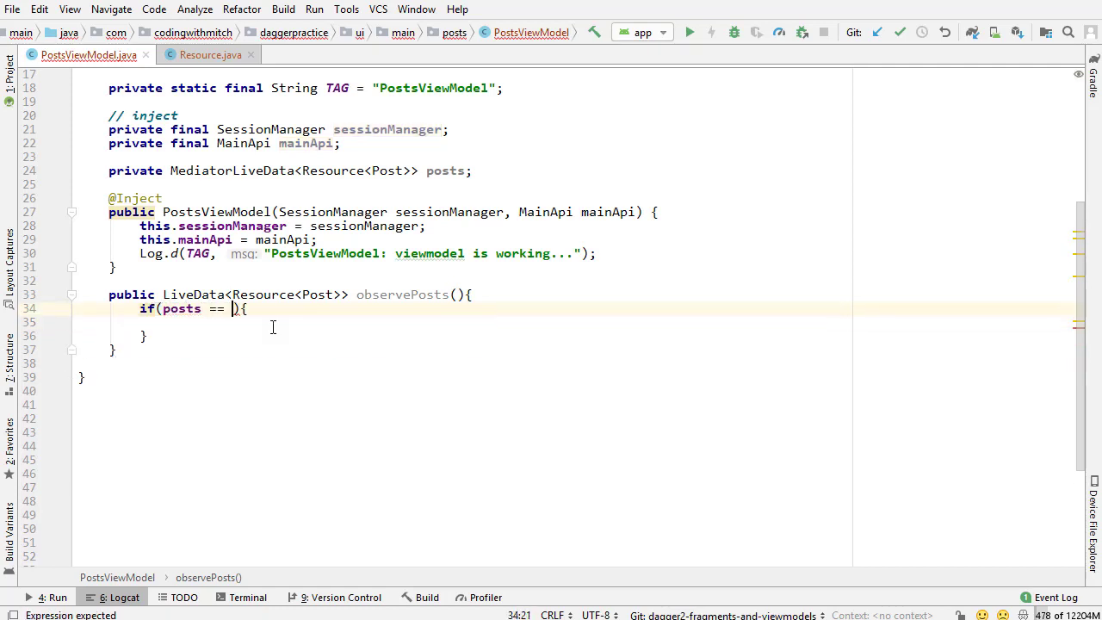
pyautogui.write('null')
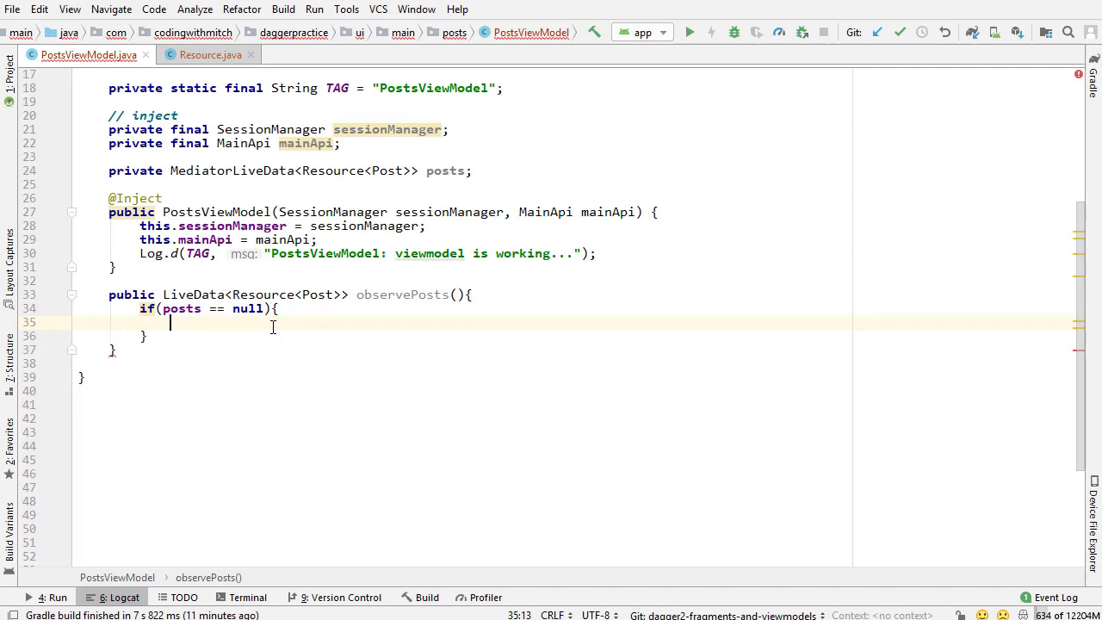
# - Inside the null check, create posts as a new MediatorLiveData and set its value to Resource.loading(null)
pyautogui.write('posts')
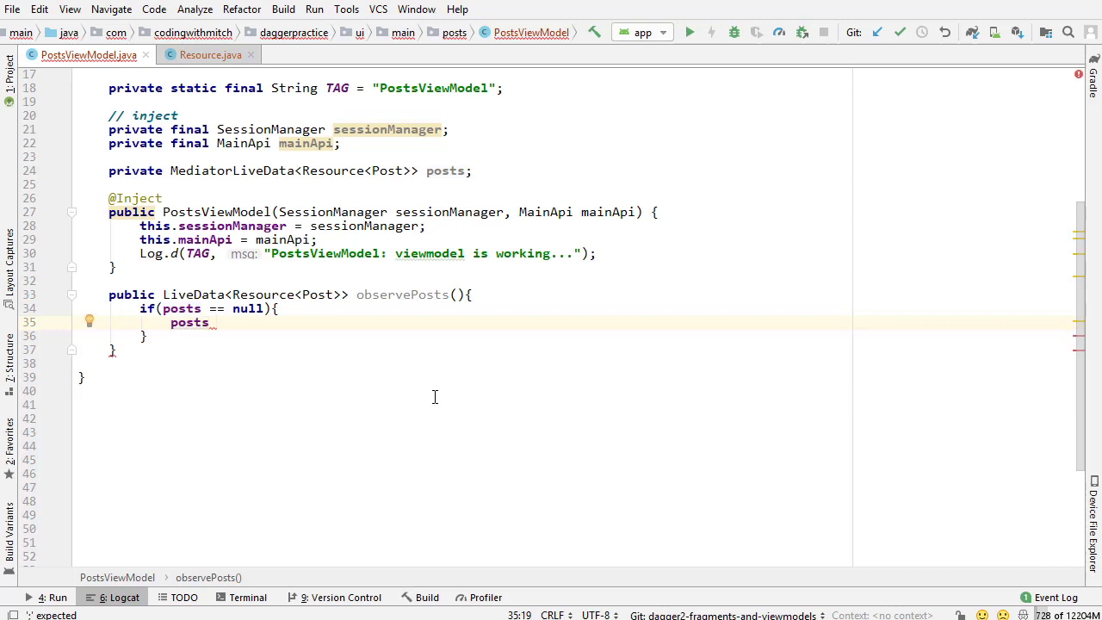
pyautogui.write('= new Mut')
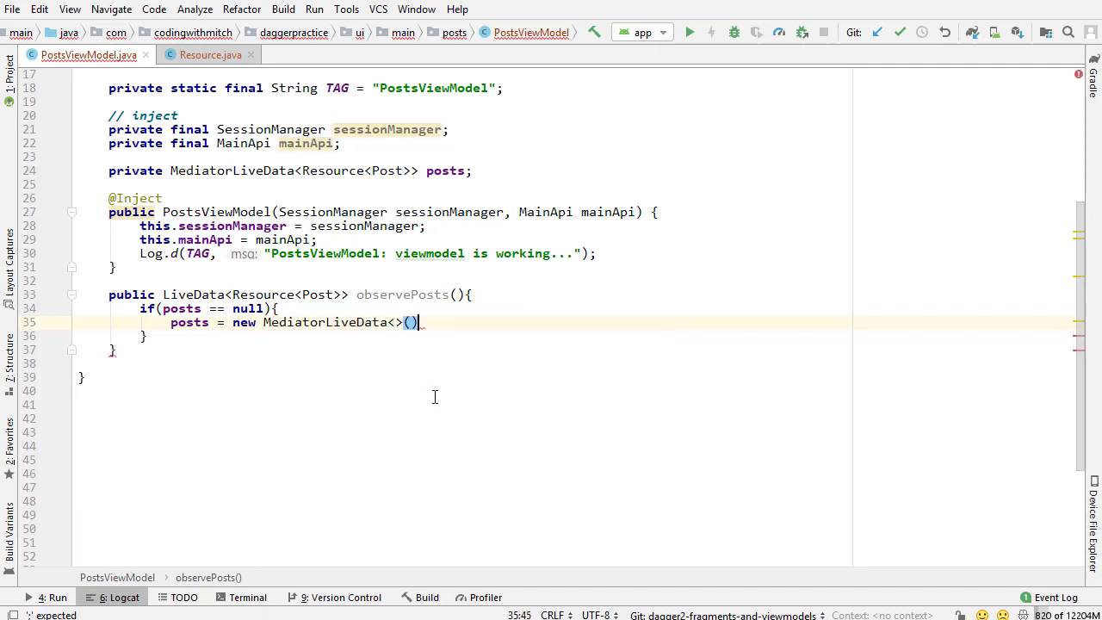
pyautogui.write(';')
pyautogui.press('Enter')
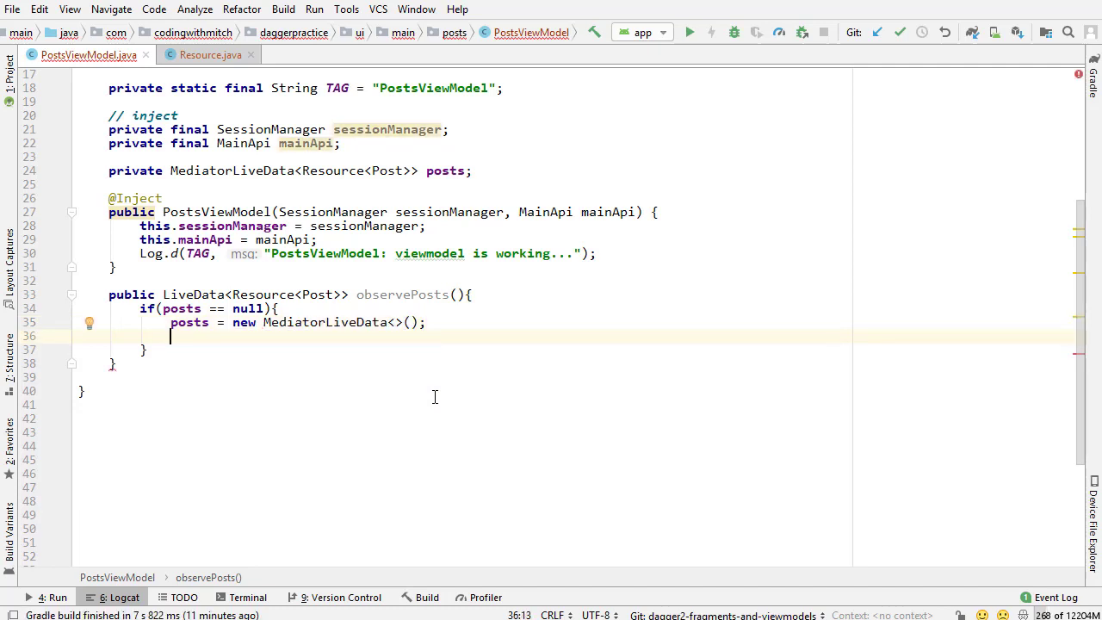
pyautogui.write('posts.set')
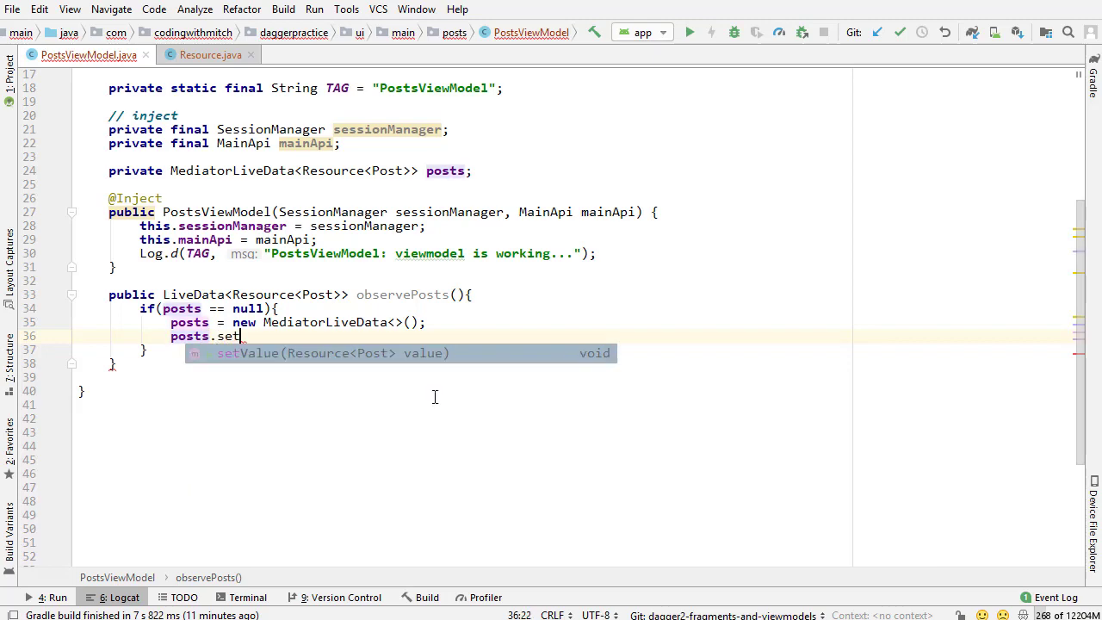
pyautogui.write('Value(Resource.loading((Post)));')
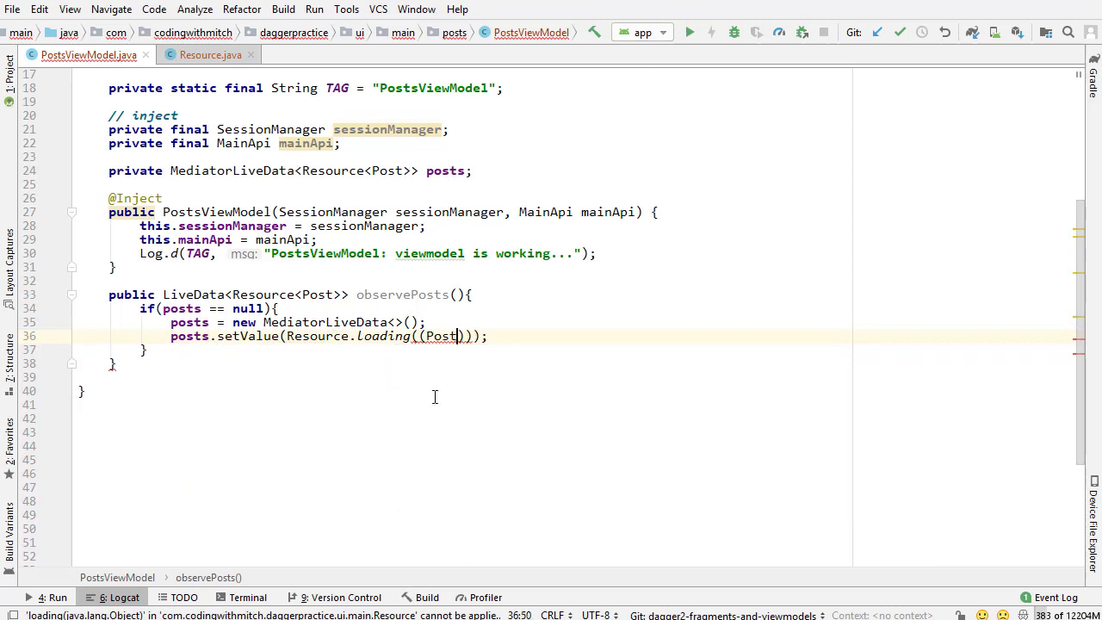
pyautogui.write('null')
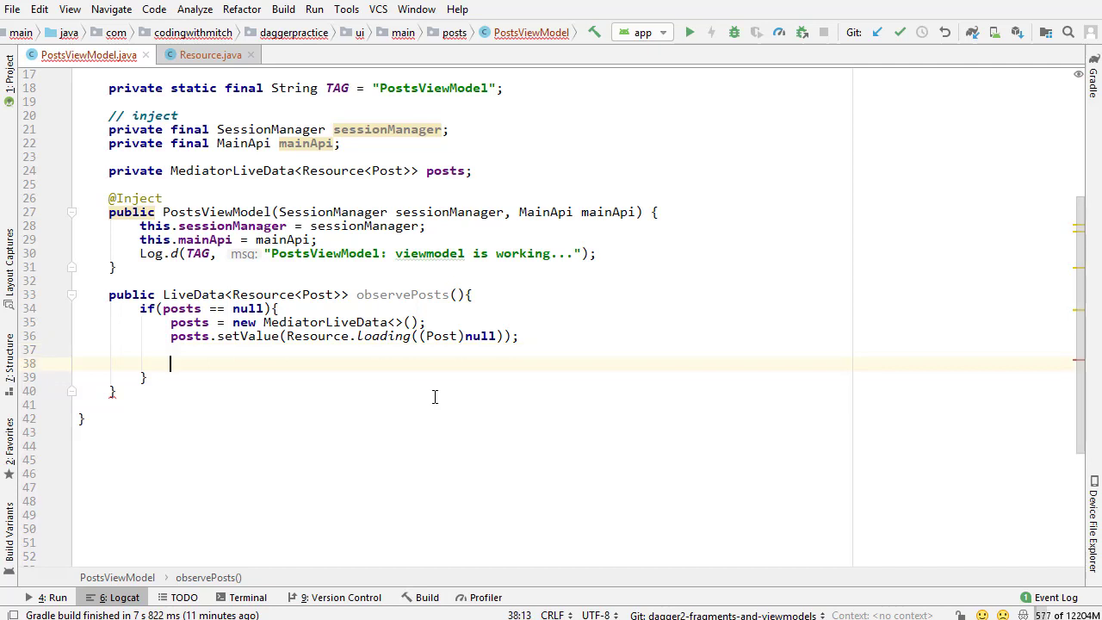
# - Write final LiveData<Resource<List<Post>>> source = LiveDataReactiveStreams.fromPublisher( with an empty argument
pyautogui.write('fi')
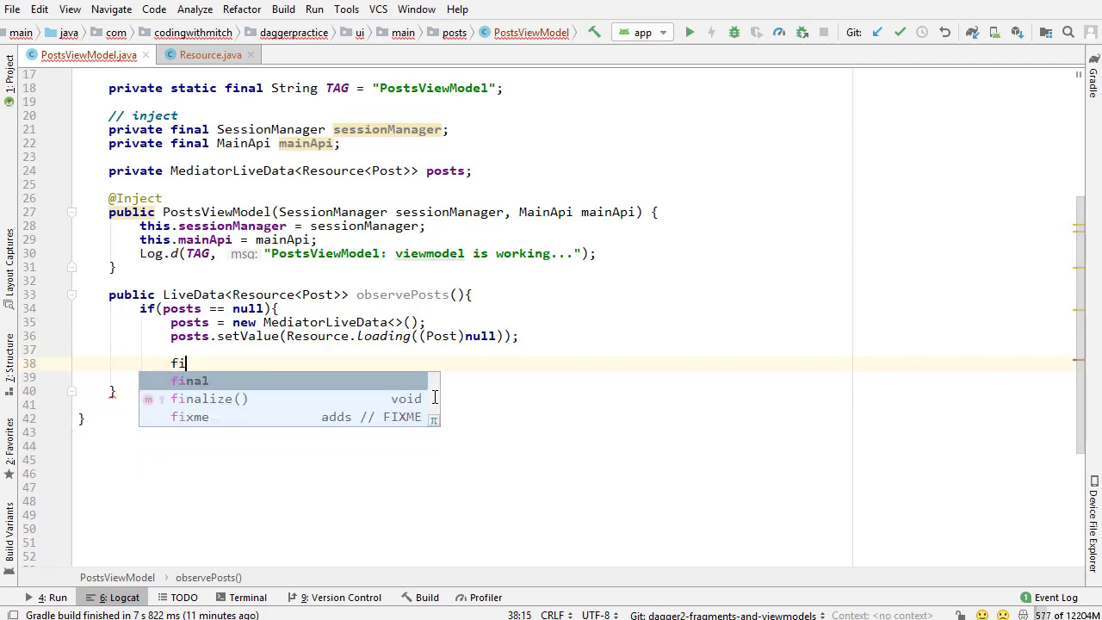
pyautogui.write('nal LiveData<Resource>')
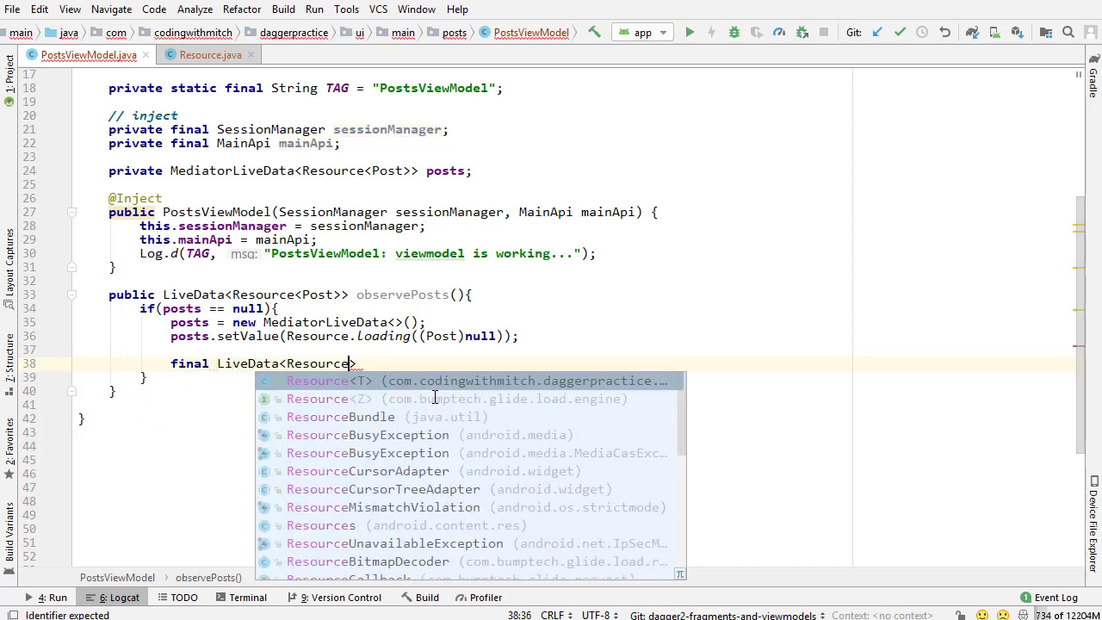
pyautogui.write('<List<Post>>>')
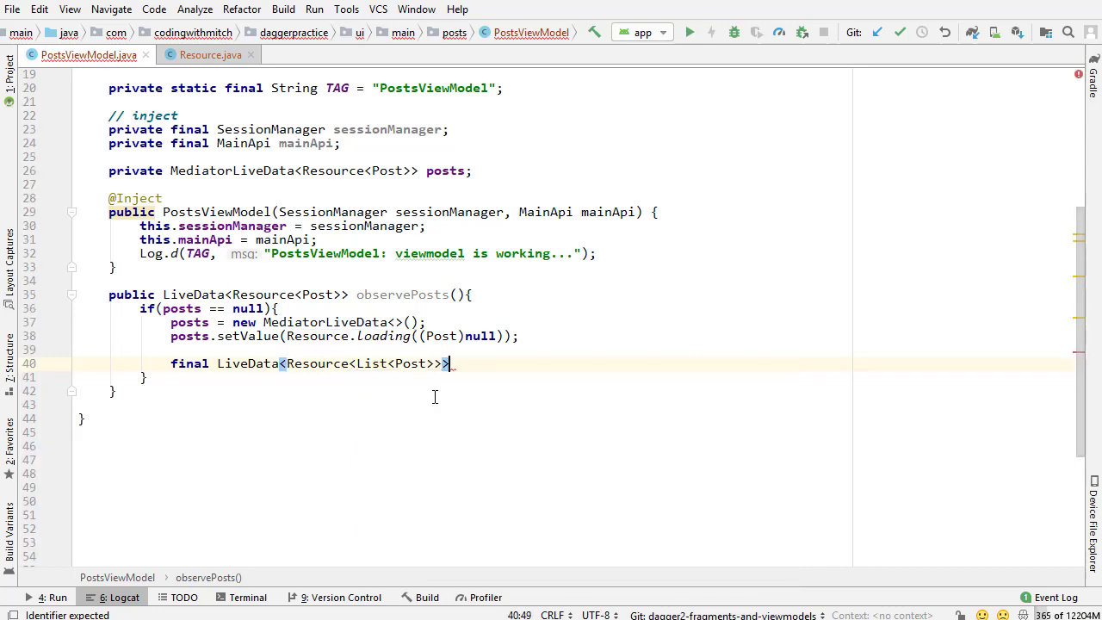
pyautogui.write('source =')
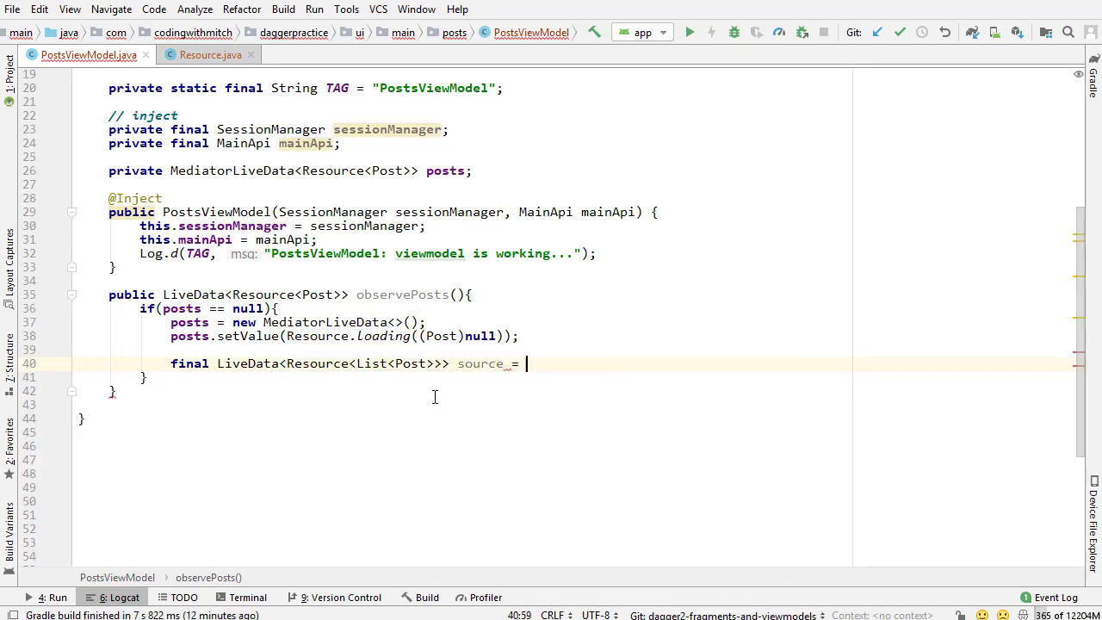
pyautogui.write('LiveData')
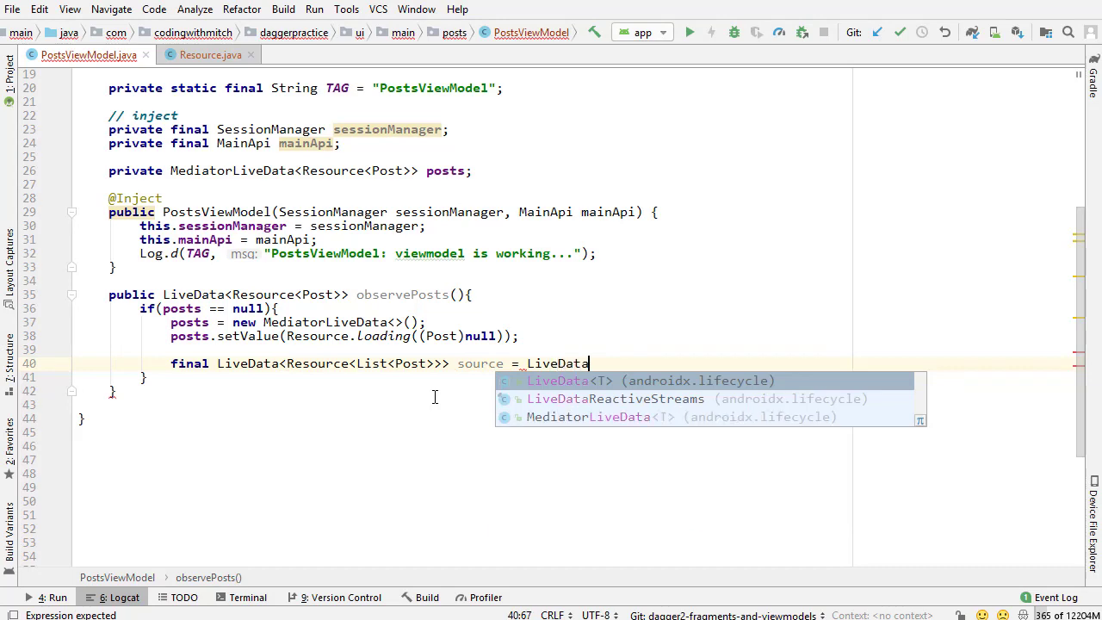
pyautogui.click(615, 399)
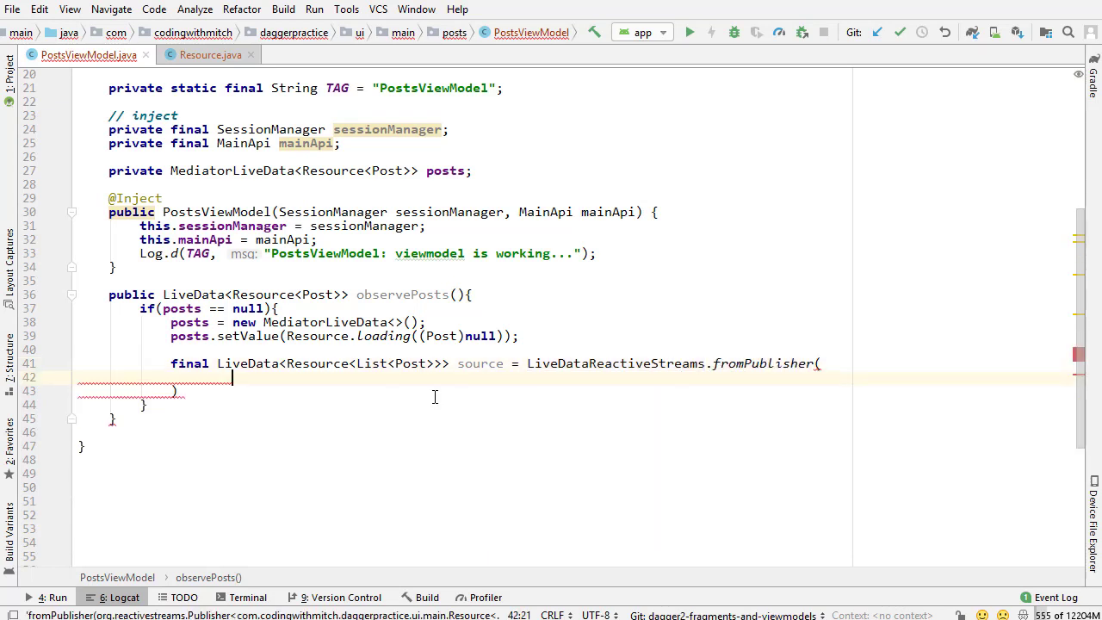
# - Pass mainApi.getPostsFromUser(sessionManager.getAuthUser()...) as the publisher argument via autocomplete
pyautogui.write('main')
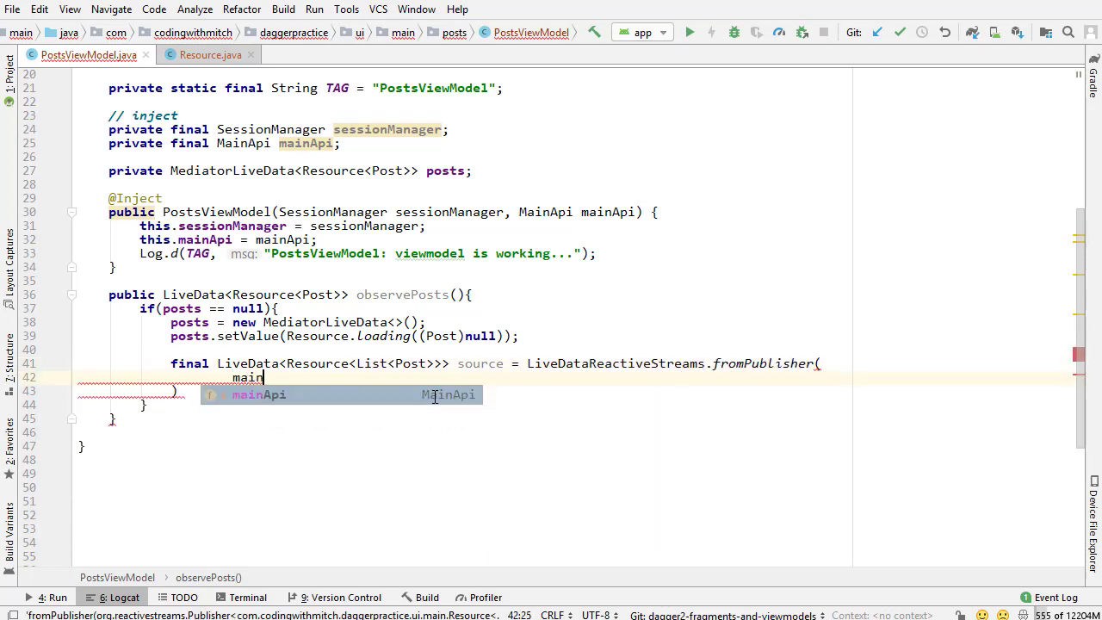
pyautogui.write('Api.')
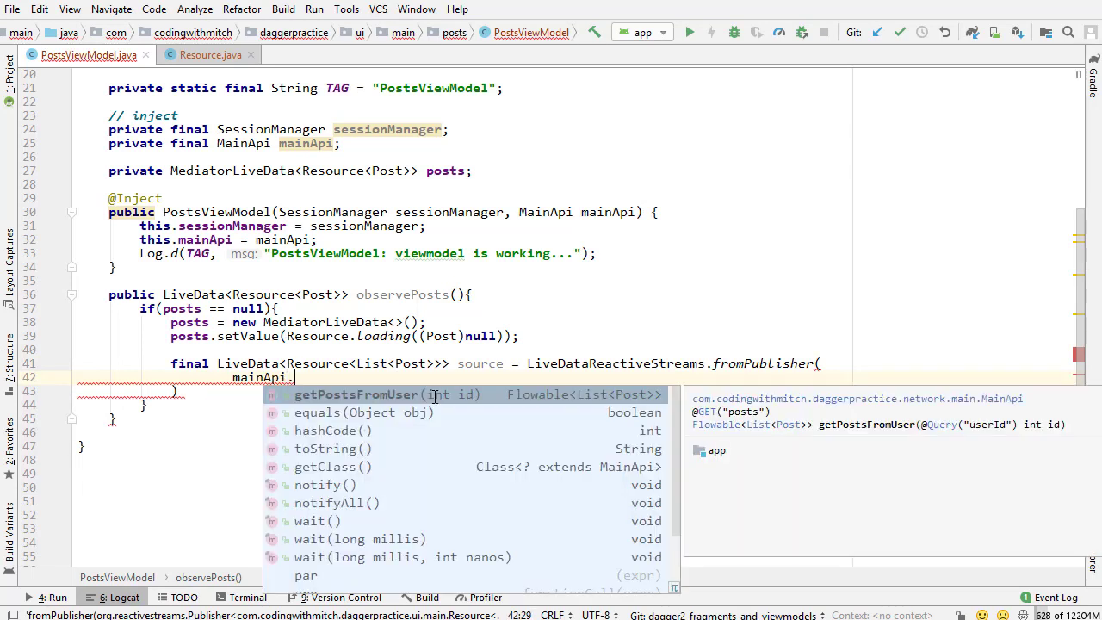
pyautogui.click(357, 394)
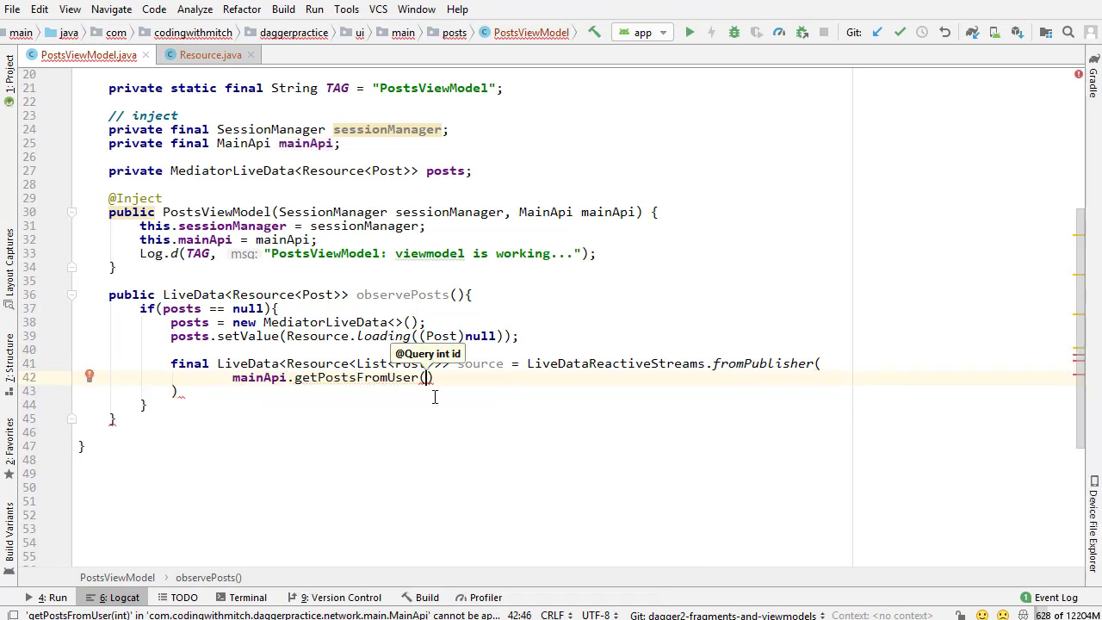
pyautogui.write('sessionManager.')
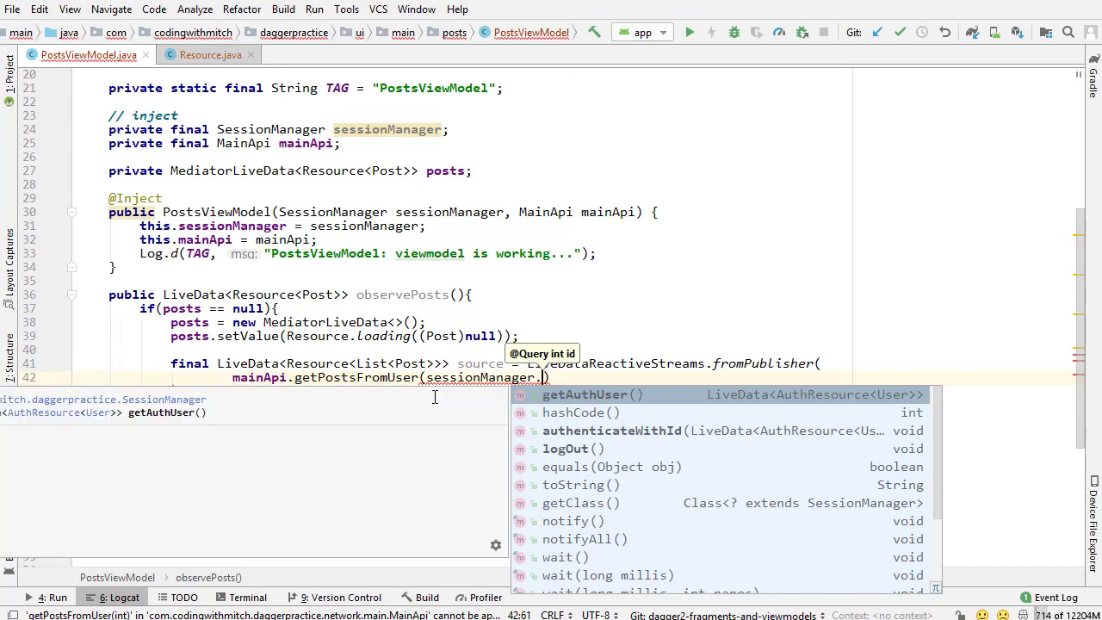
pyautogui.click(594, 394)
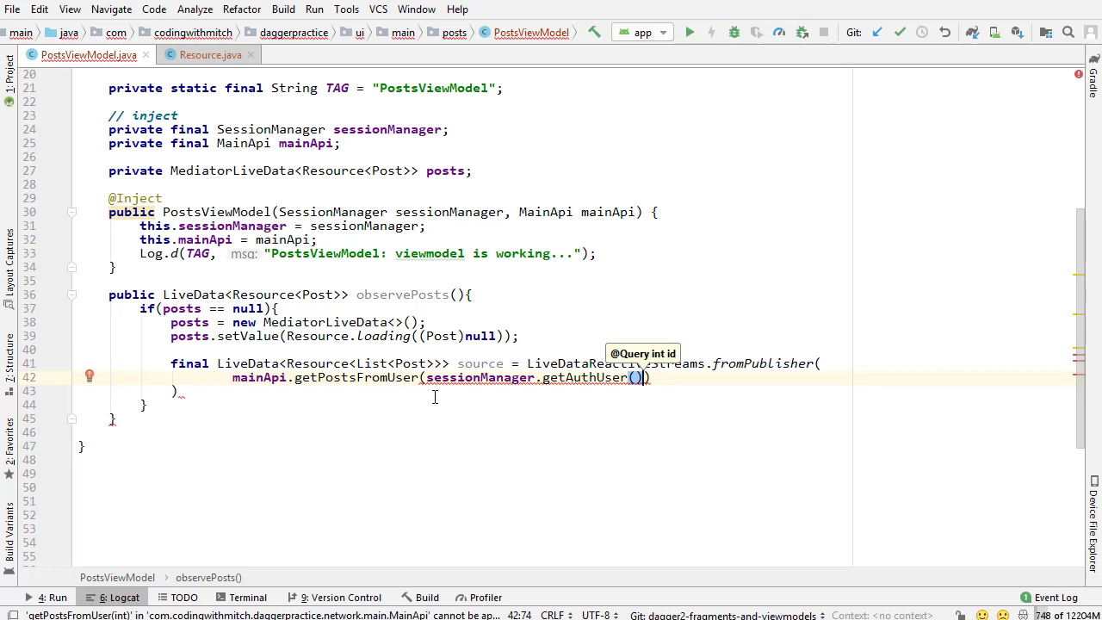
# - Complete the argument with .getValue().data.getId() and select the user id expression
pyautogui.write('.getValue().)')
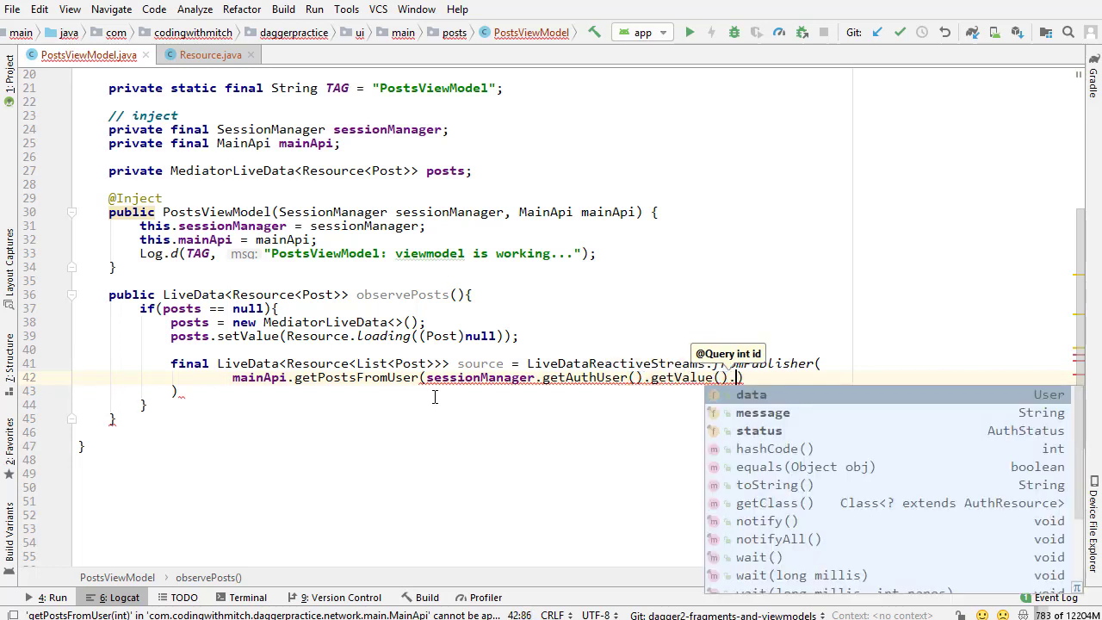
pyautogui.write('data.getId())')
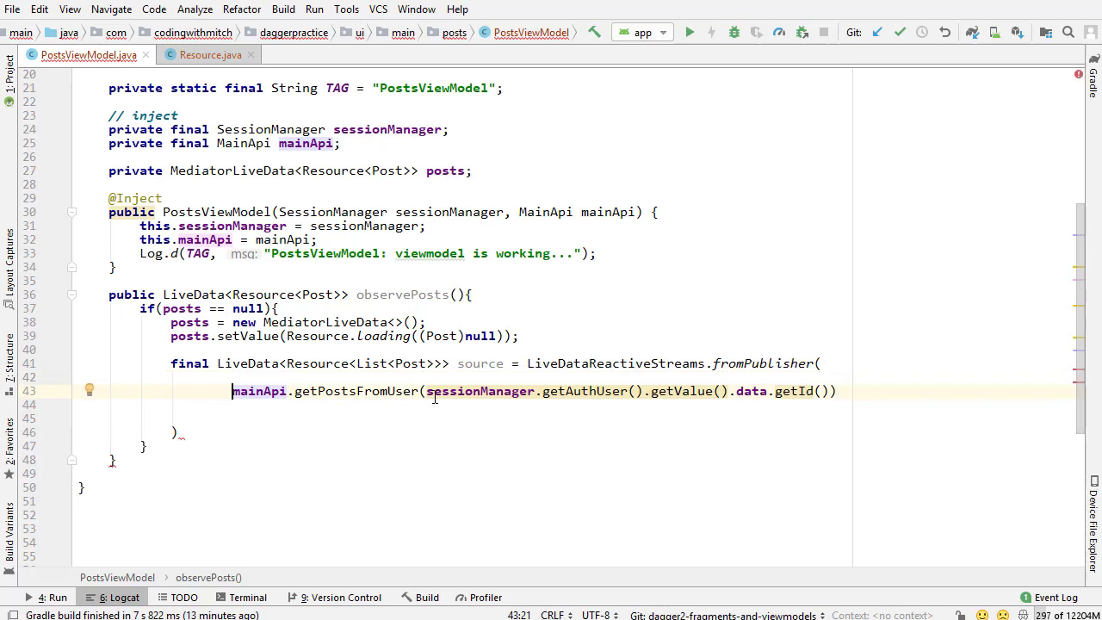
pyautogui.moveTo(484, 455)
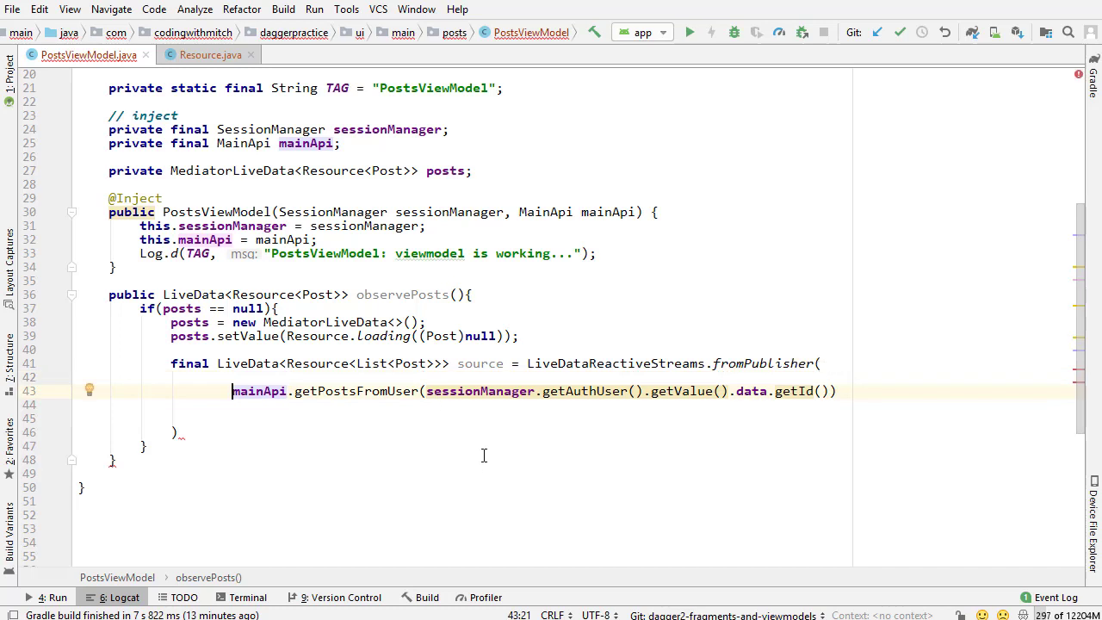
pyautogui.doubleClick(796, 391)
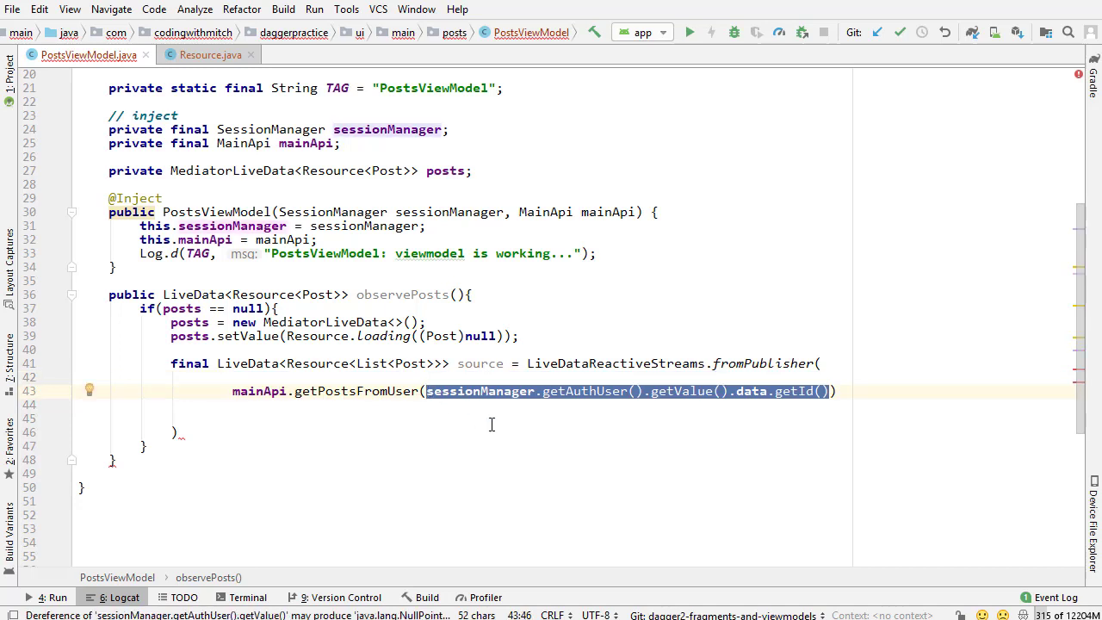
pyautogui.click(499, 420)
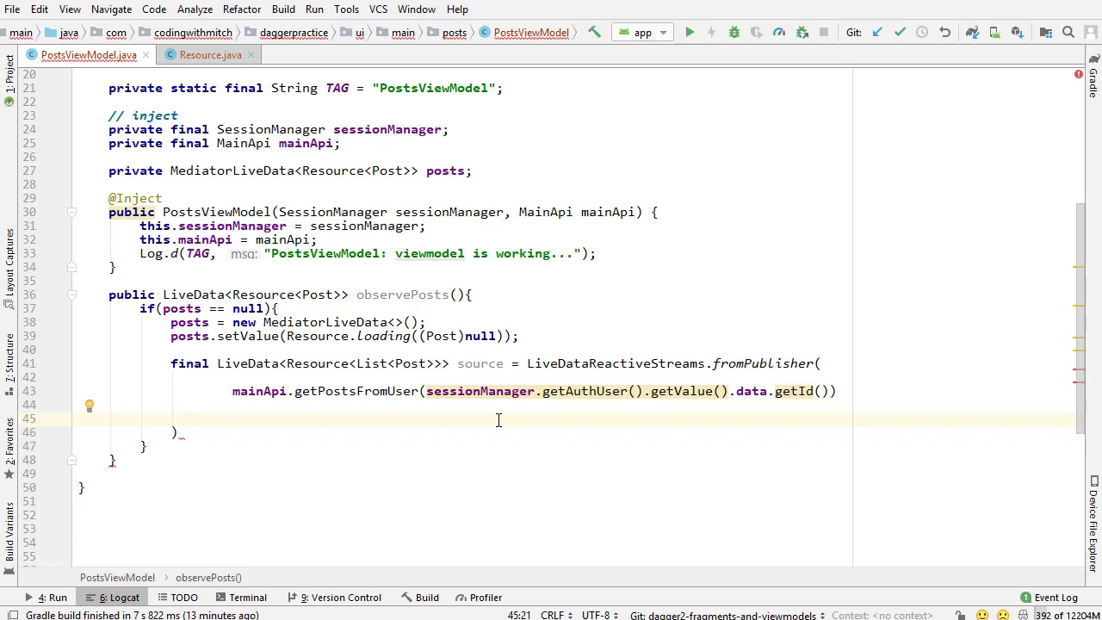
pyautogui.moveTo(562, 424)
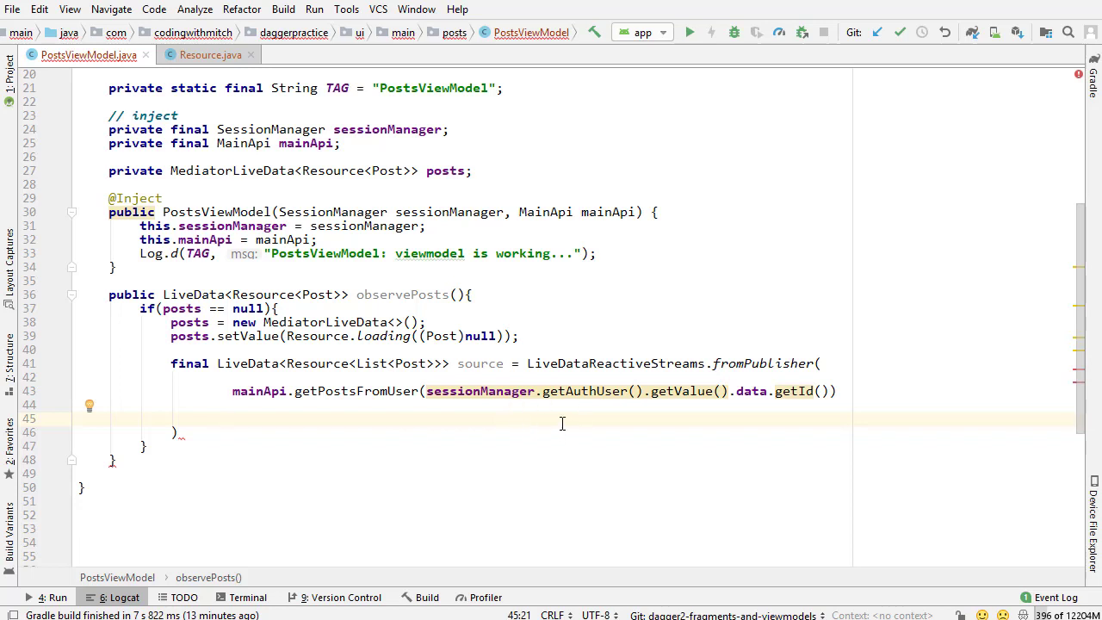
pyautogui.moveTo(568, 428)
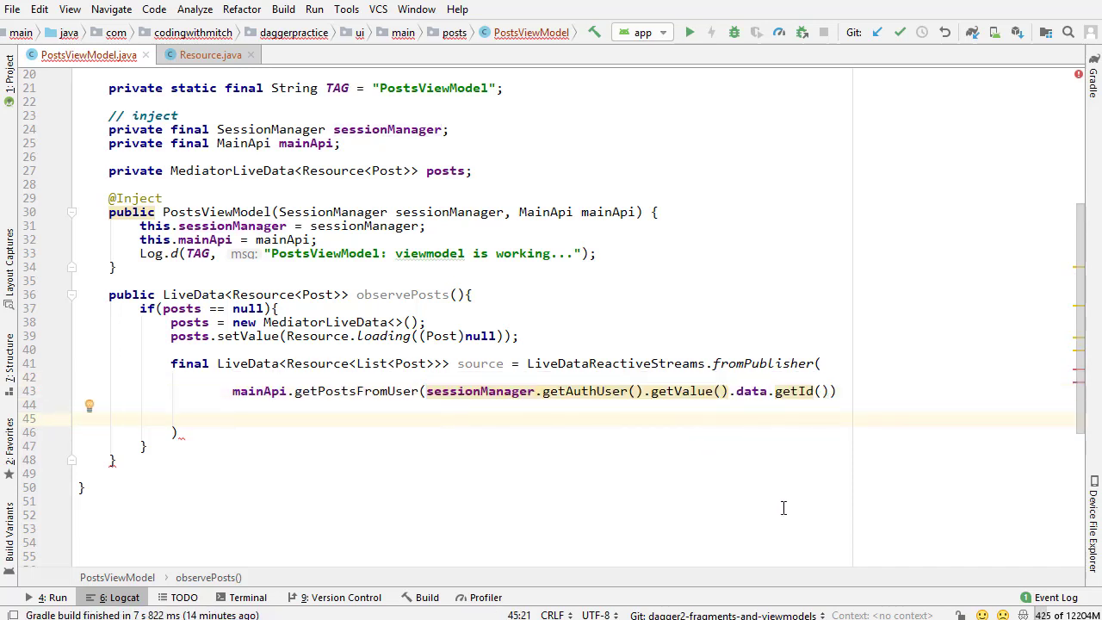
# - Chain .onErrorReturn(new Function...) whose apply logs the throwable with Log.e
pyautogui.scroll(-3)
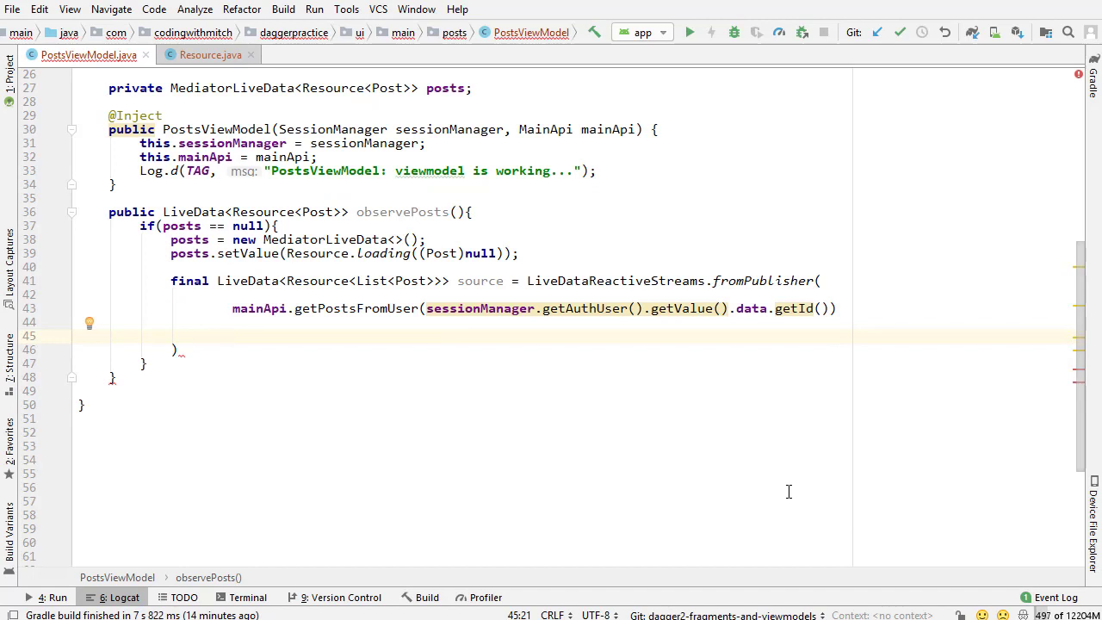
pyautogui.write('.')
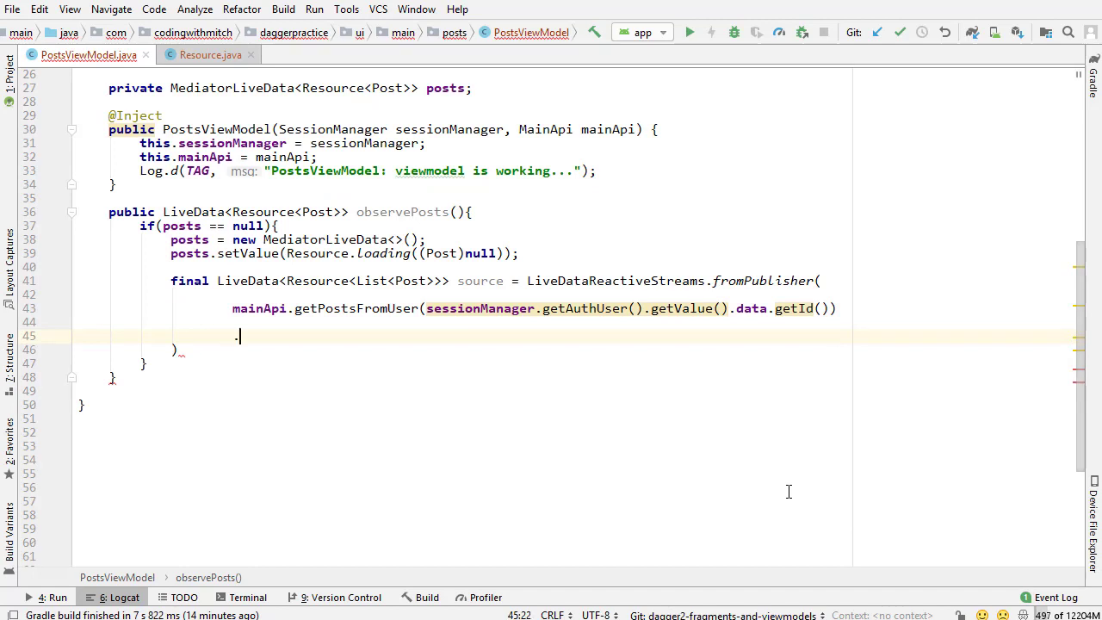
pyautogui.write('on')
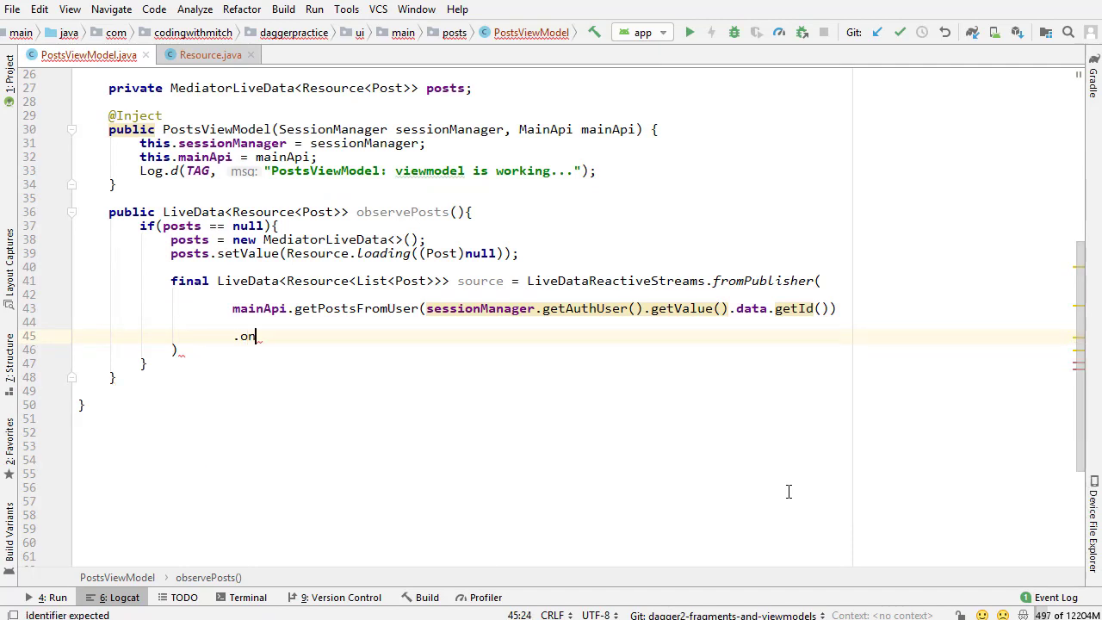
pyautogui.write('errorre')
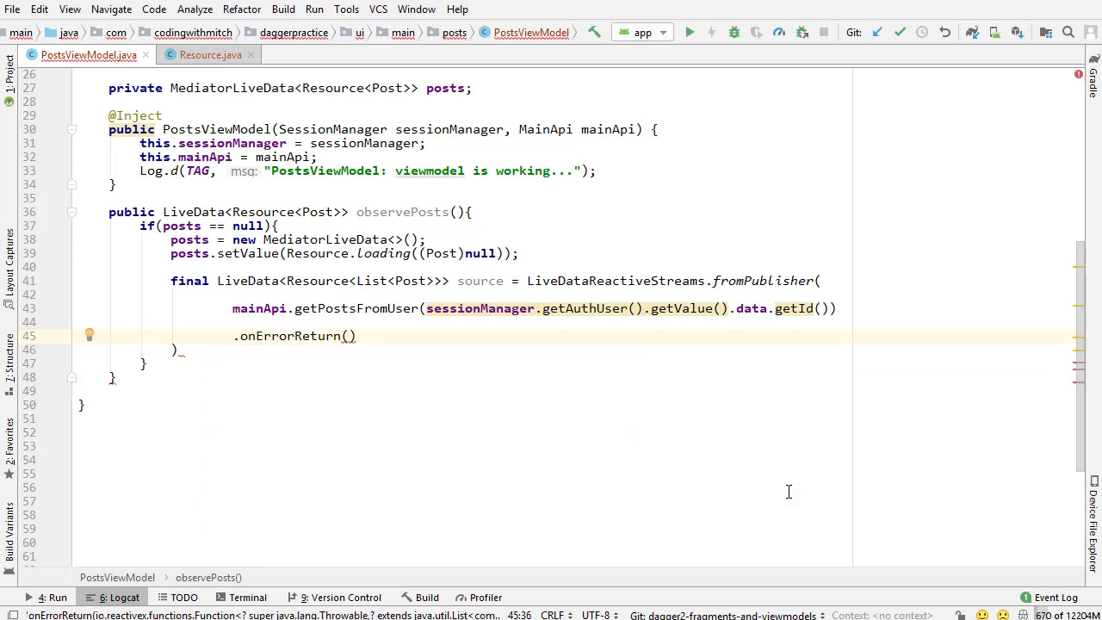
pyautogui.write('new Function<Throwable, List<Post>>(')
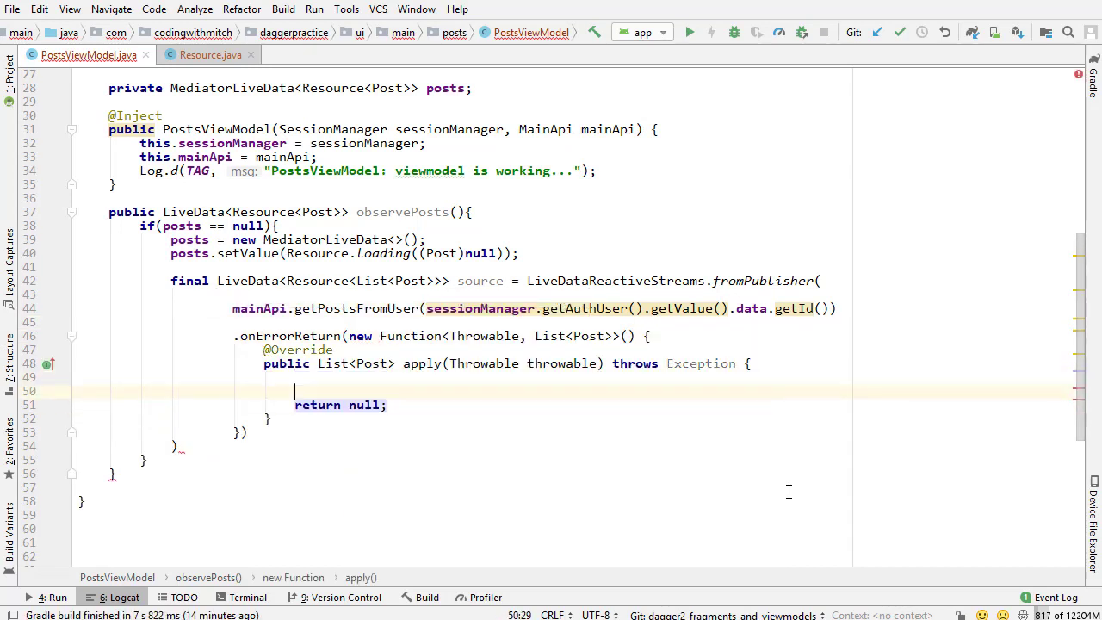
pyautogui.write('loge')
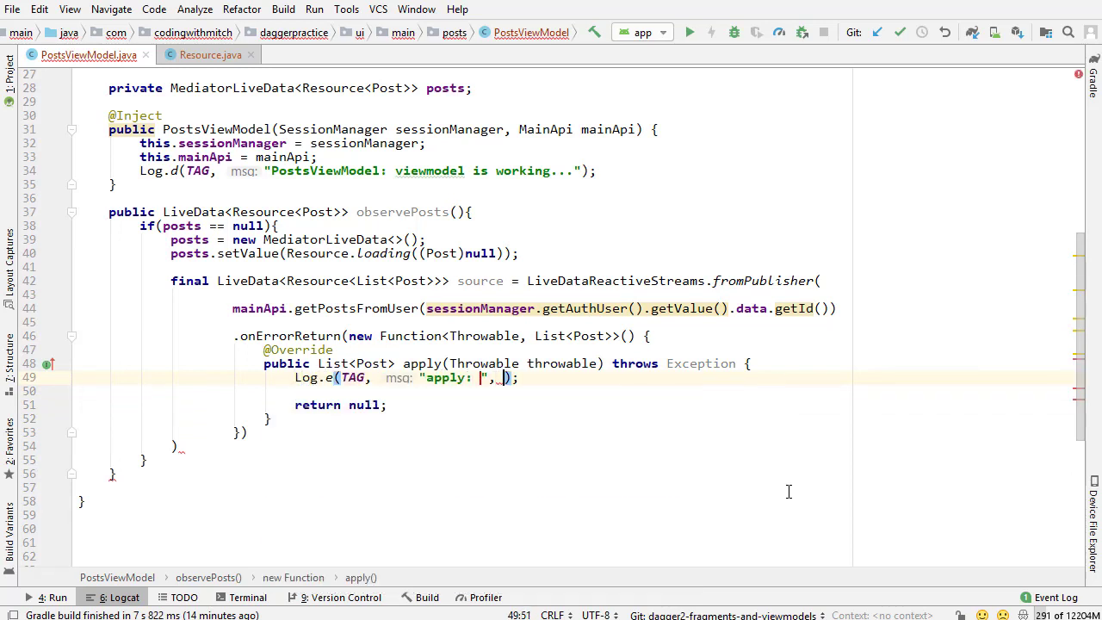
pyautogui.write('throwable')
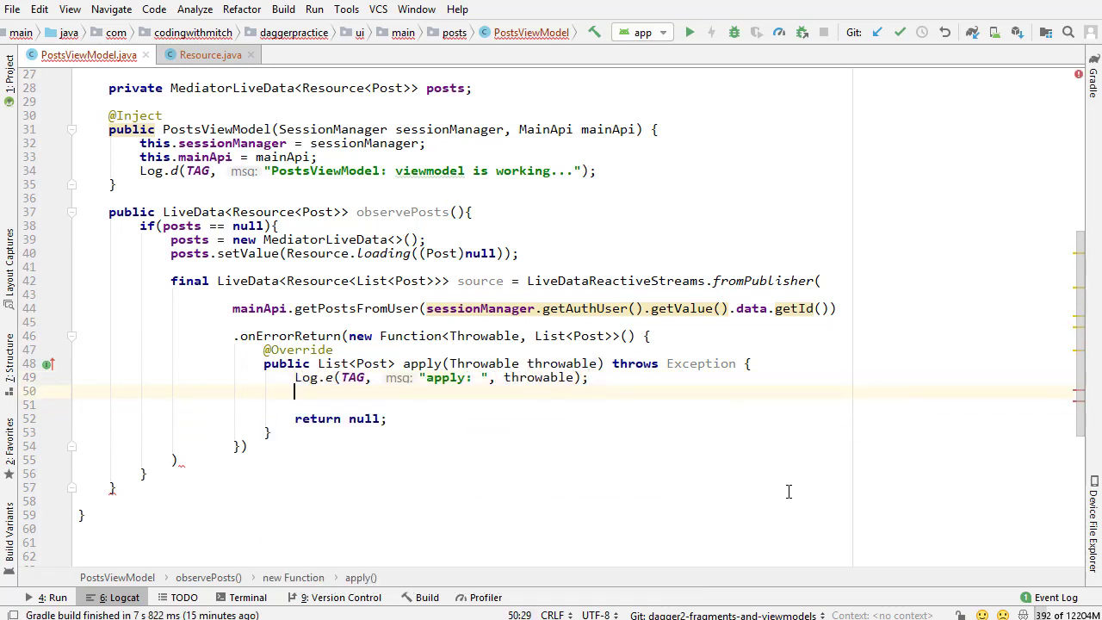
# - Create a Post in the fallback and set its id to -1
pyautogui.write('Post post =')
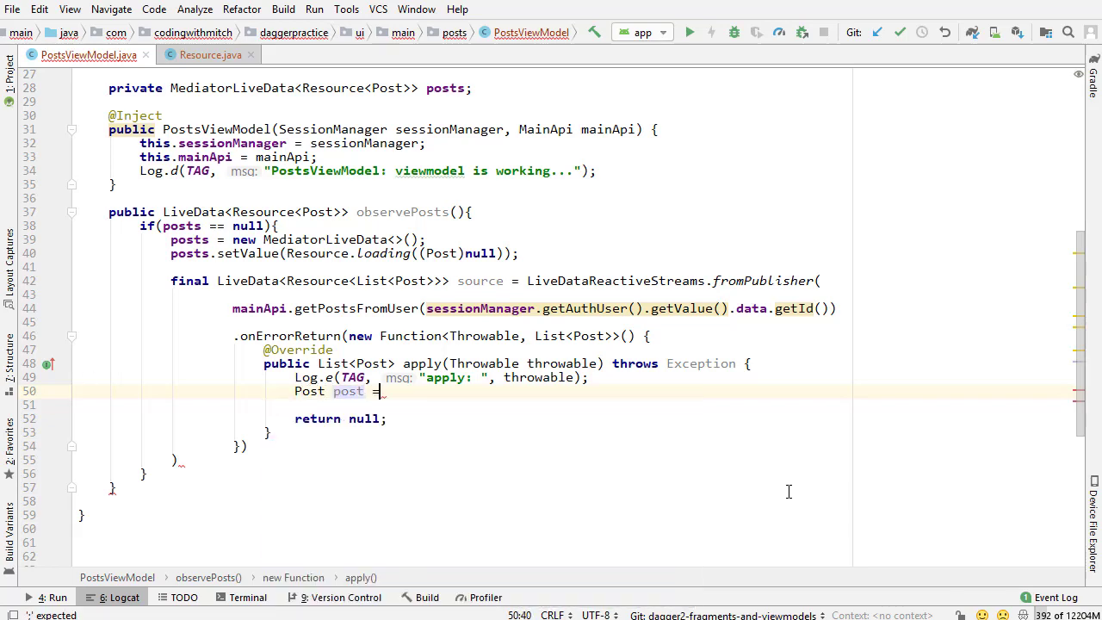
pyautogui.write('new Post()')
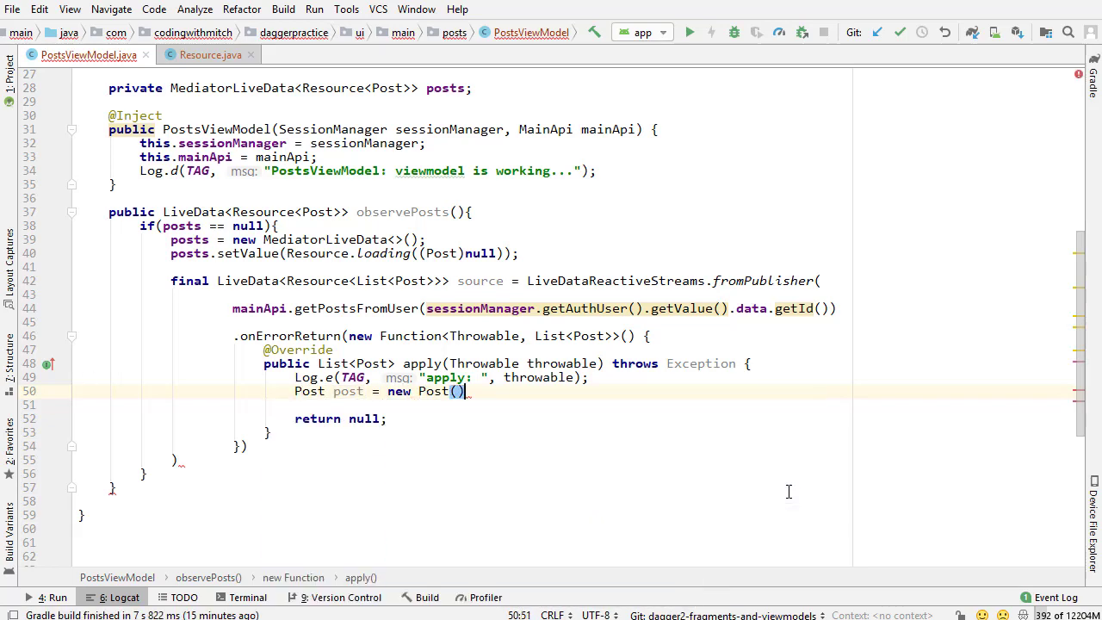
pyautogui.write('post.setId();')
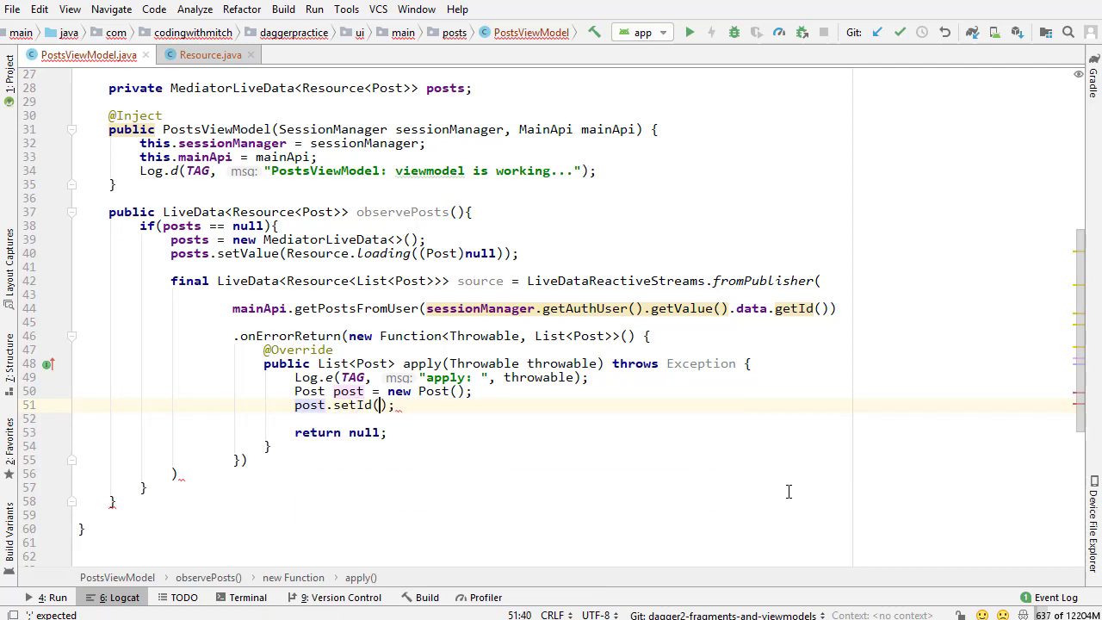
pyautogui.write('-1')
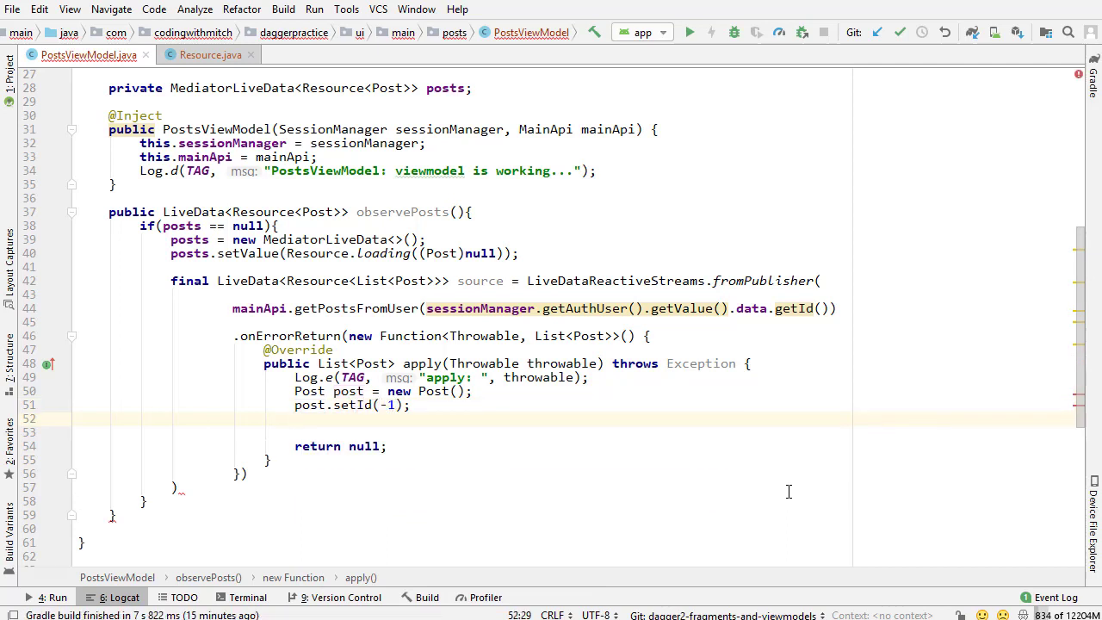
# - Build an ArrayList<Post> posts, add the post to it and return posts
pyautogui.write('ArrayList<>')
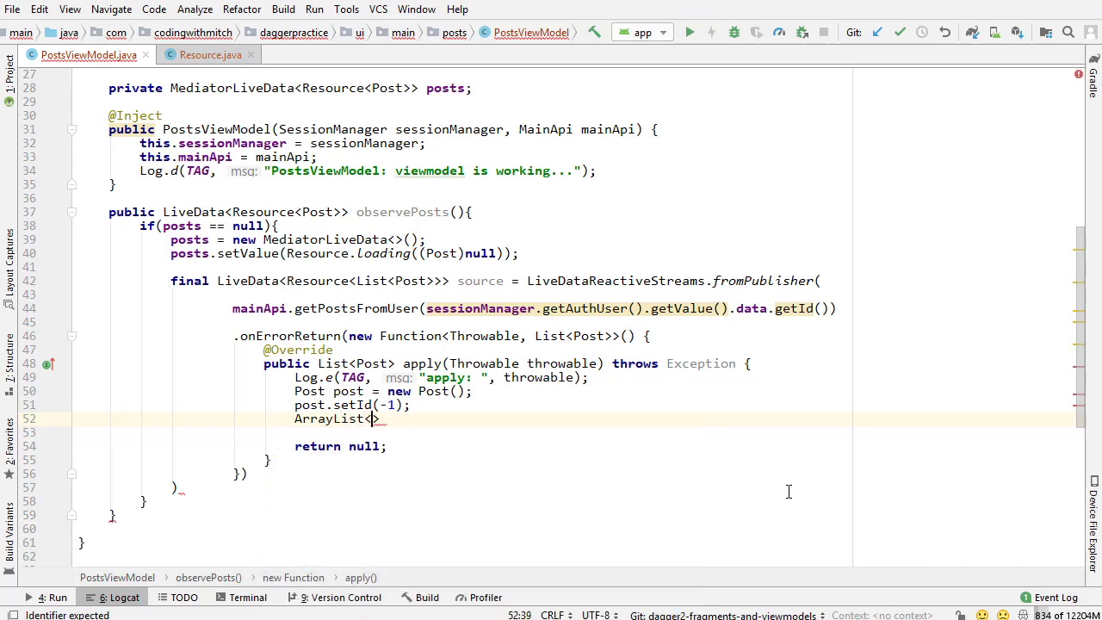
pyautogui.write('Post>')
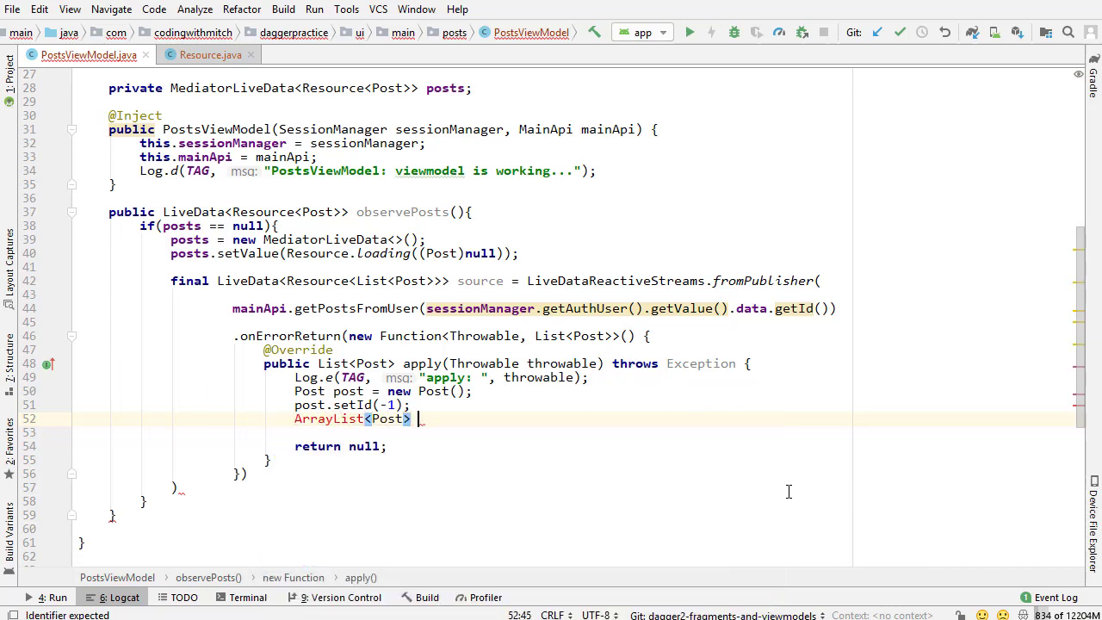
pyautogui.write('posts')
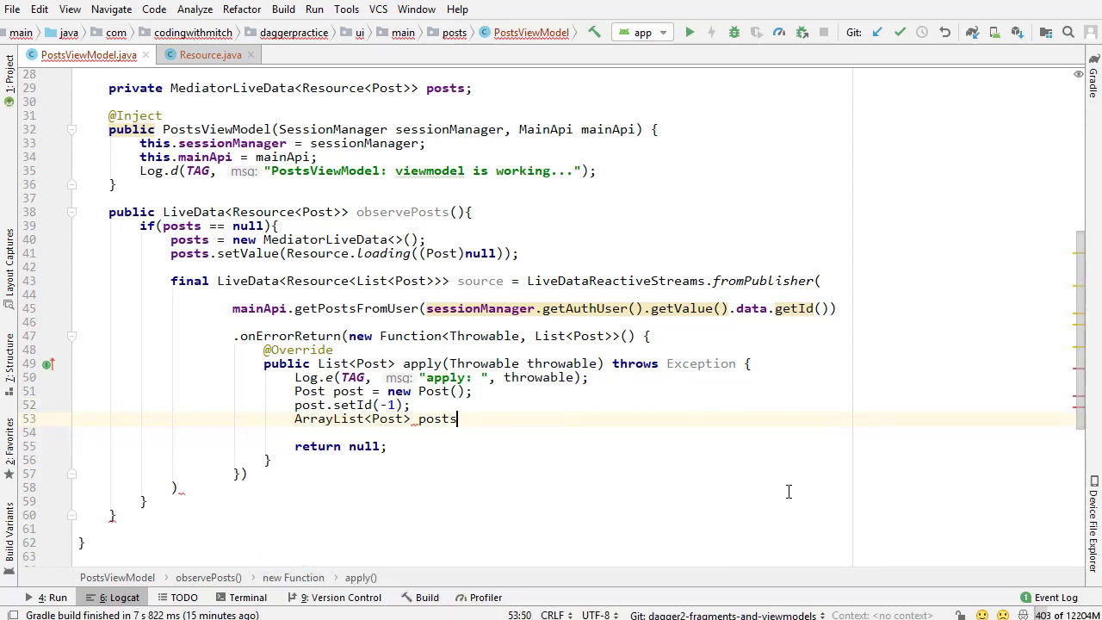
pyautogui.write('= new ArrayList<>();')
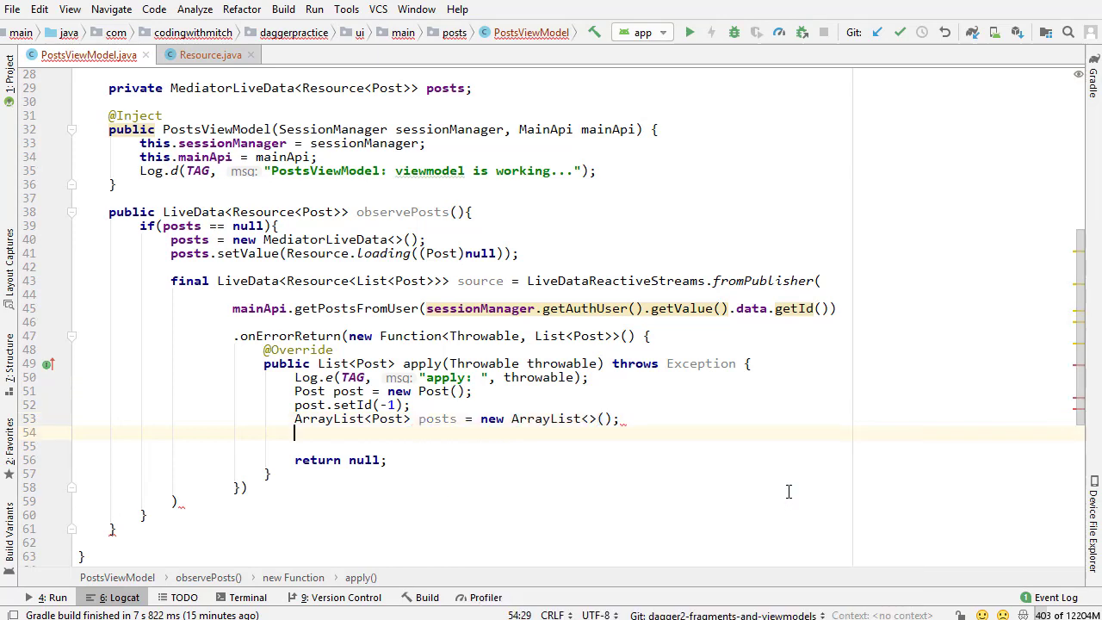
pyautogui.write('posts.add(post);')
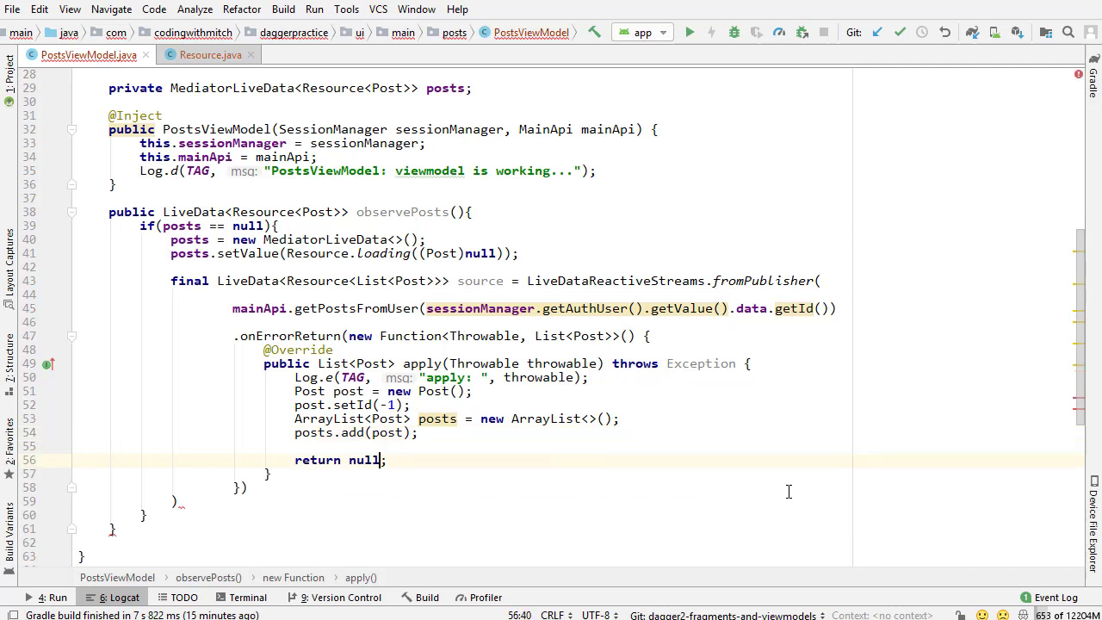
pyautogui.write('posts')
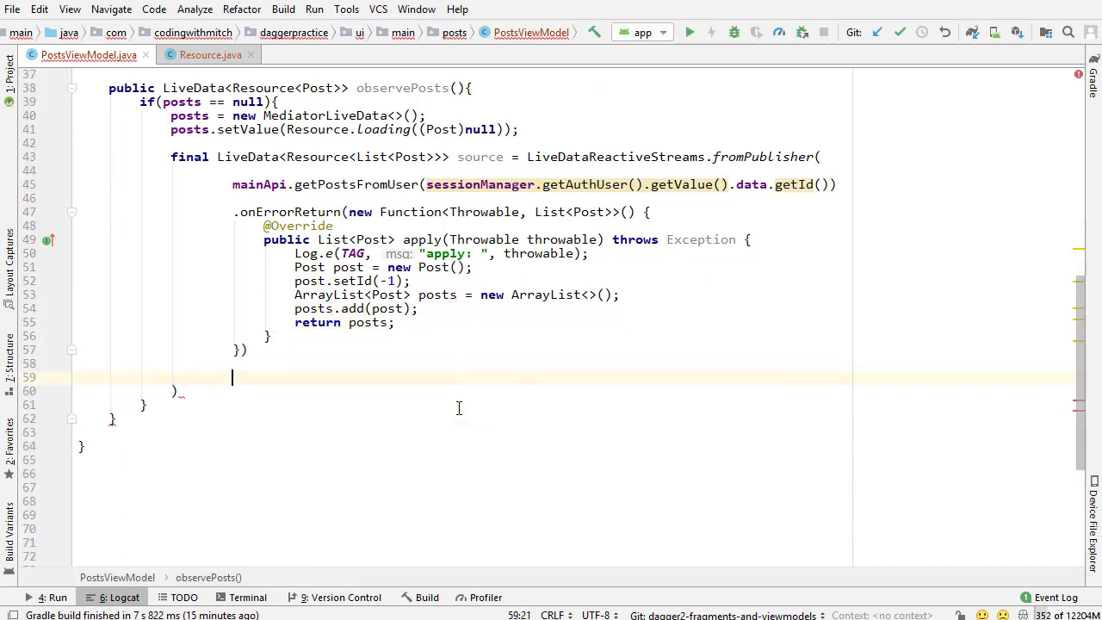
# - Chain a .map(new Function...) and start apply() with an if on posts.size() > 0
pyautogui.write('.')
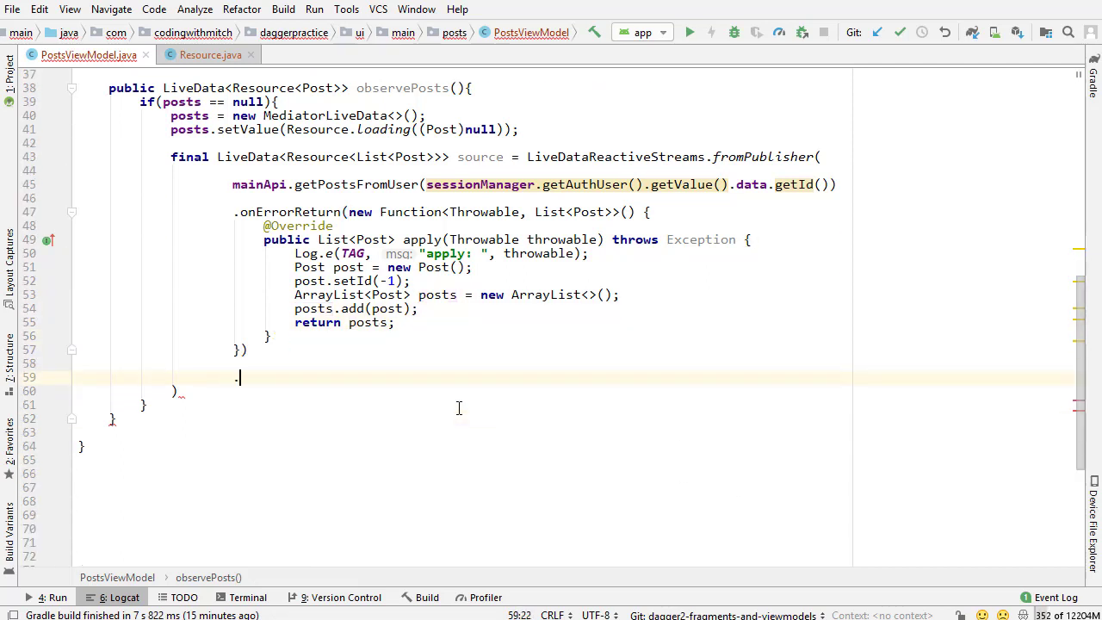
pyautogui.write('m')
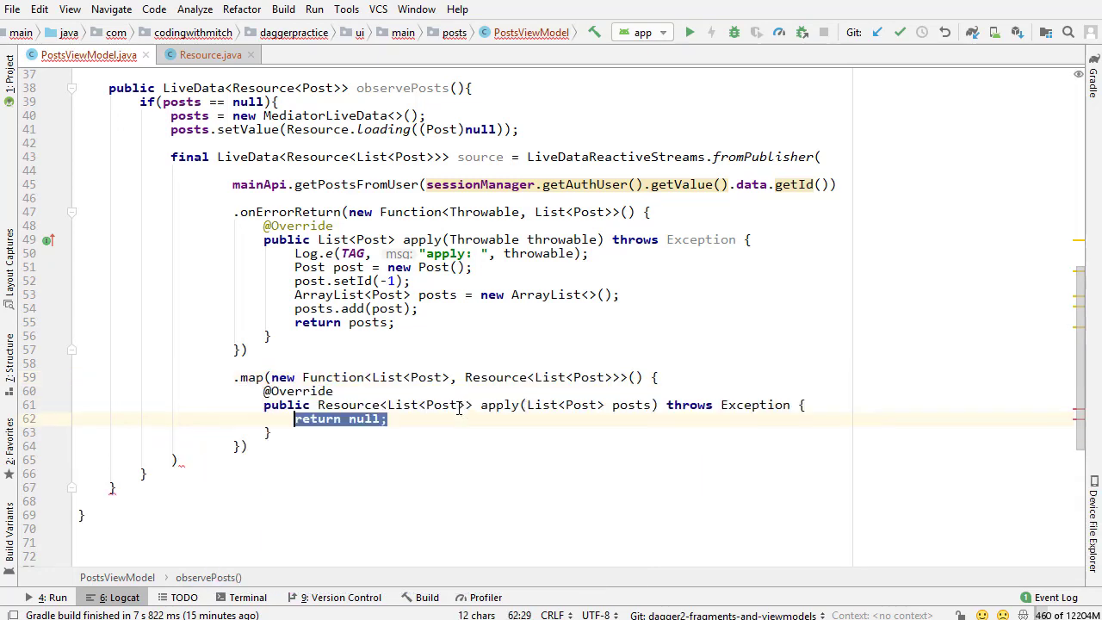
pyautogui.press('Enter')
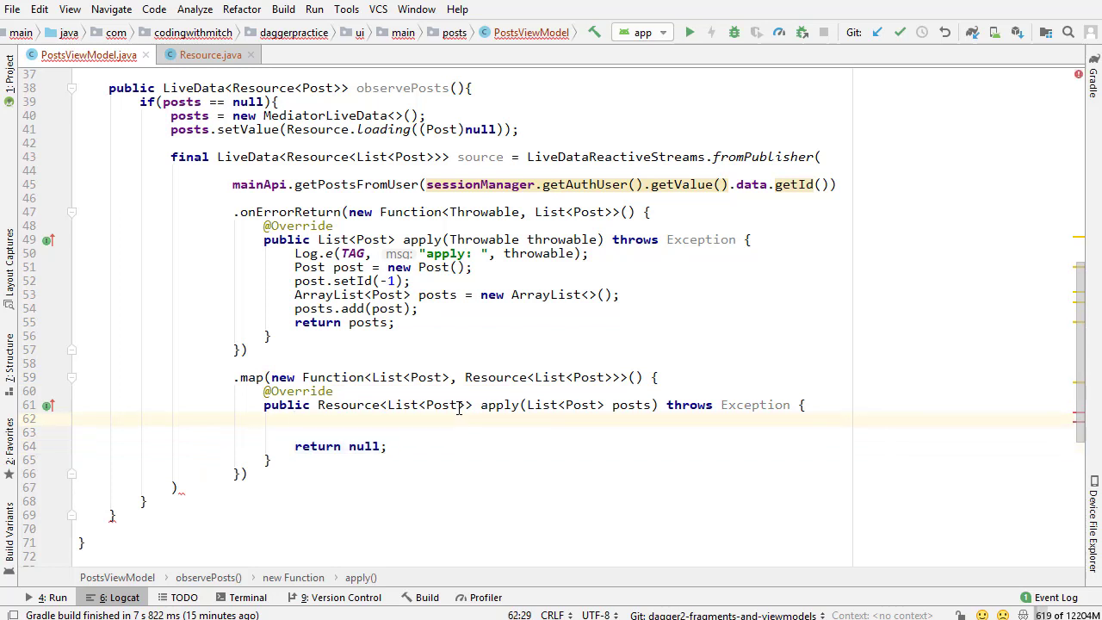
pyautogui.write('if(){')
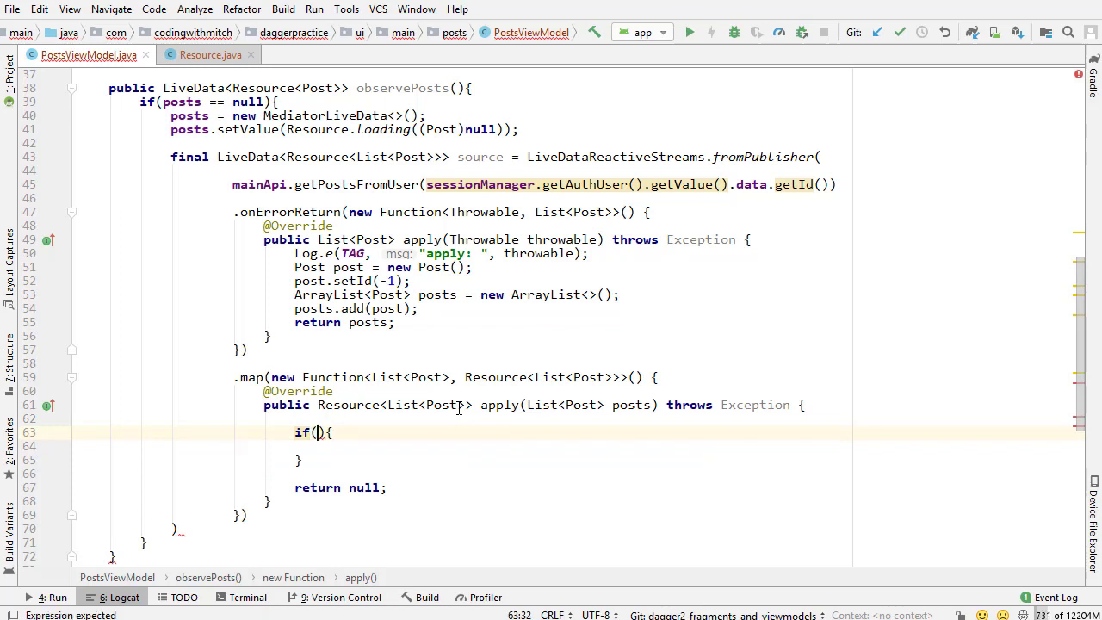
pyautogui.write('p')
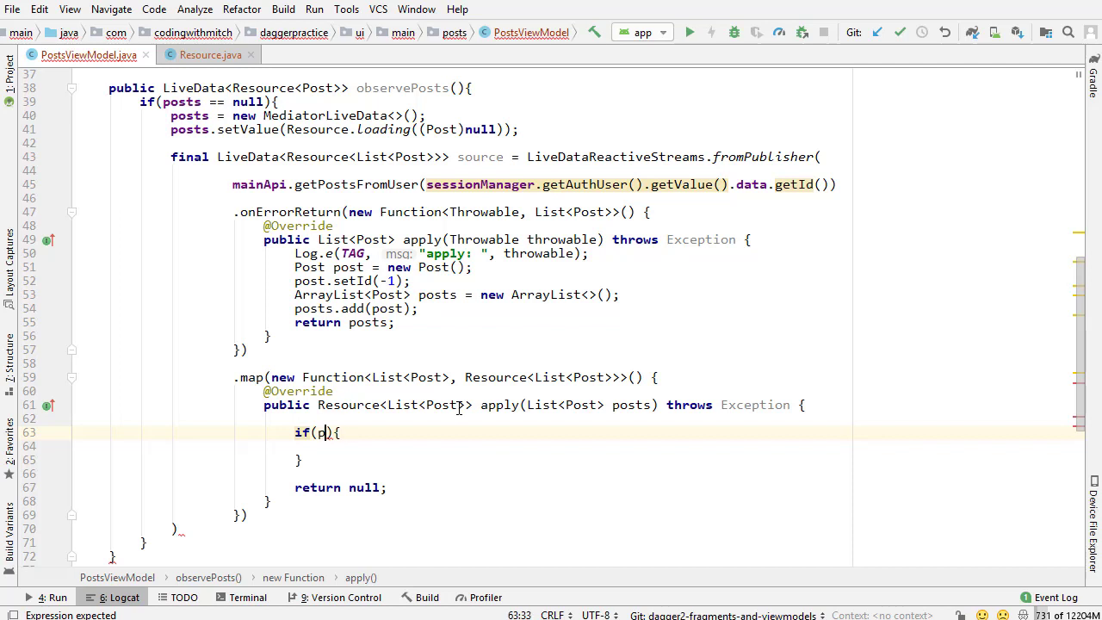
pyautogui.write('osts.size() > 0')
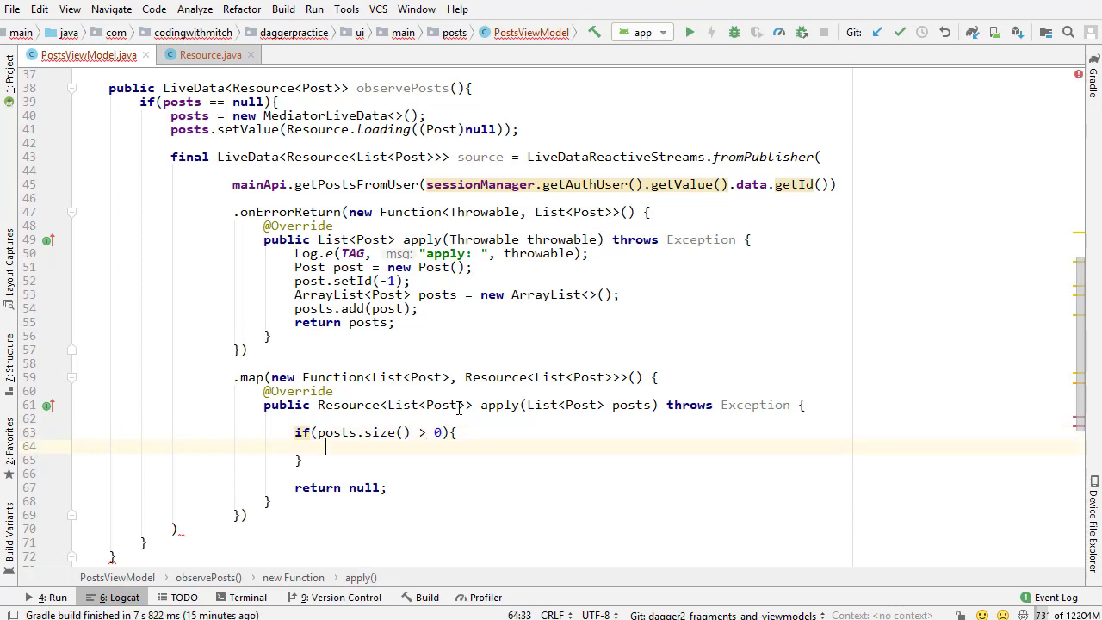
# - Return Resource.error("Something went wrong", null) when posts.get(0).getId() == -1
pyautogui.write('if(){')
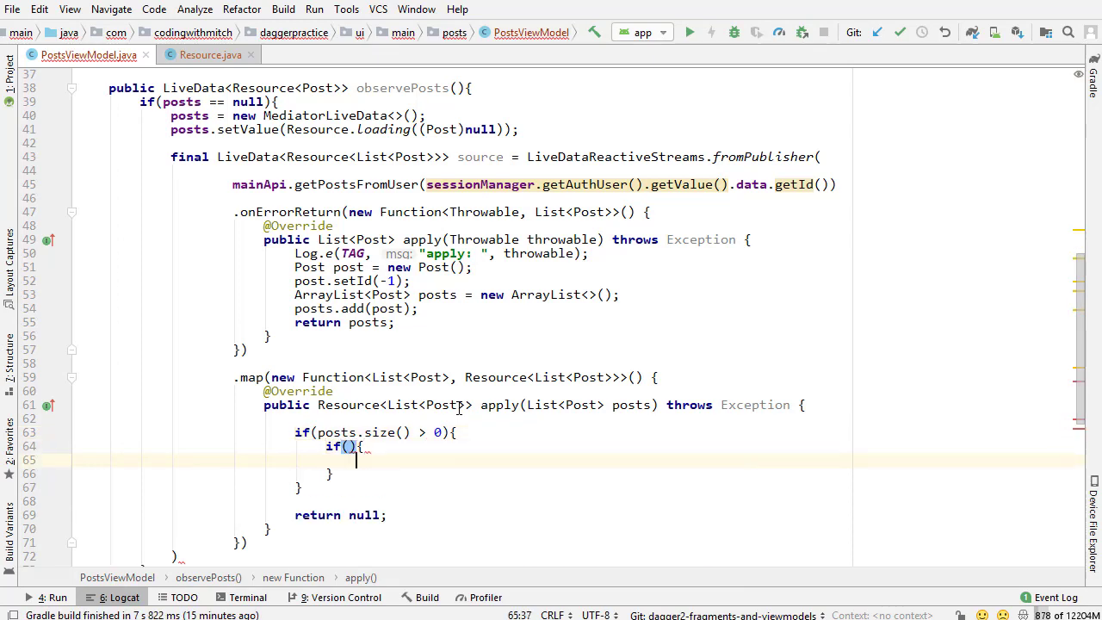
pyautogui.write('posts.')
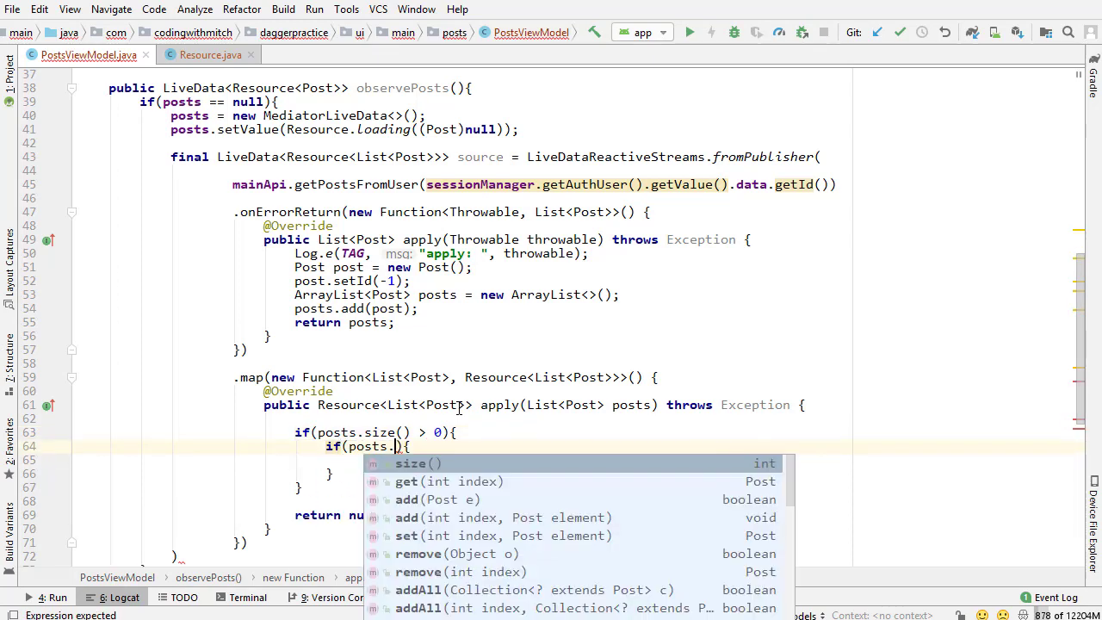
pyautogui.write('get(0)')
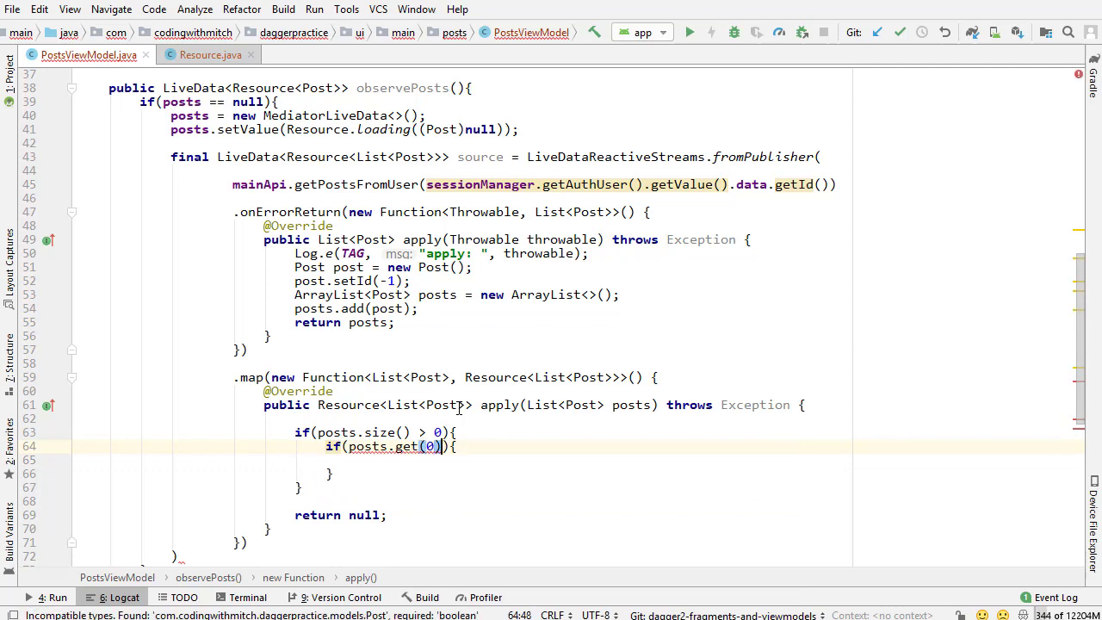
pyautogui.write('.getId() == 01')
pyautogui.click(689, 460)
pyautogui.write('return REsource')
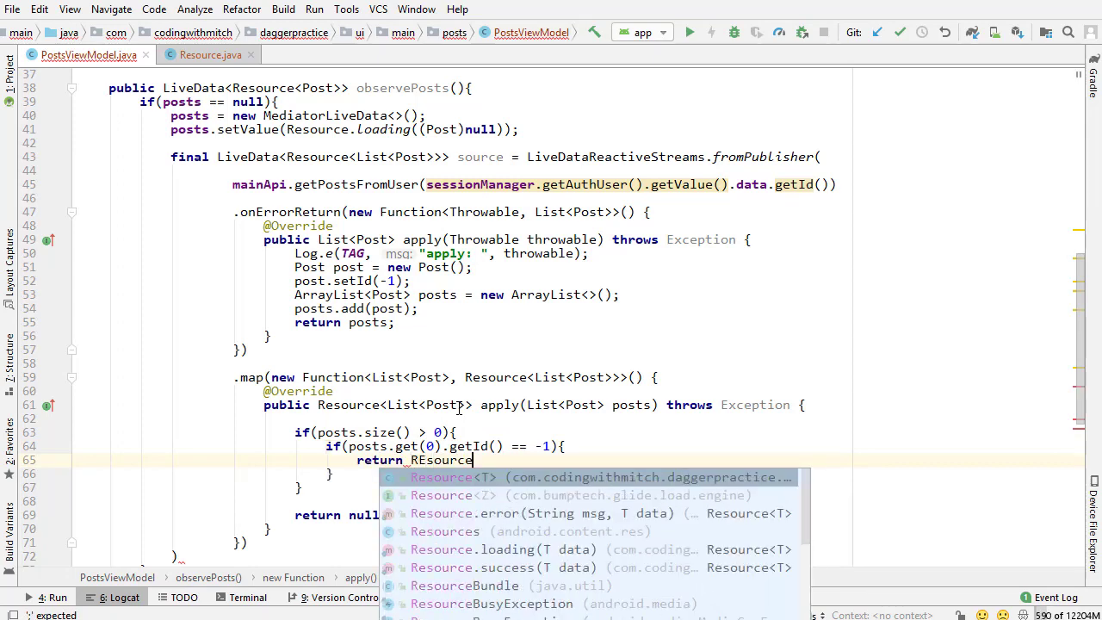
pyautogui.click(497, 513)
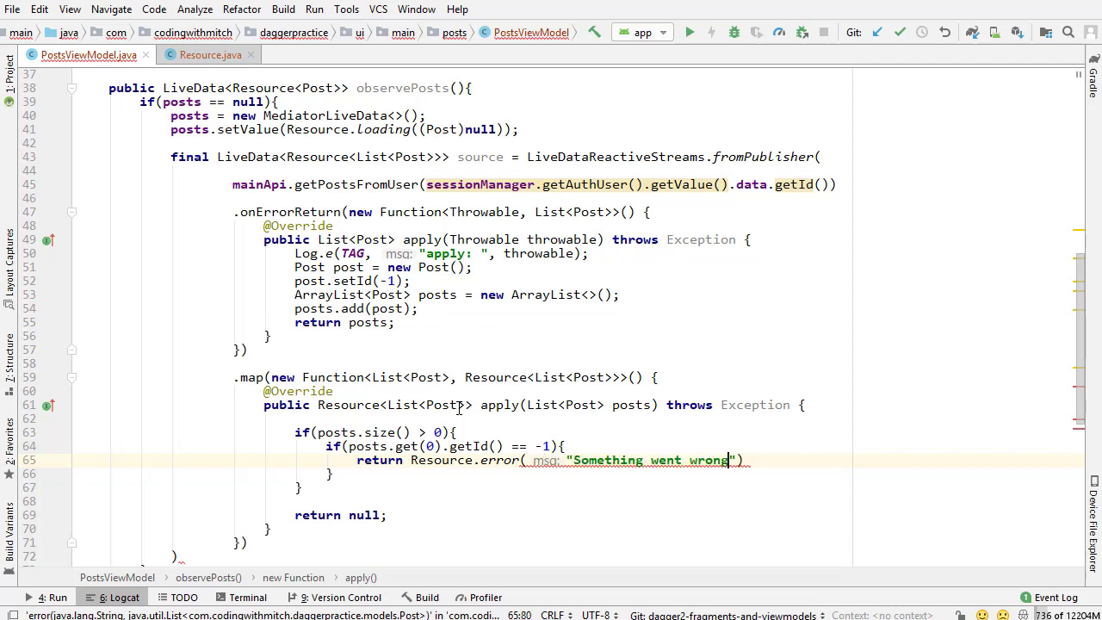
pyautogui.write('",')
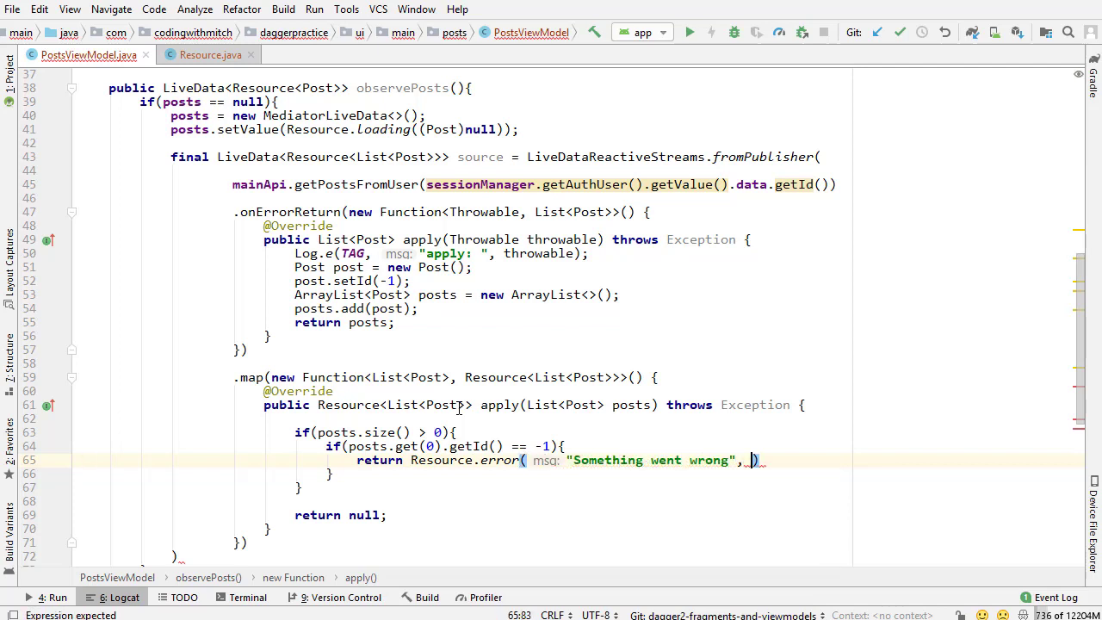
pyautogui.write('null')
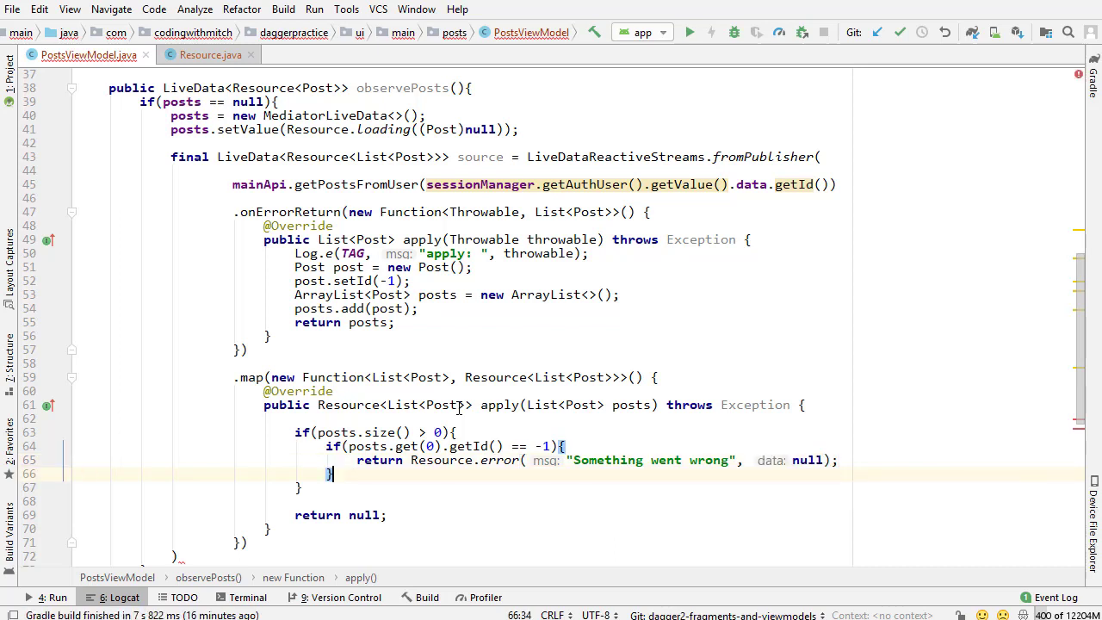
# - Add the else branch that starts returning a Resource for the success case
pyautogui.write('else{')
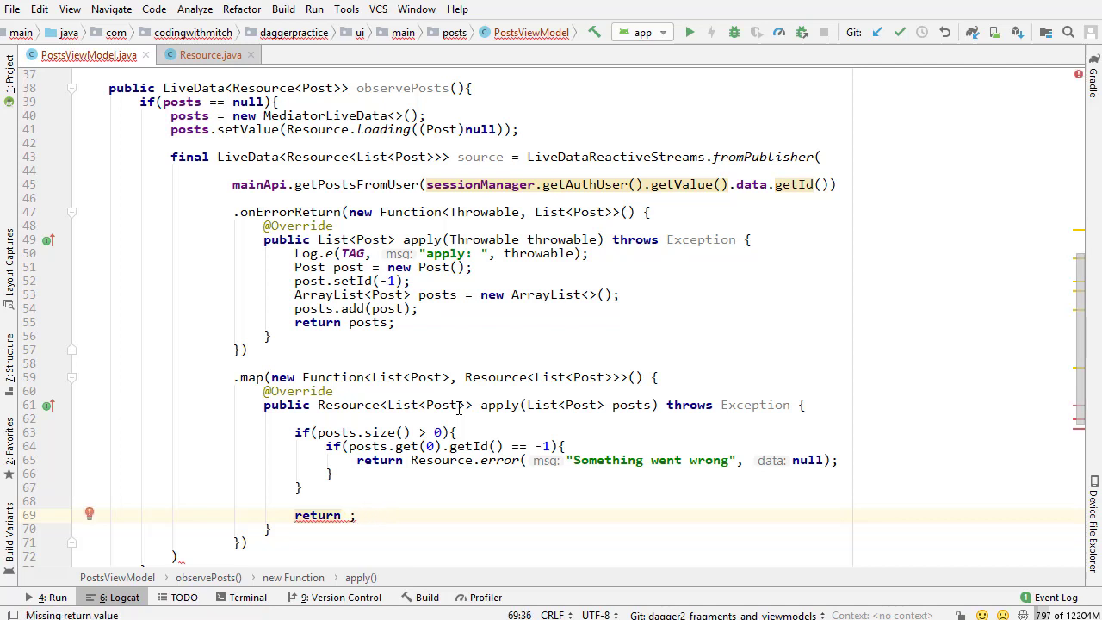
pyautogui.write('Resource.success(posts')
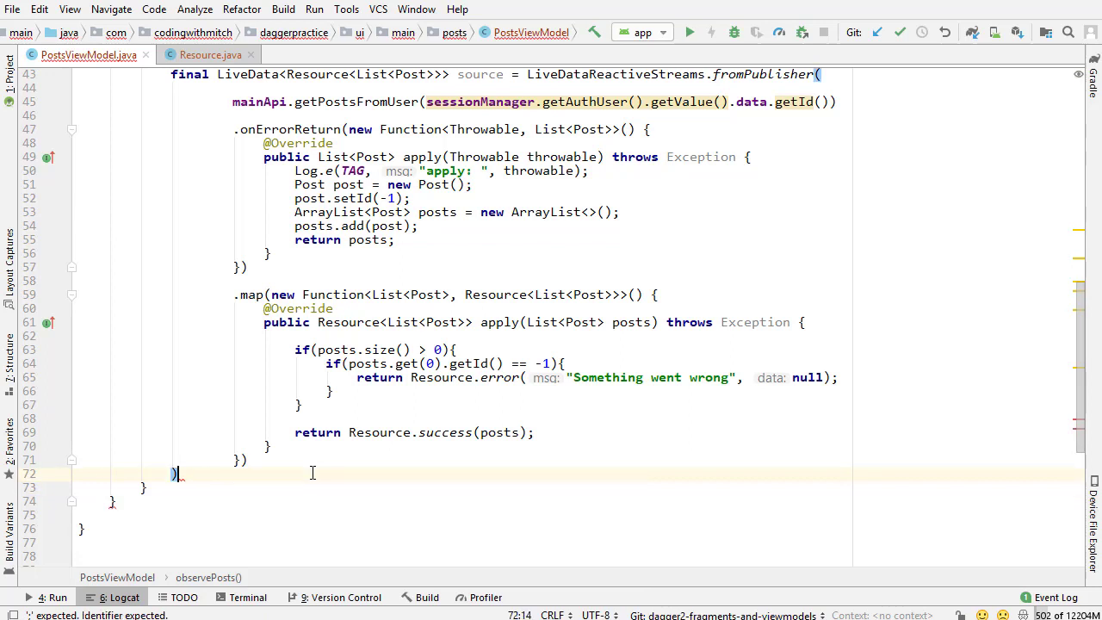
# - Close the map chain and append .subscribeOn(Schedulers.io())
pyautogui.write(';')
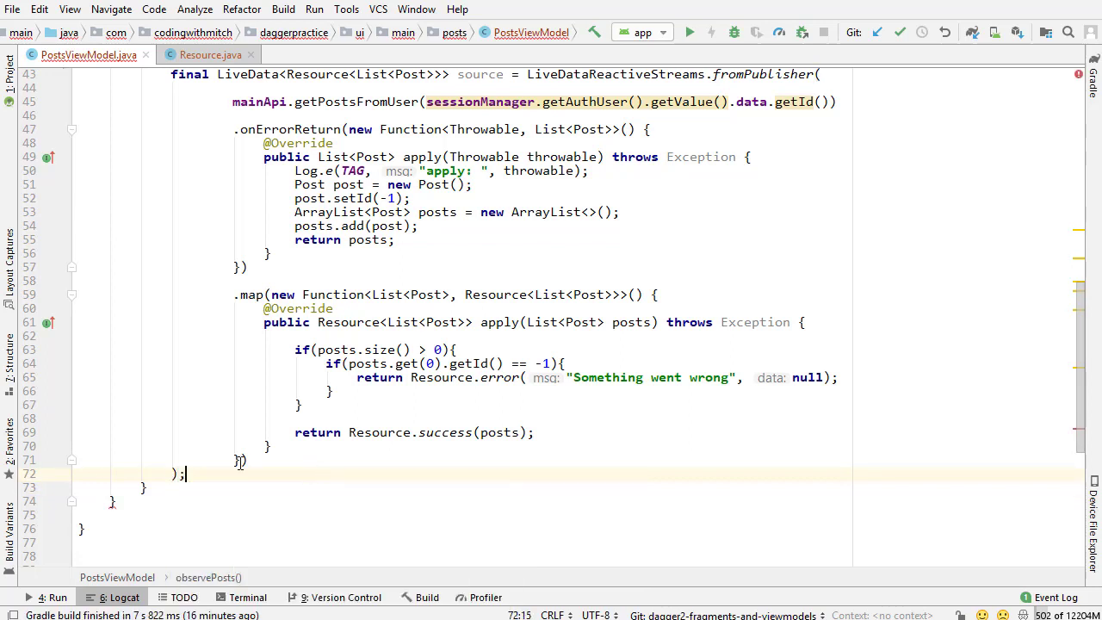
pyautogui.write('.sub')
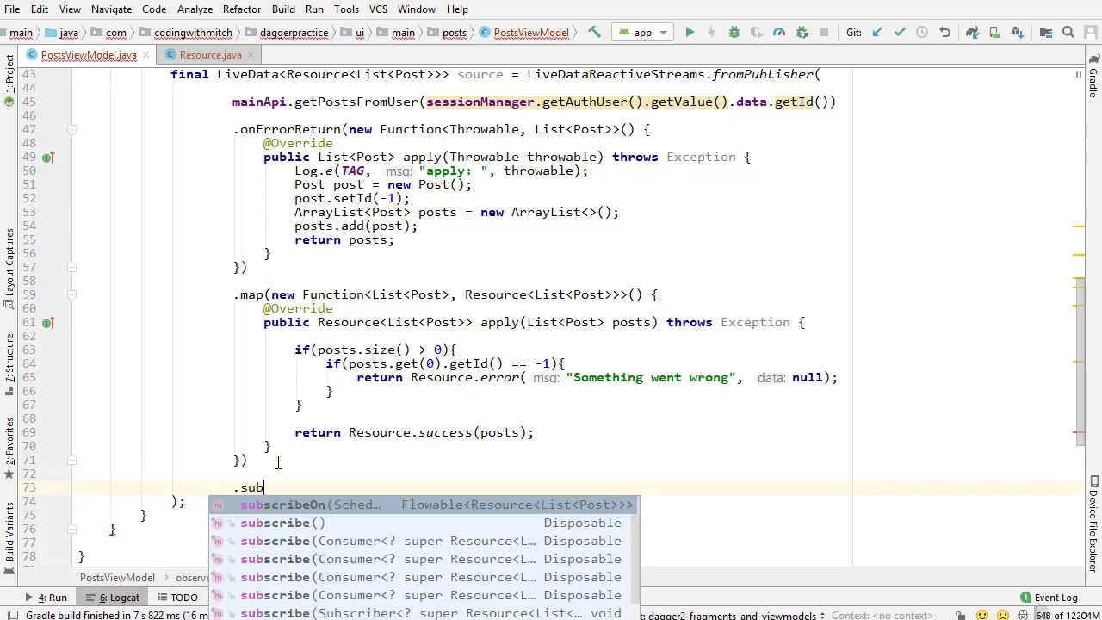
pyautogui.write('scribeOn(Schedulers.io()')
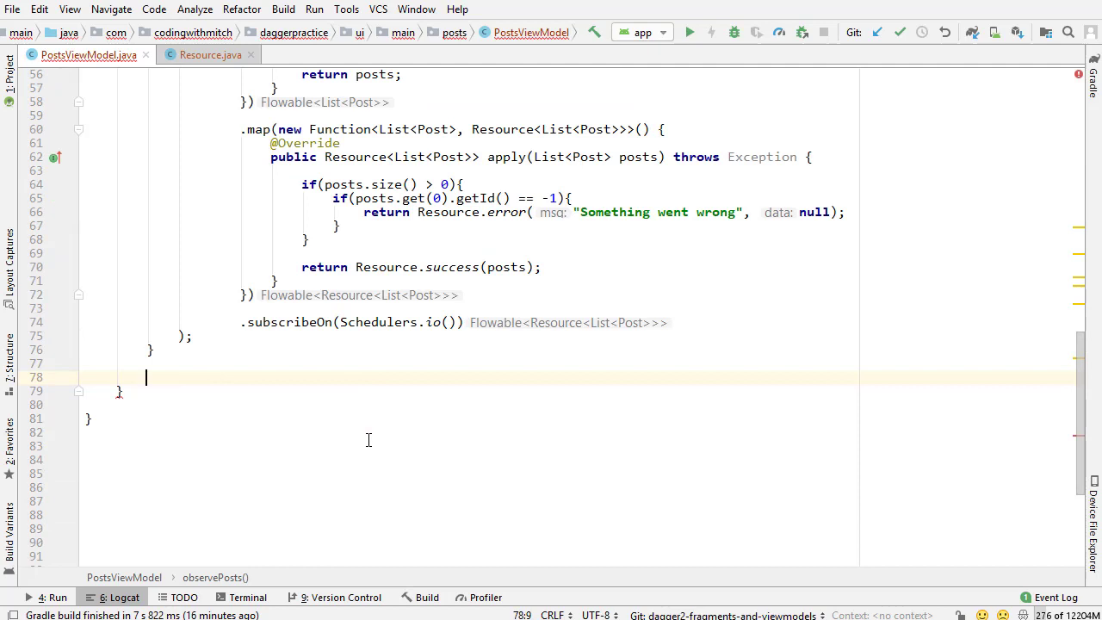
# - Write posts.addSource(source, new Observer<Resource<List<Post>>>) after discarding a first attempt
pyautogui.write('posts.addSource();')
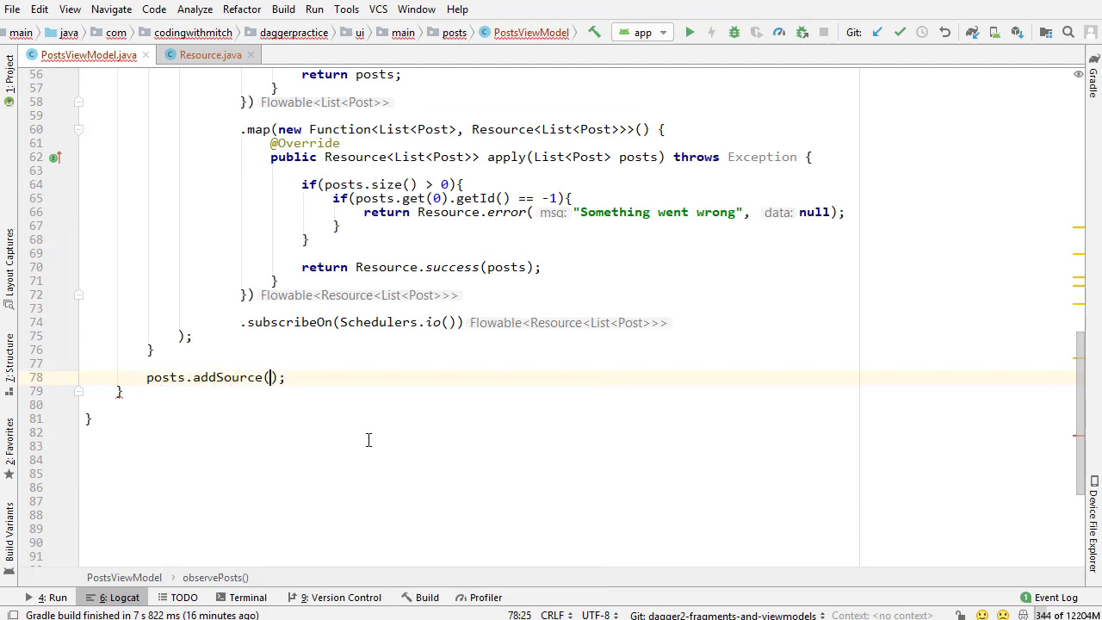
pyautogui.write('sou')
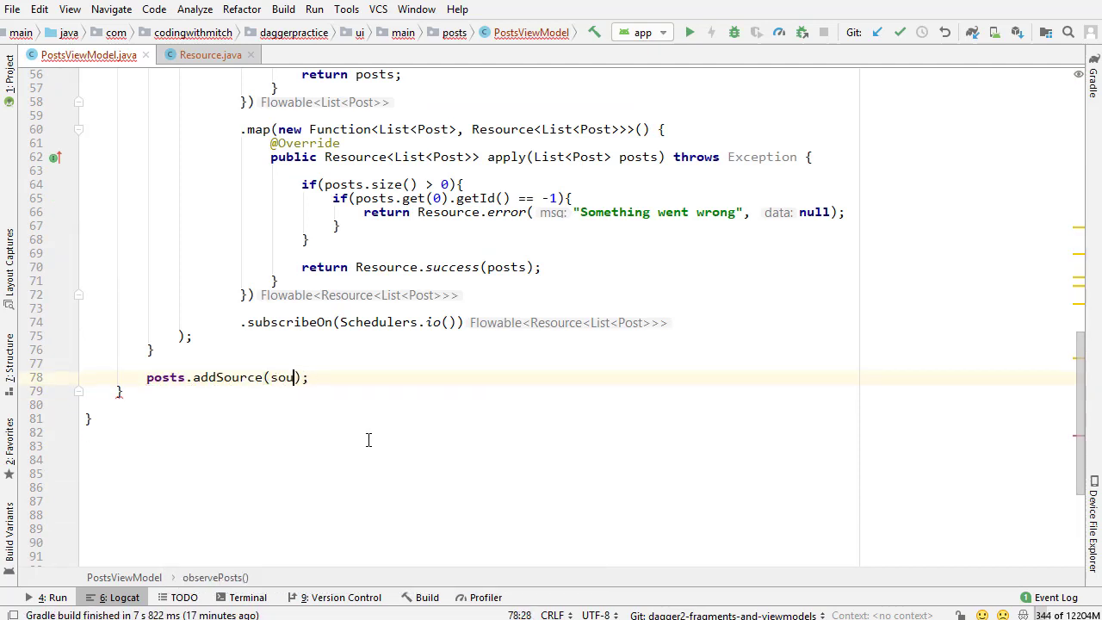
pyautogui.press('BackSpace')
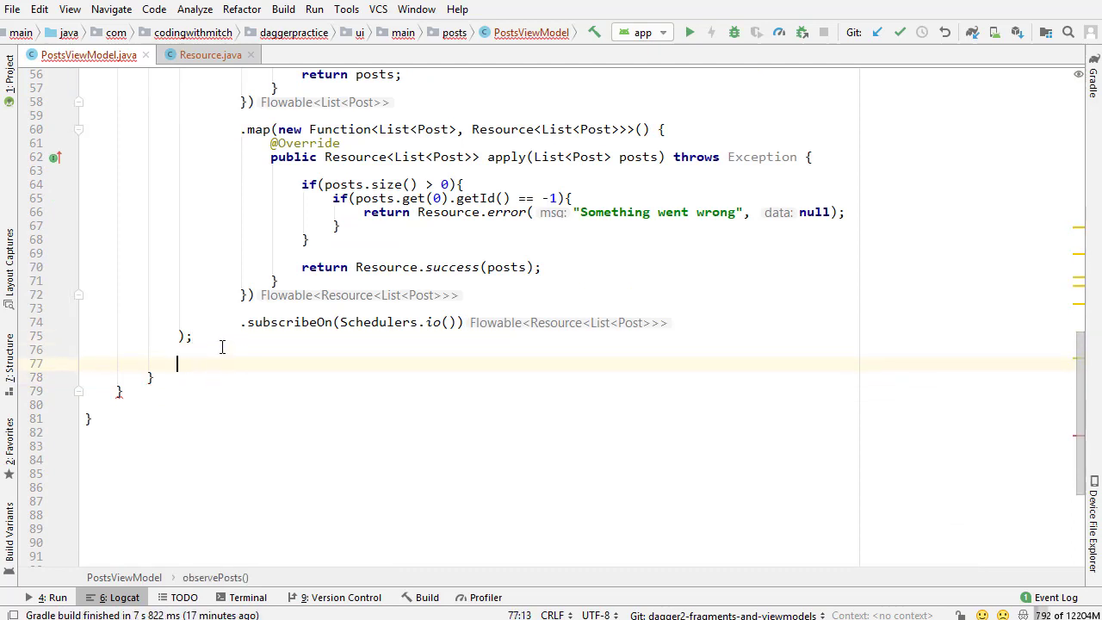
pyautogui.write('posts.addSource')
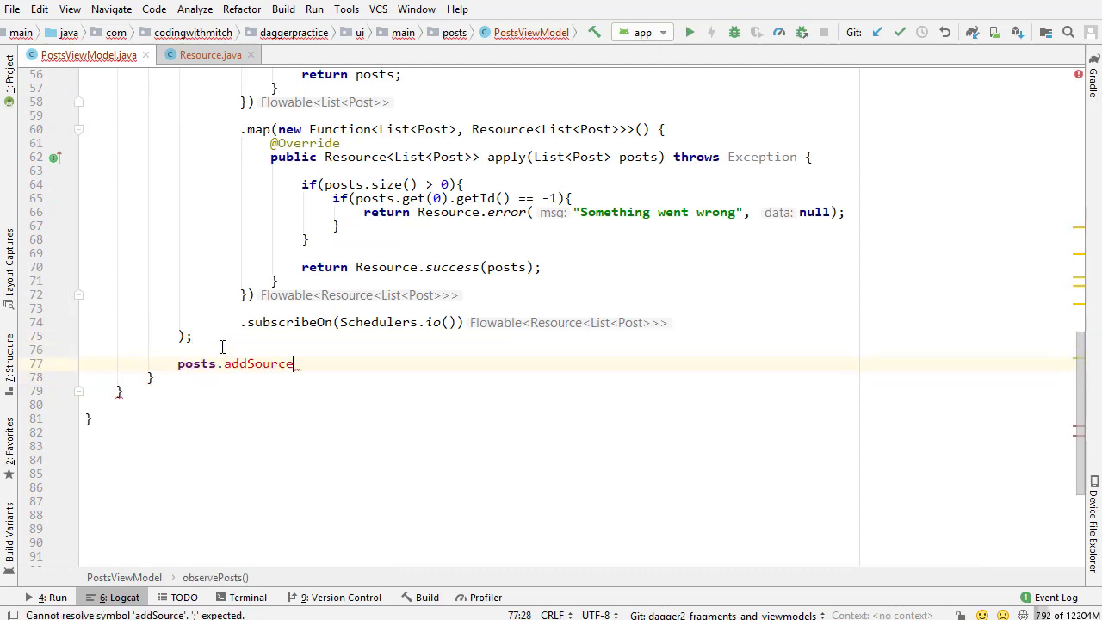
pyautogui.write('(source, new Observer<Resource<List<Post>>>() {')
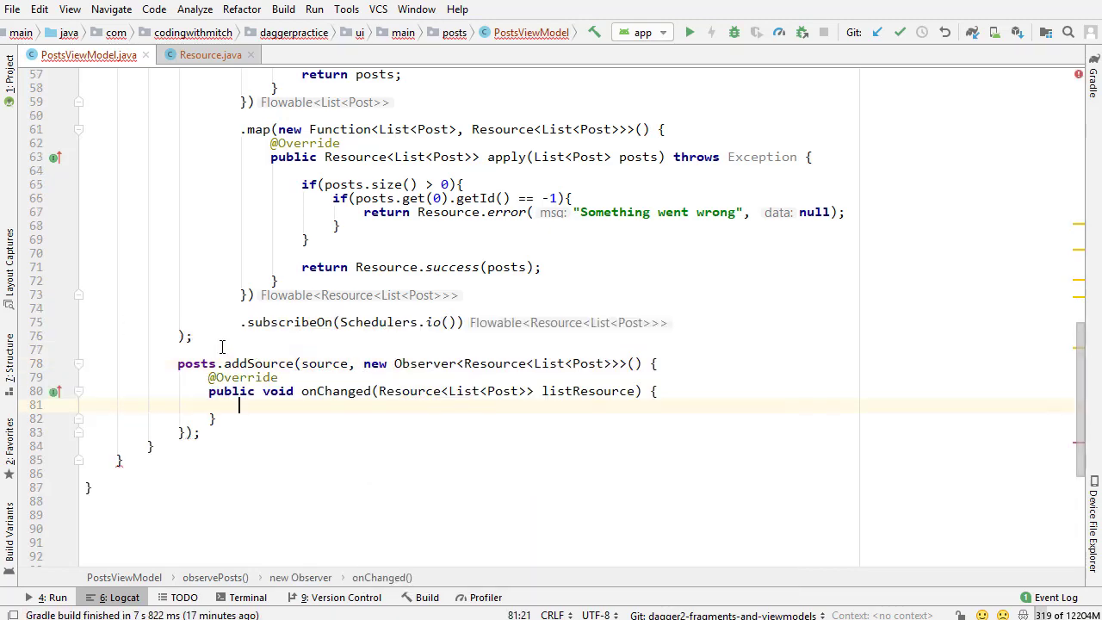
# - In onChanged call posts.setValue(listResource) and posts.removeSource(source)
pyautogui.write('posts.')
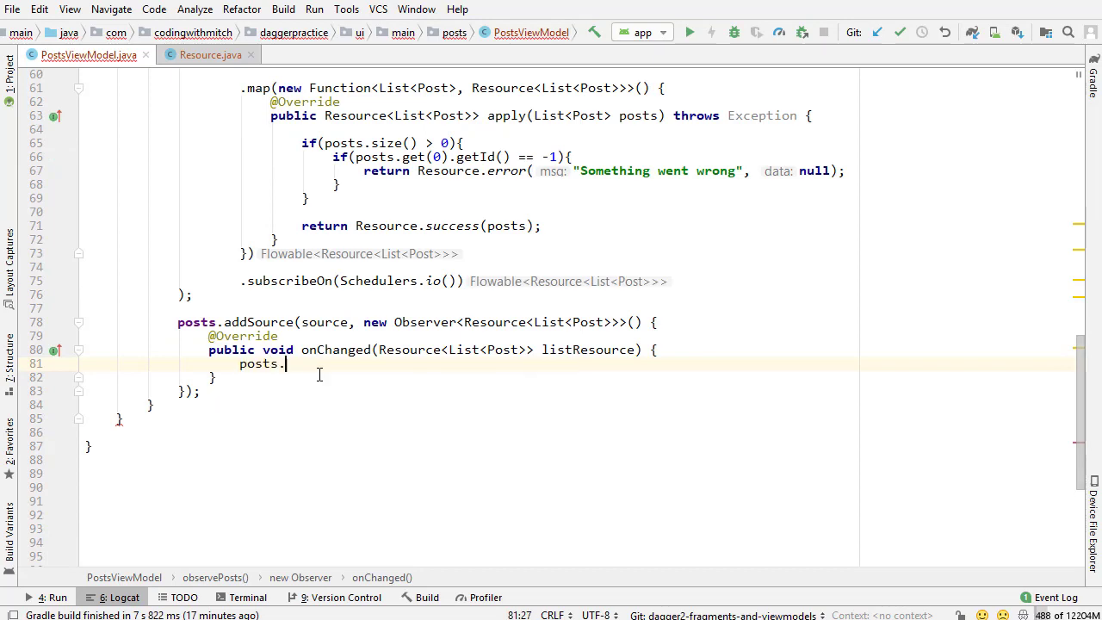
pyautogui.write('setValue(listResource);')
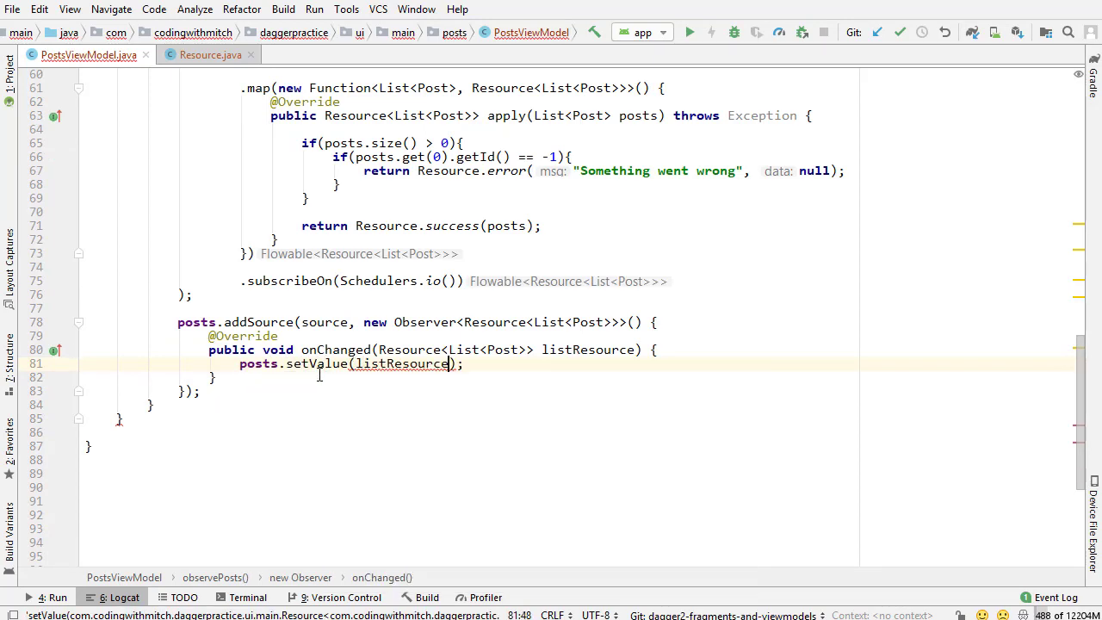
pyautogui.write('posts.removeS')
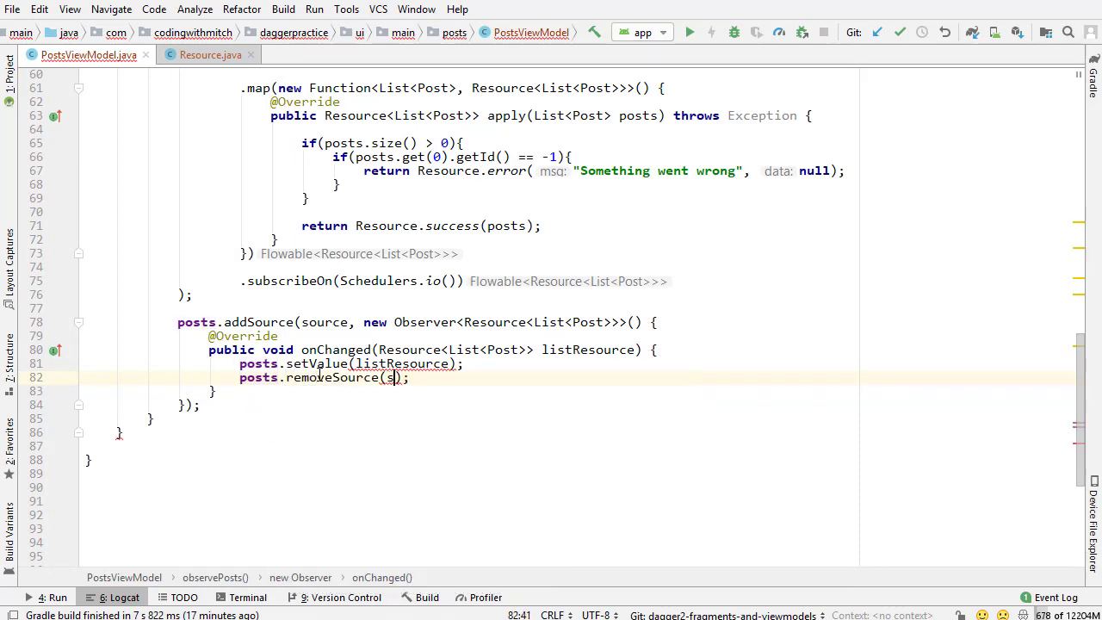
pyautogui.write('ource')
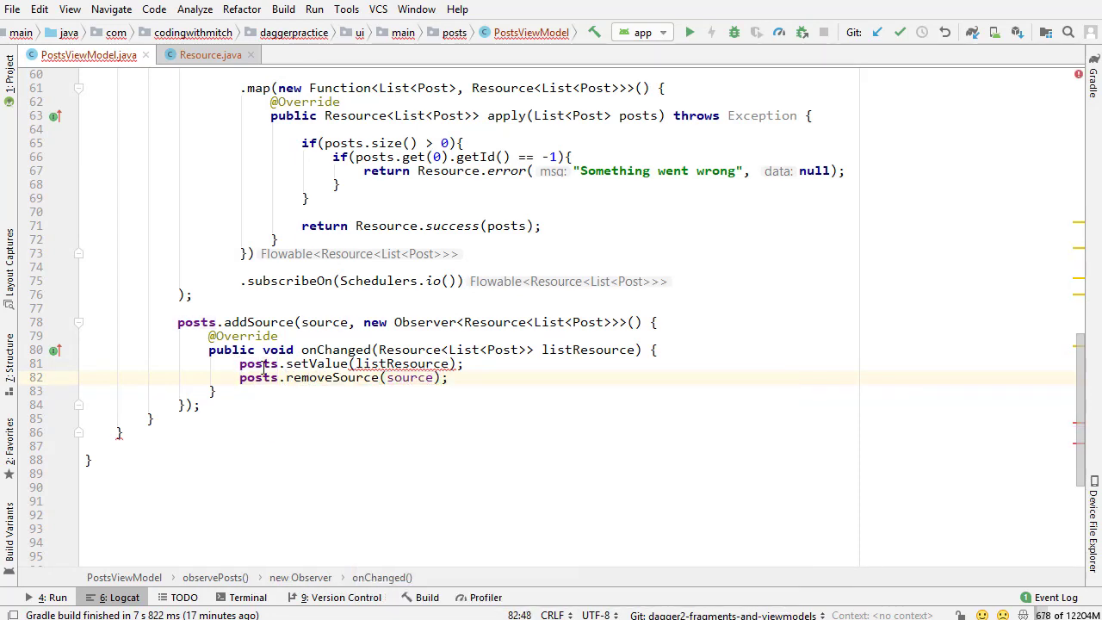
pyautogui.doubleClick(403, 364)
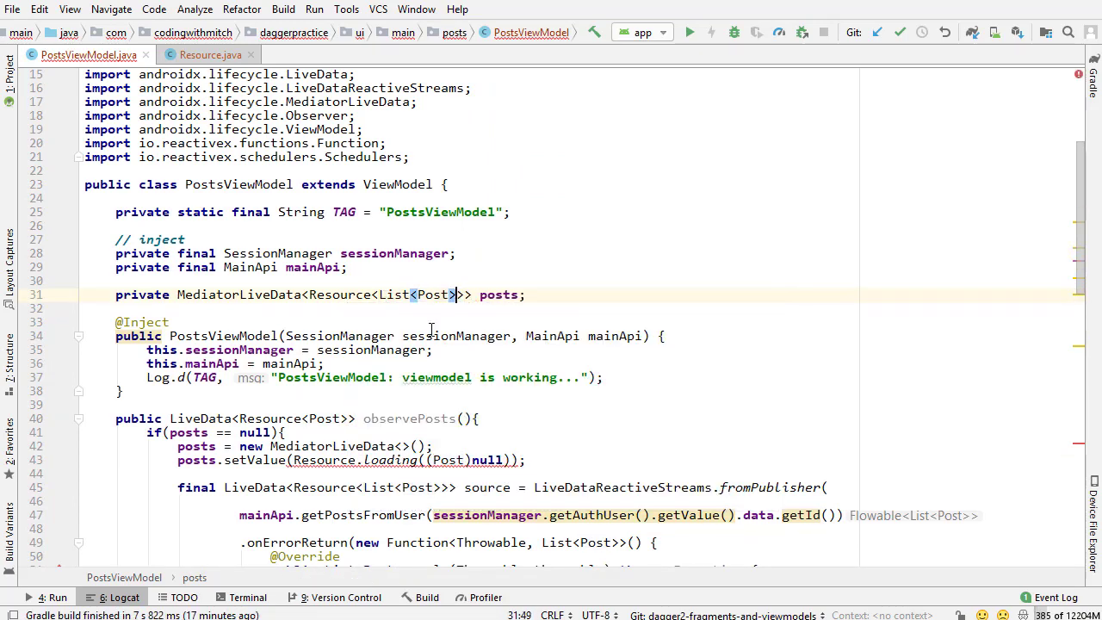
# - Set posts to Resource.loading((List<Post>)null) before the addSource block
pyautogui.scroll(-3)
pyautogui.write('Arr')
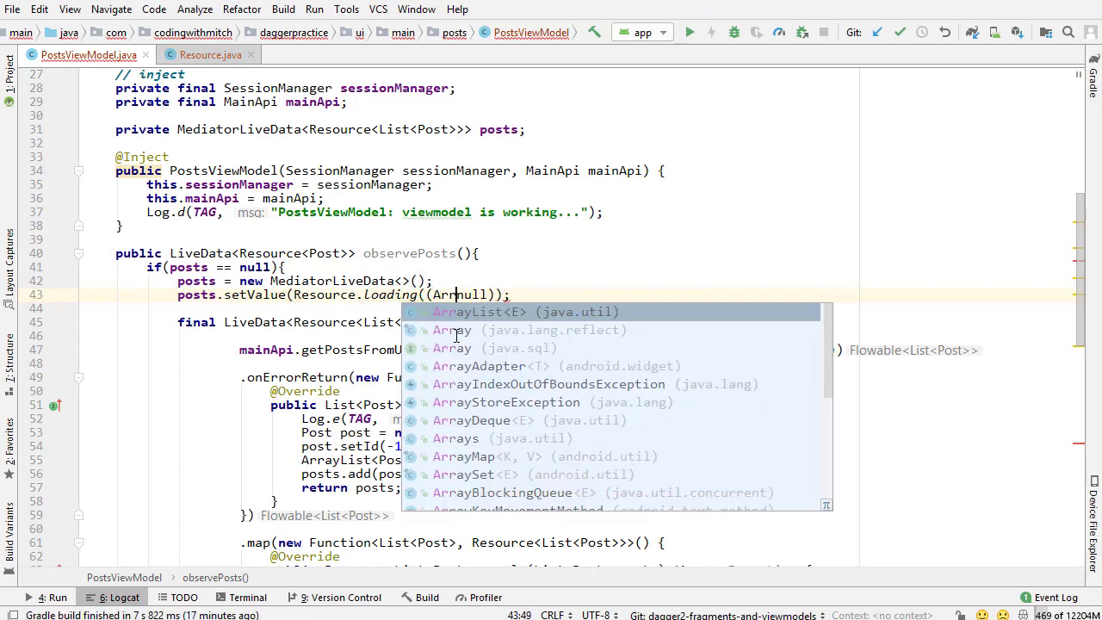
pyautogui.press('Escape')
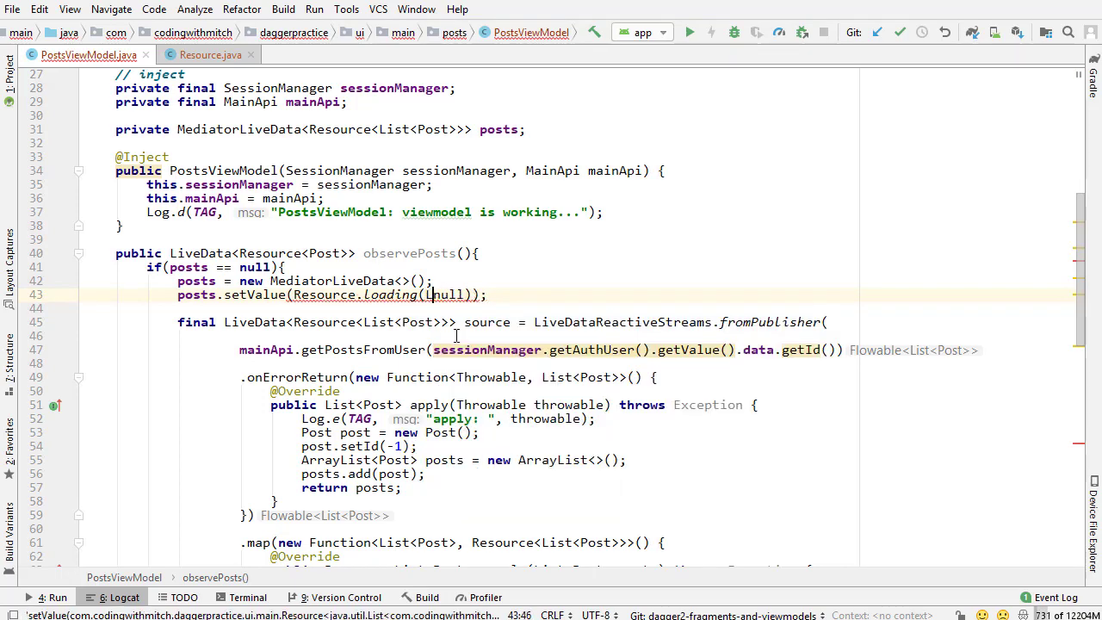
pyautogui.write('List<Post>)')
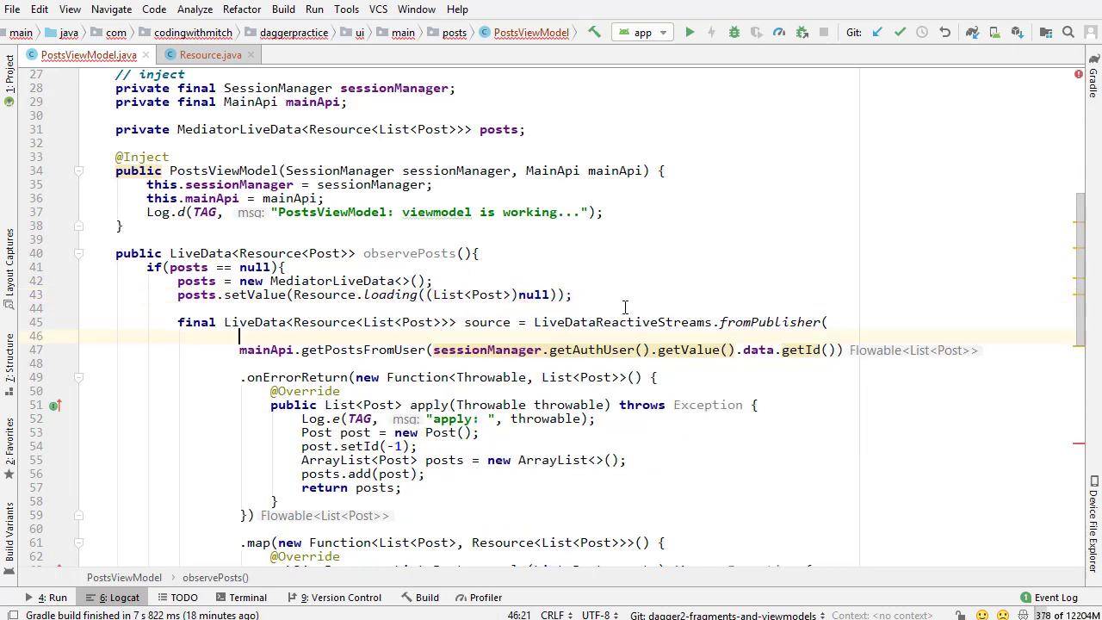
pyautogui.scroll(-3)
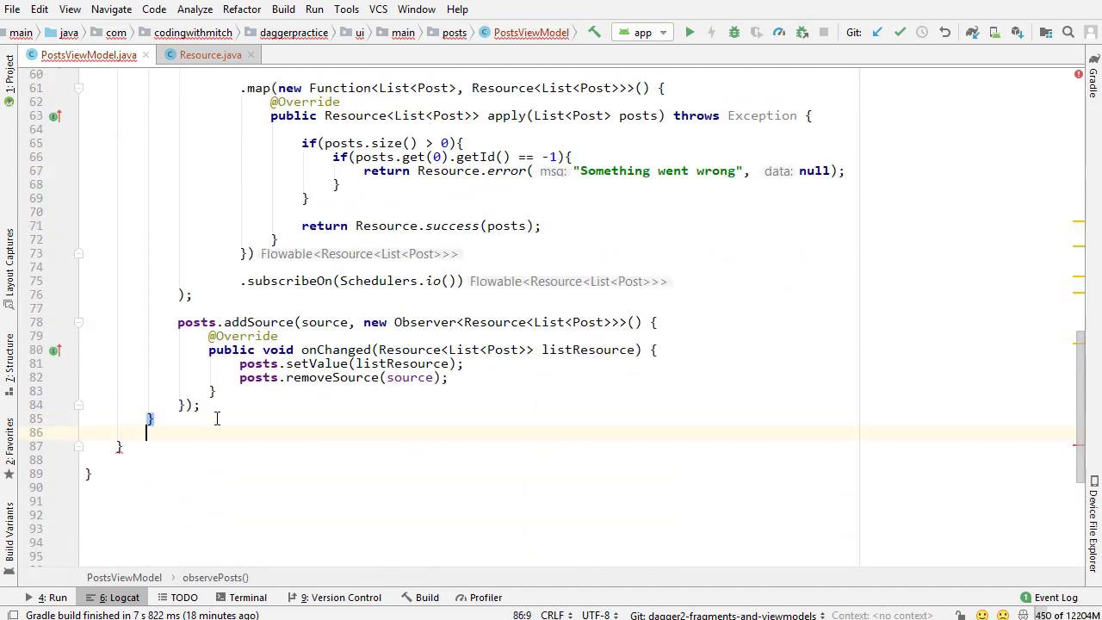
# - End observePosts() with return posts; and correct its return type to LiveData<Resource<List<Post>>>
pyautogui.write('return posts;')
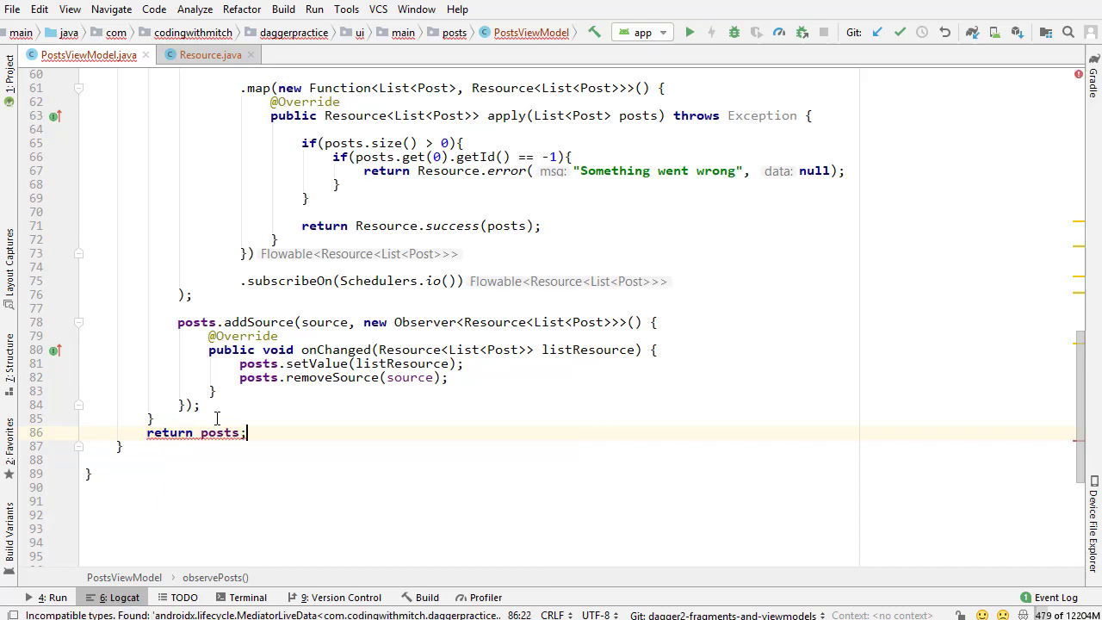
pyautogui.scroll(3)
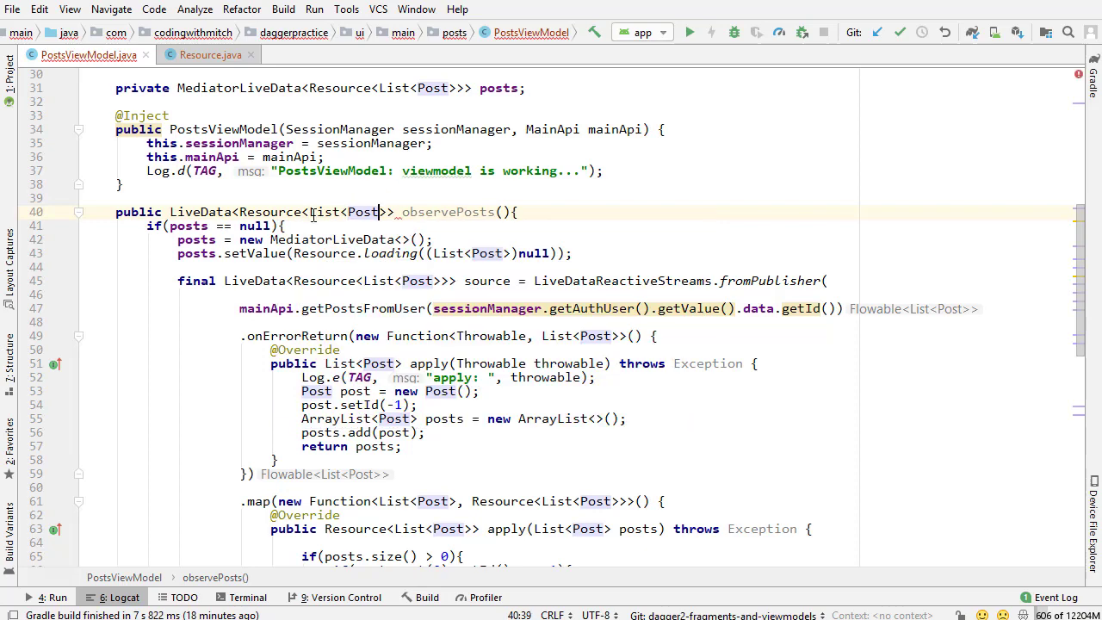
pyautogui.scroll(-3)
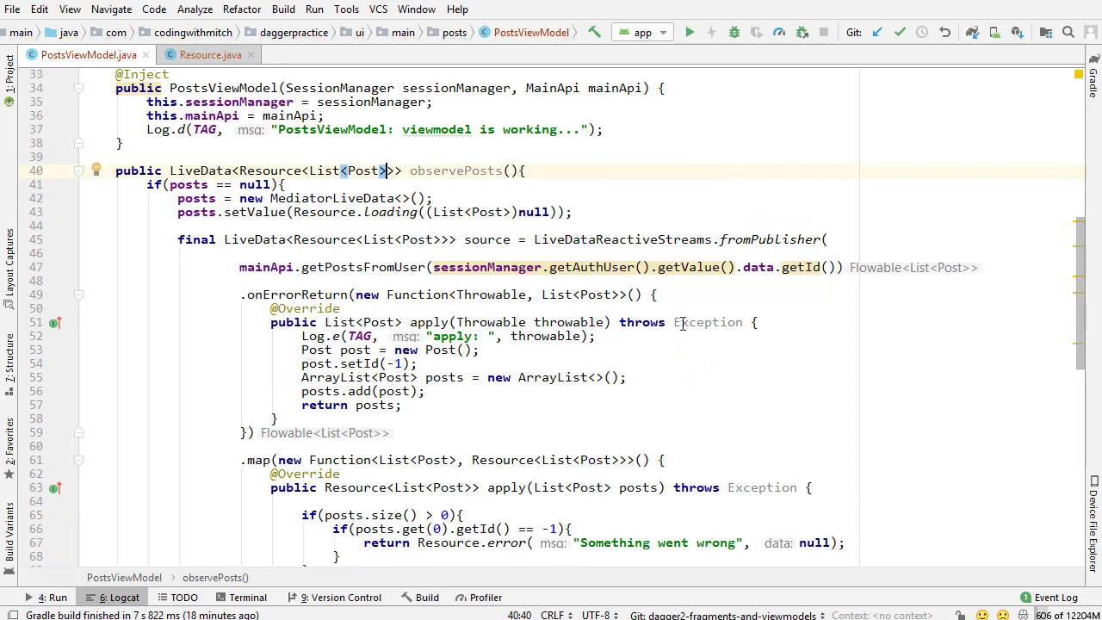
pyautogui.scroll(-3)
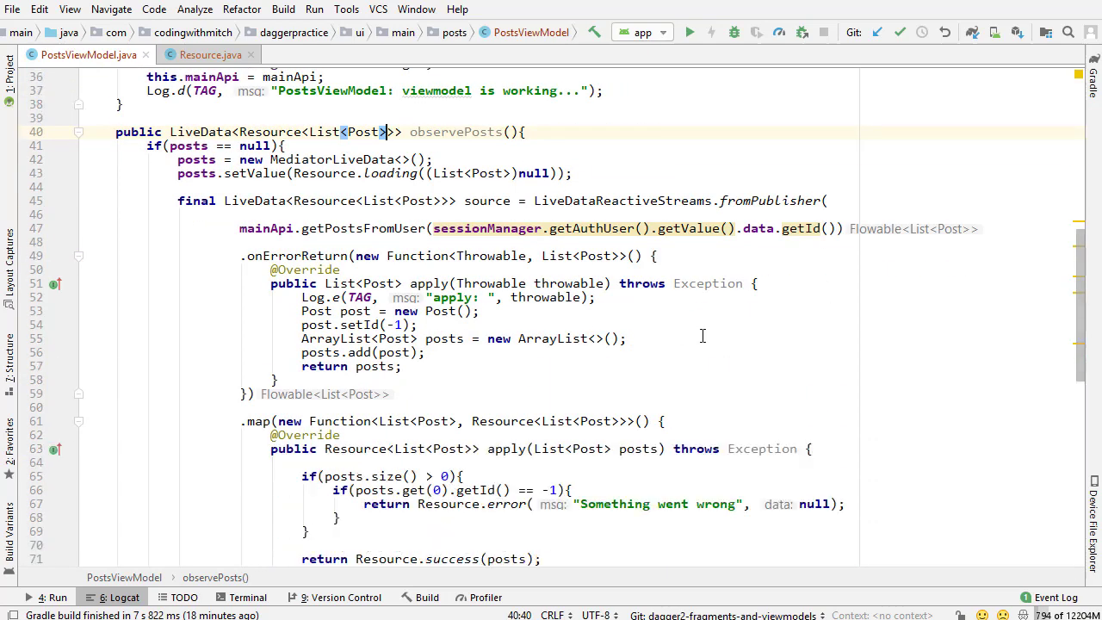
pyautogui.scroll(-3)
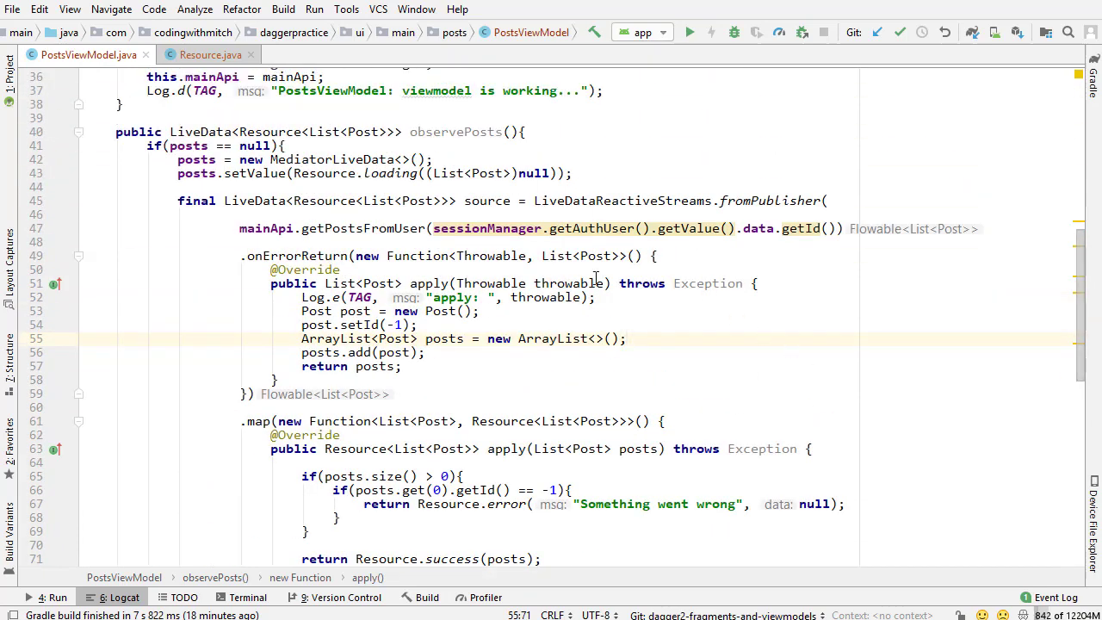
# - Review the loading-state line and switch over to PostsFragment's ViewModel setup
pyautogui.click(172, 145)
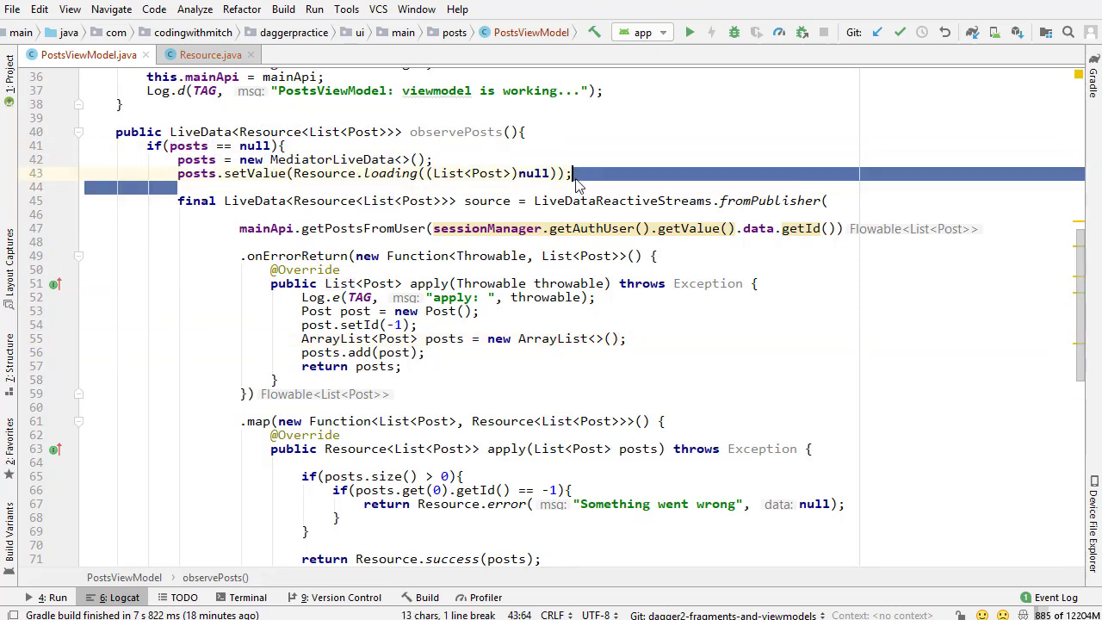
pyautogui.click(604, 189)
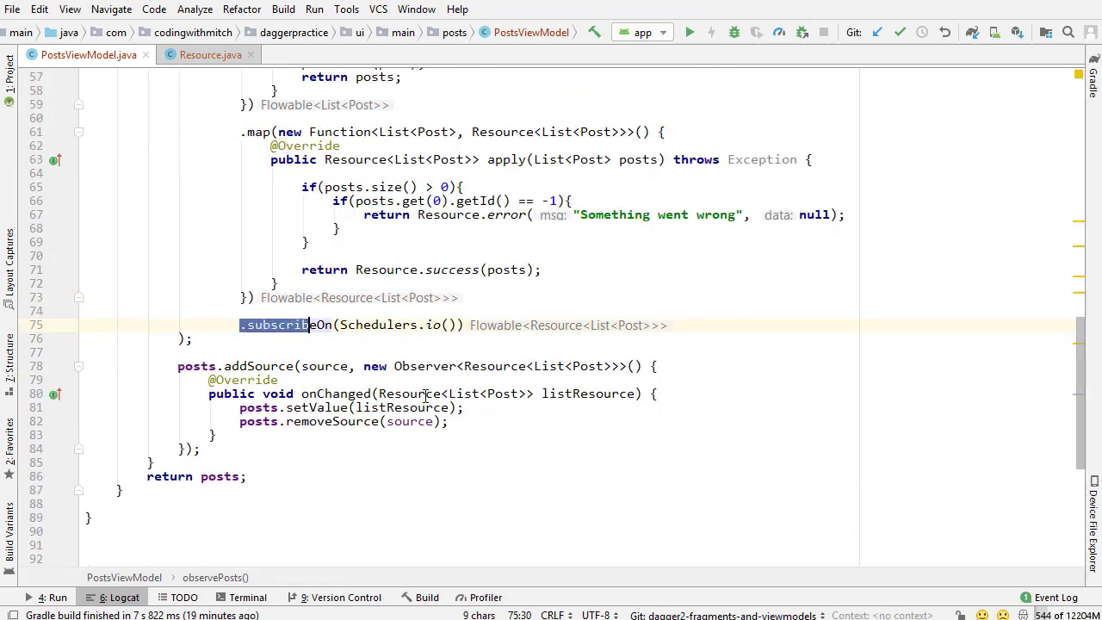
pyautogui.scroll(-3)
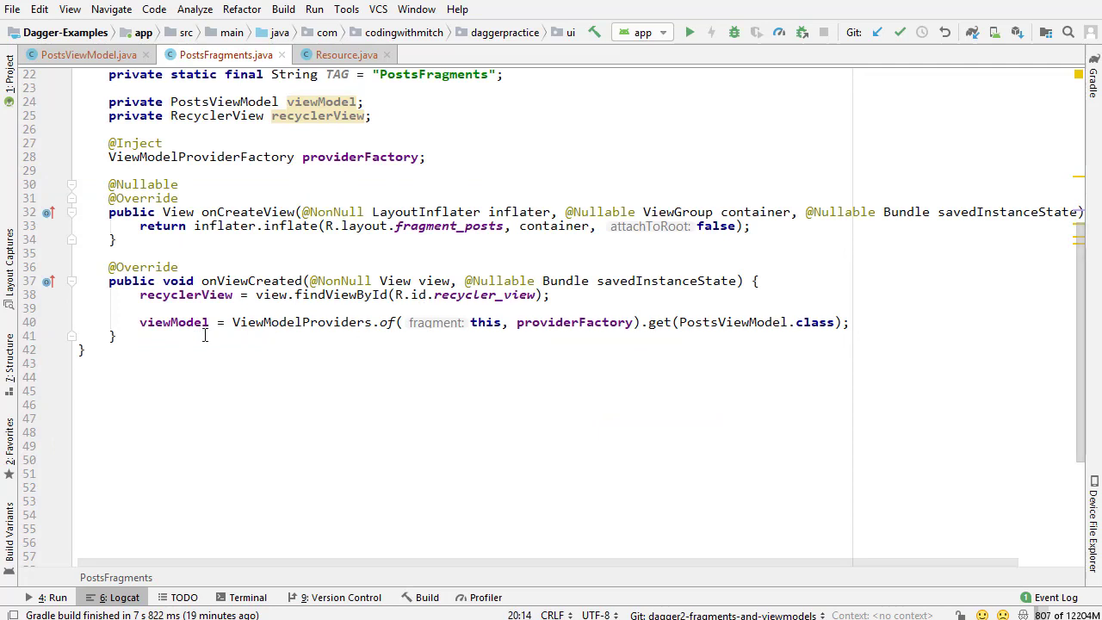
# - Add private void subscribeObervers() starting with viewModel.observePosts().removeObservers()
pyautogui.write('private void')
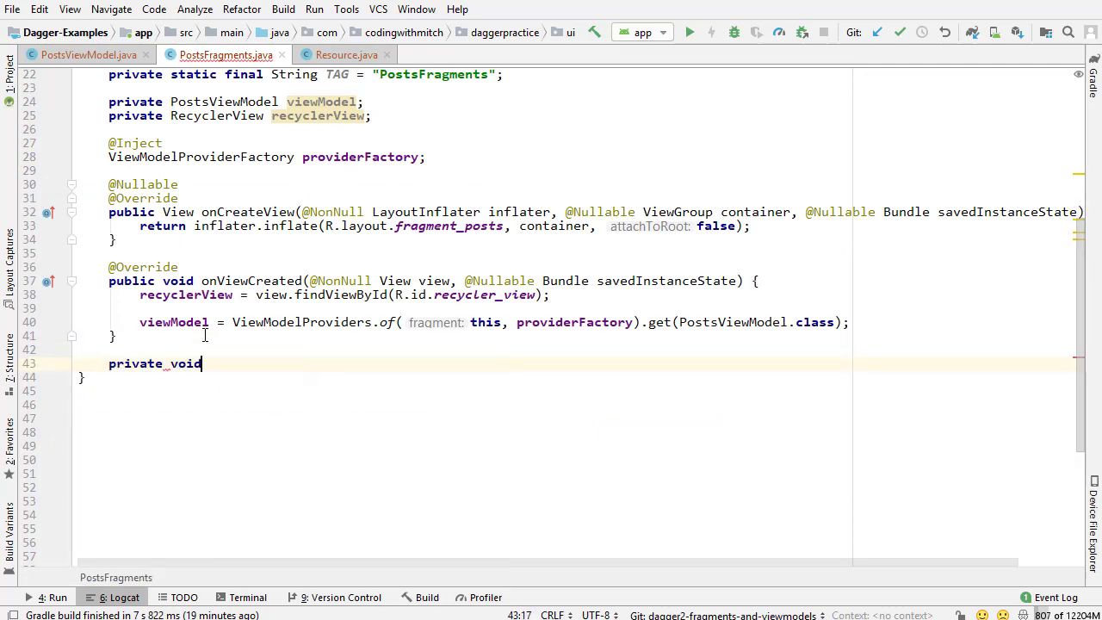
pyautogui.write('subscribeObers')
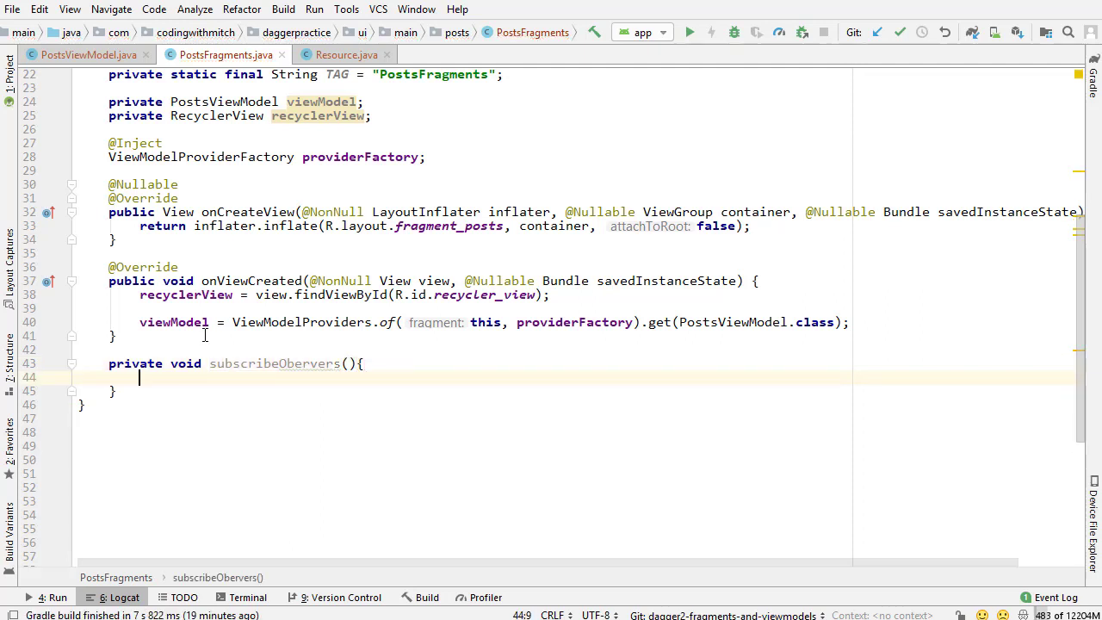
pyautogui.write('viewModel')
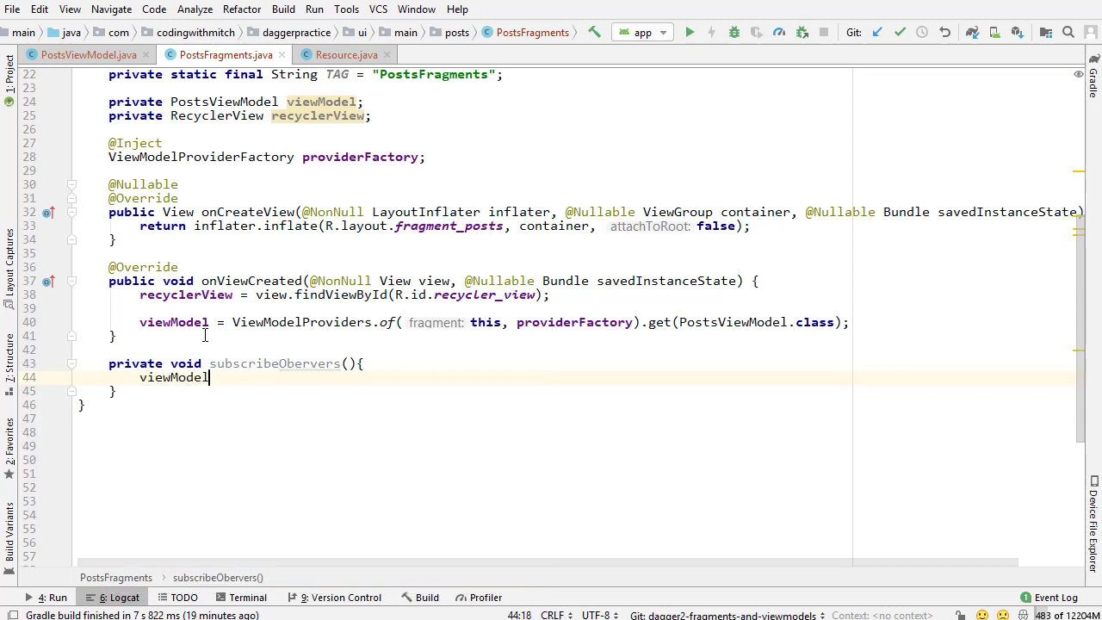
pyautogui.write('.observePosts()')
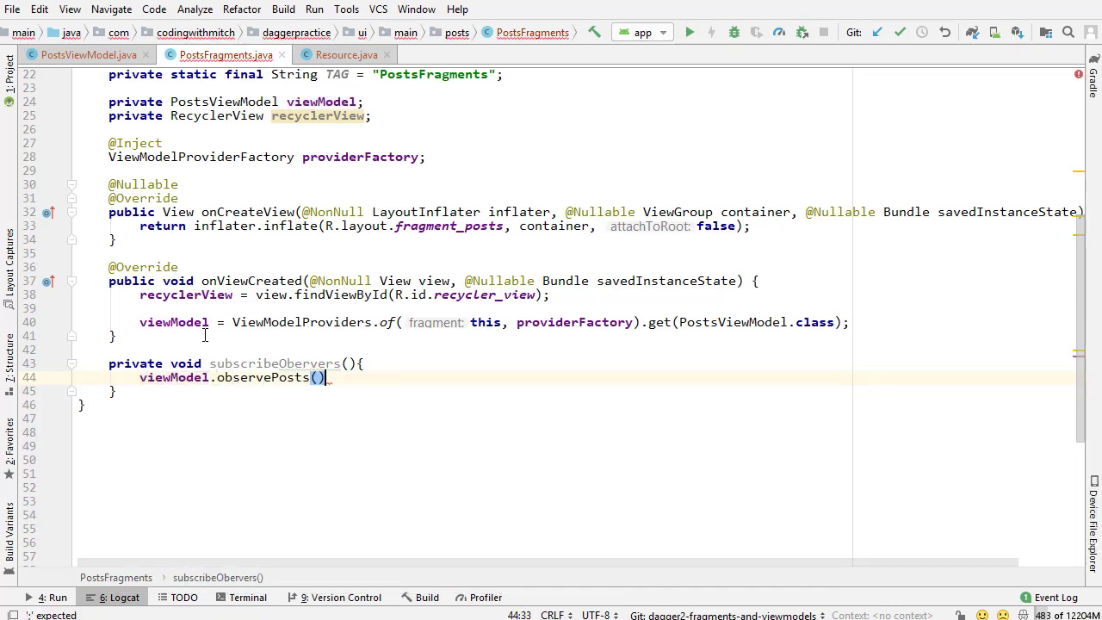
pyautogui.write('.removeObservers();')
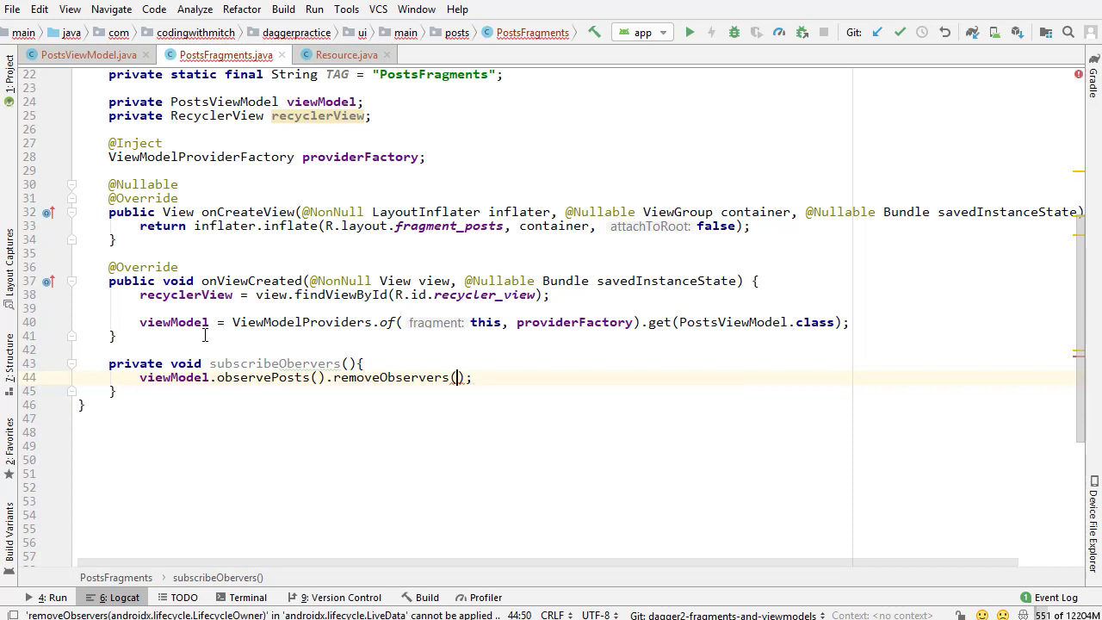
# - Observe viewModel.observePosts() with getViewLifecycleOwner() and a new Observer
pyautogui.write('getviewlifecycleOwner(')
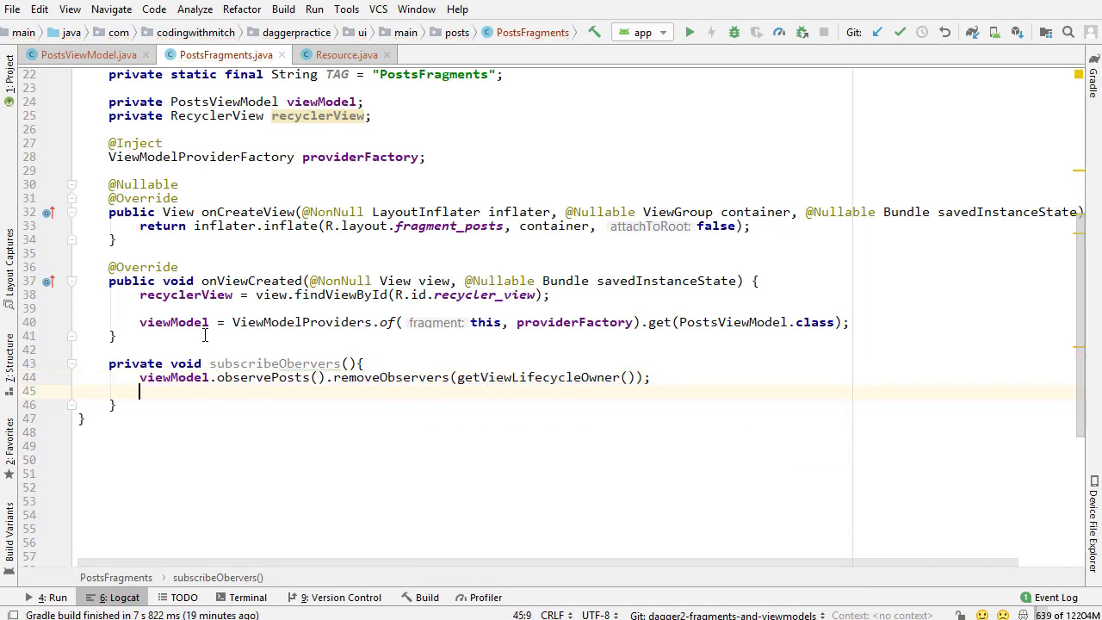
pyautogui.write('viewModel.')
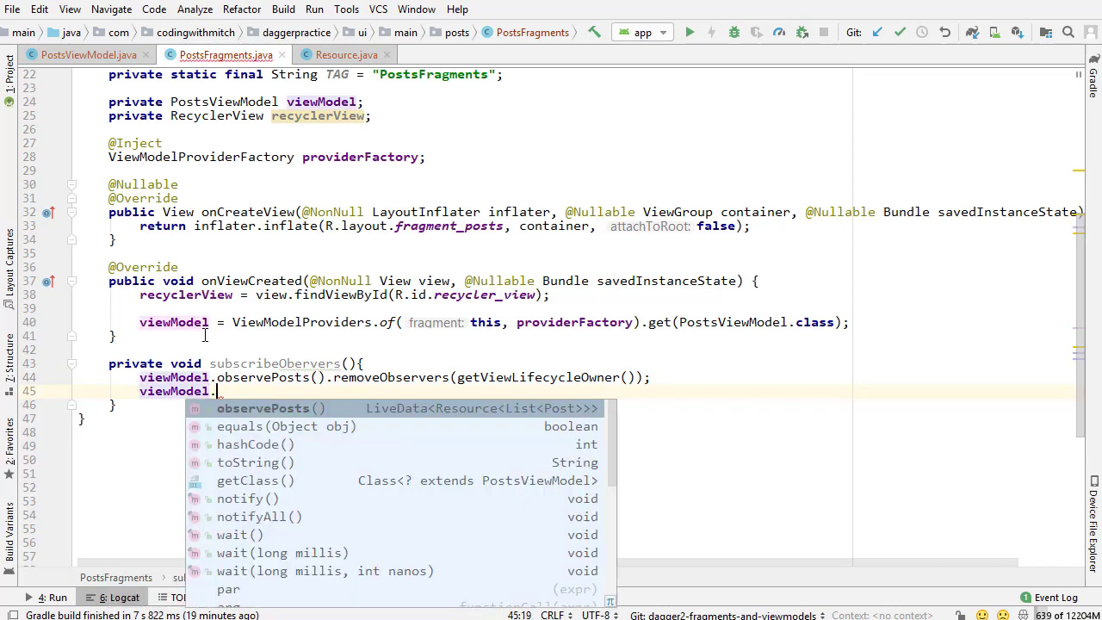
pyautogui.write('observePosts().observe(getViewLifecycleOwner(), );')
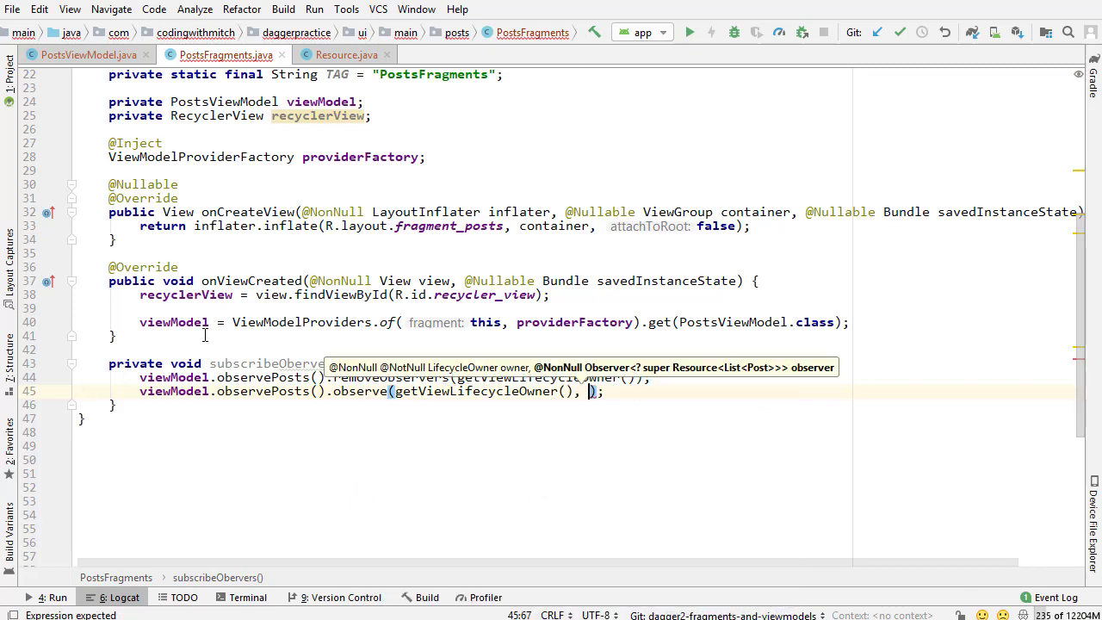
pyautogui.write('ne')
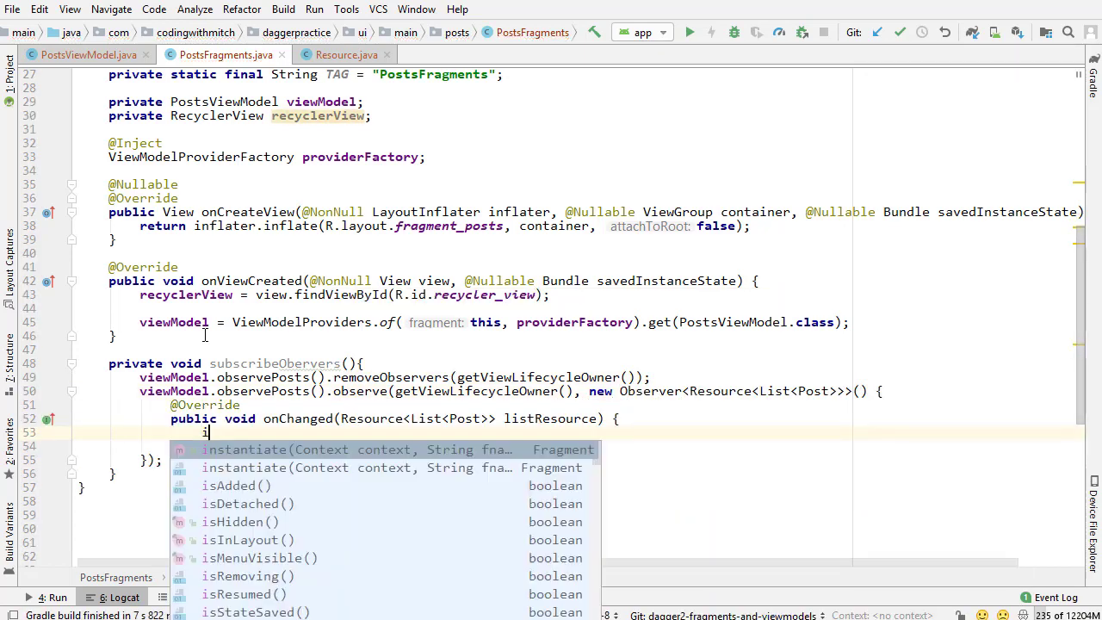
# - In onChanged log Log.d(TAG, "onChanged: " + listResource.data) when listResource isn't null
pyautogui.write('if(listResource != nu){')
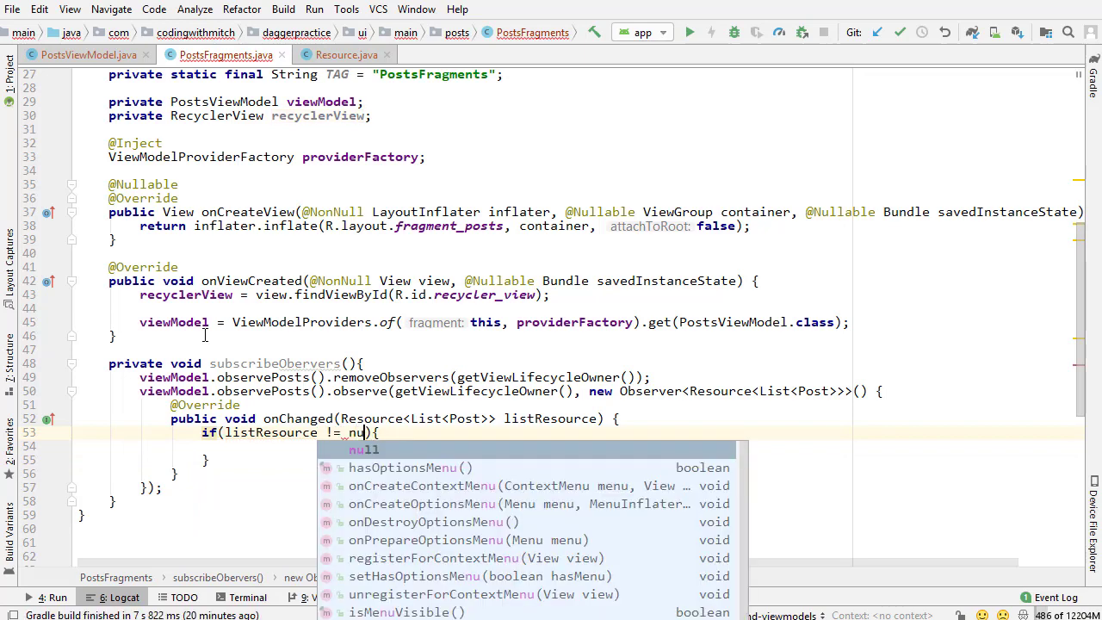
pyautogui.write('Log.d(TAG, "onChanged: ");')
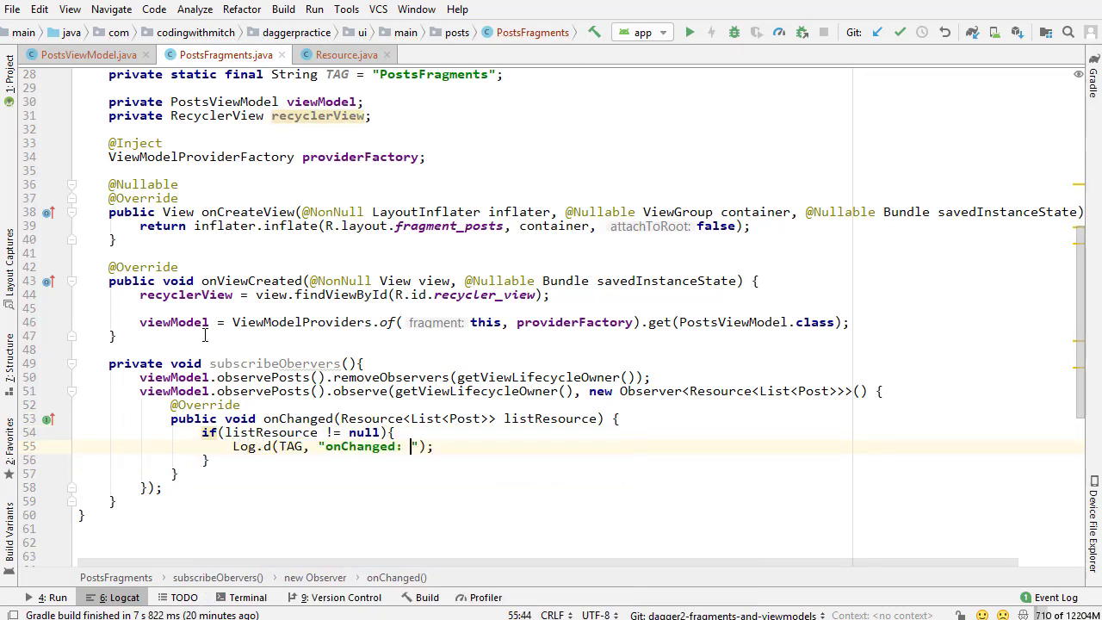
pyautogui.write('+ listResource')
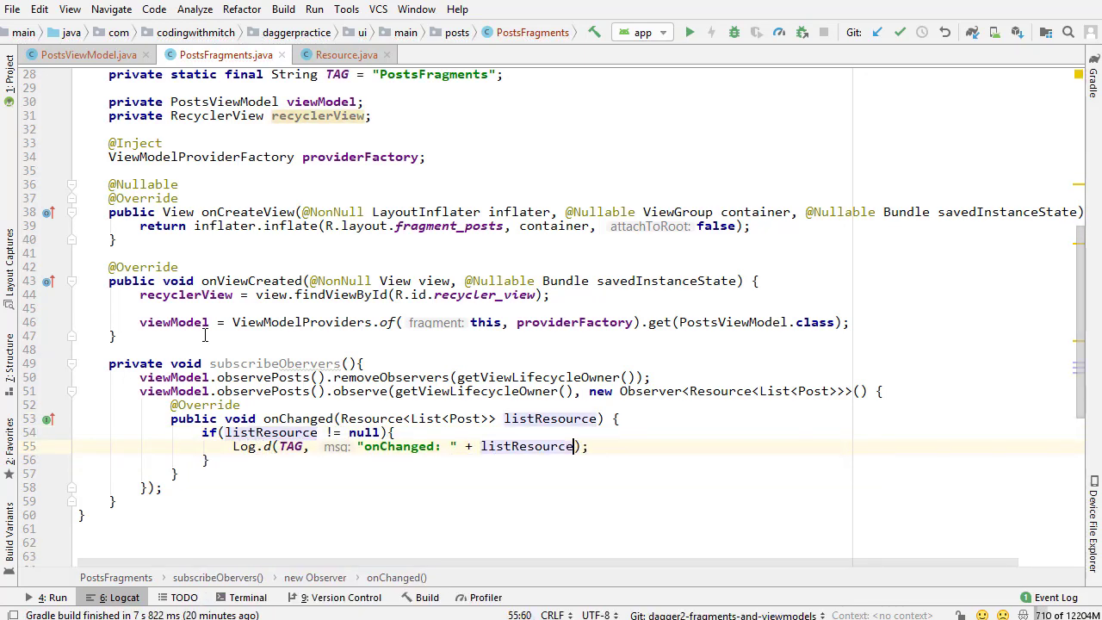
pyautogui.write('.data')
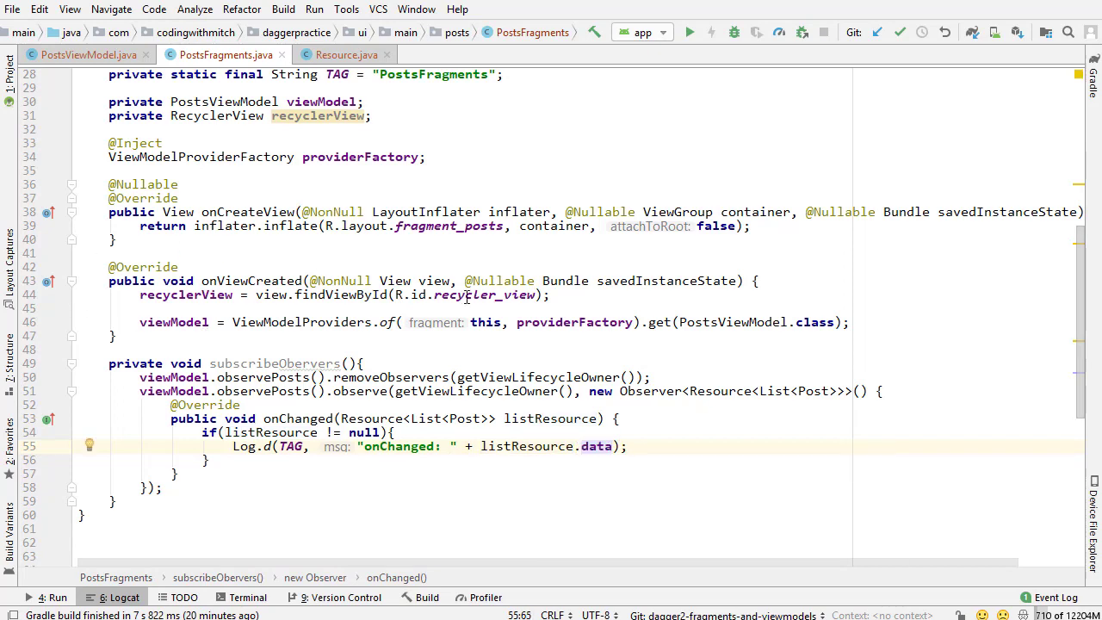
# - Call subscribeObervers() from onViewCreated and run the app on the Pixel XL API 28 emulator
pyautogui.write('s')
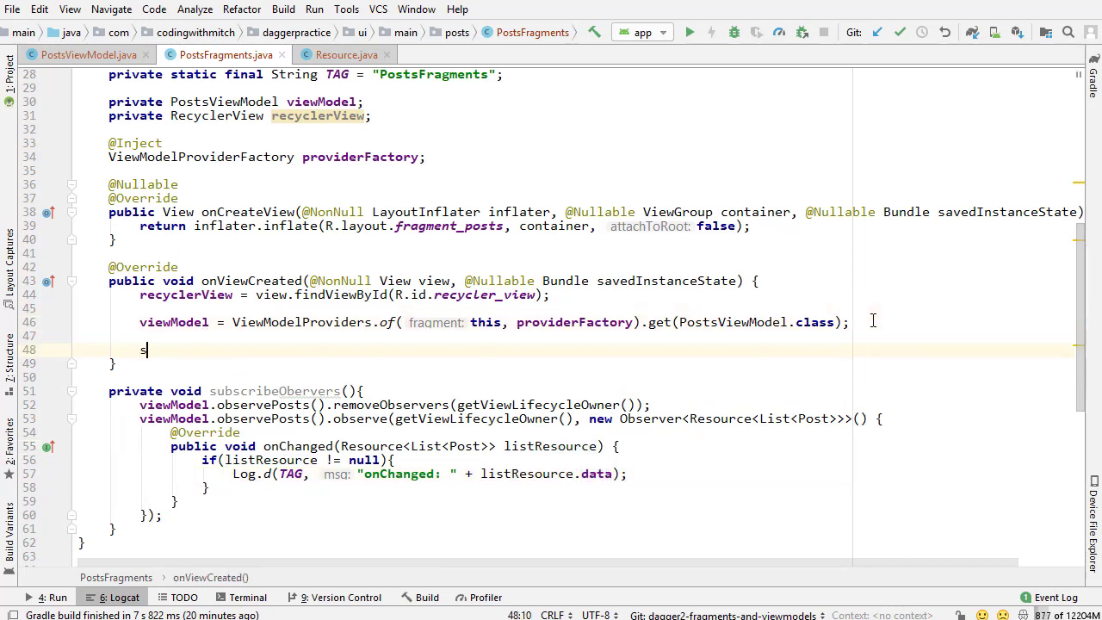
pyautogui.write('ubscribeObervers();')
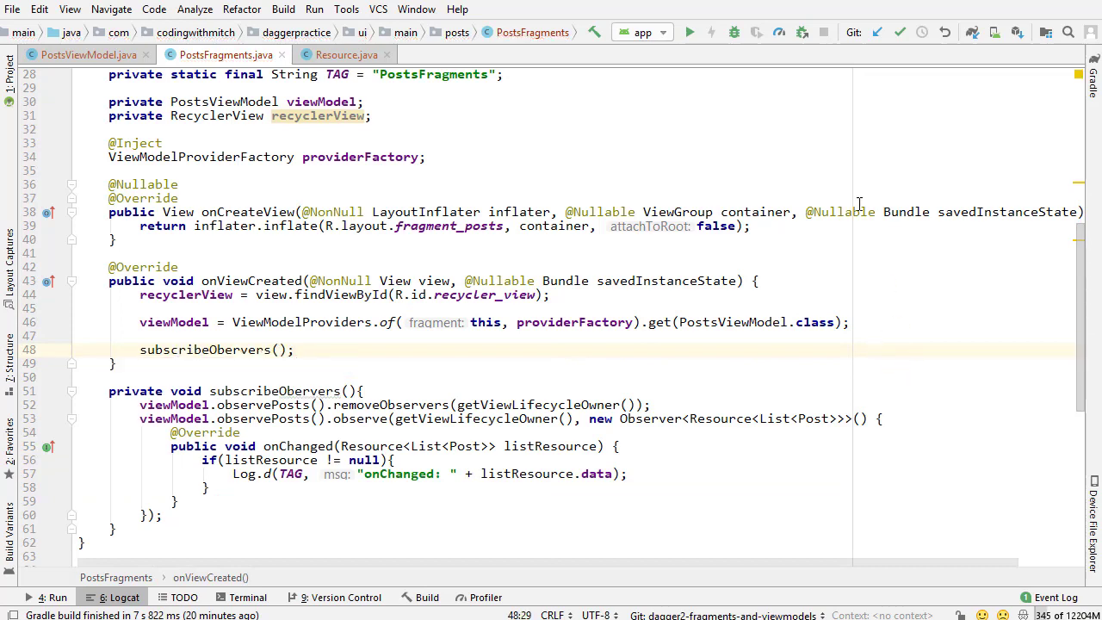
pyautogui.click(689, 31)
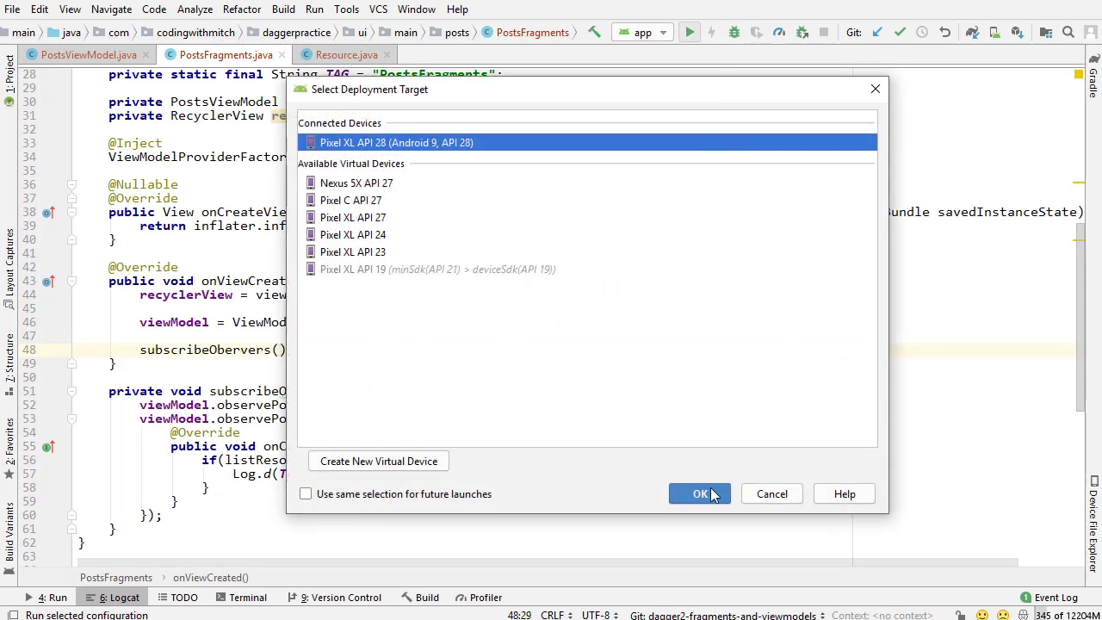
pyautogui.click(700, 493)
pyautogui.write('4')
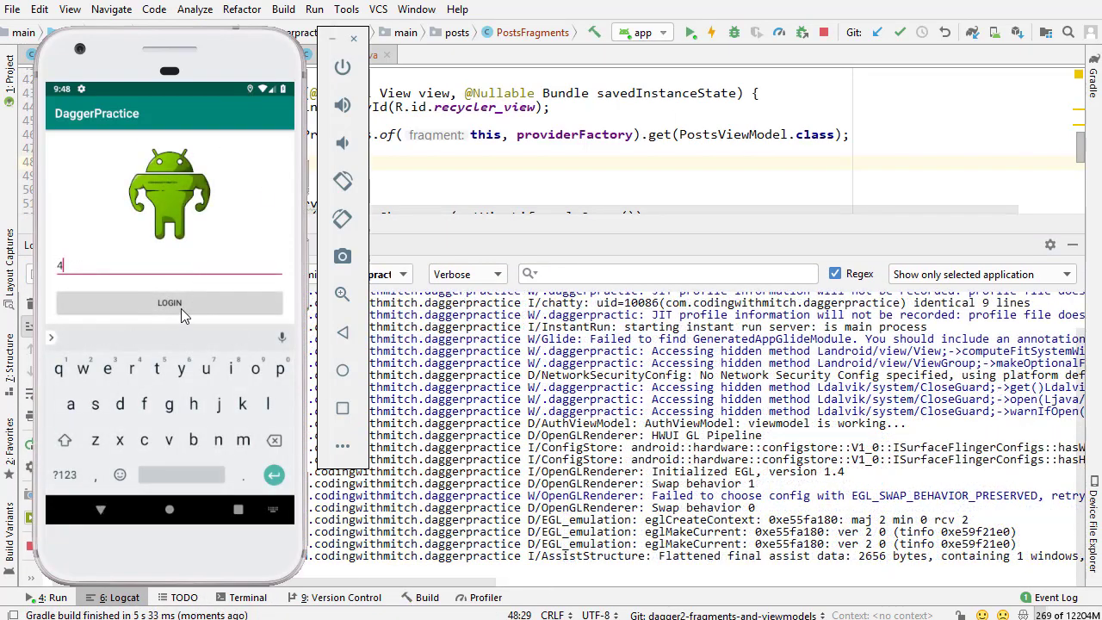
# - Log in to the DaggerPractice app on the emulator and watch its Logcat output
pyautogui.click(169, 303)
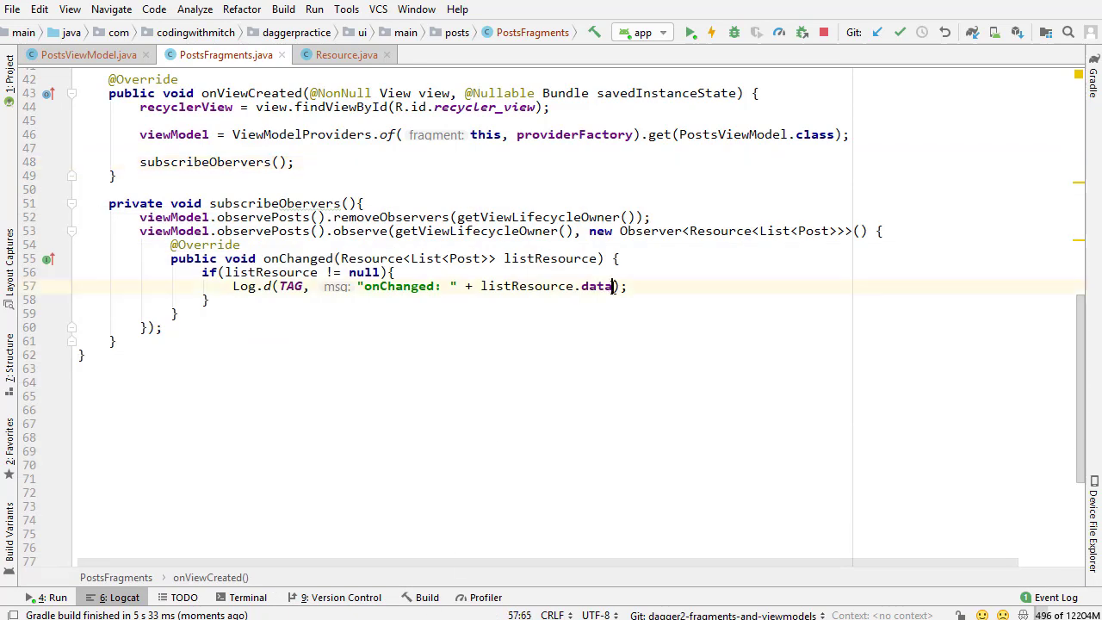
# - Add a dot after listResource.data in the onChanged Log.d call to begin a member call
pyautogui.write('.')
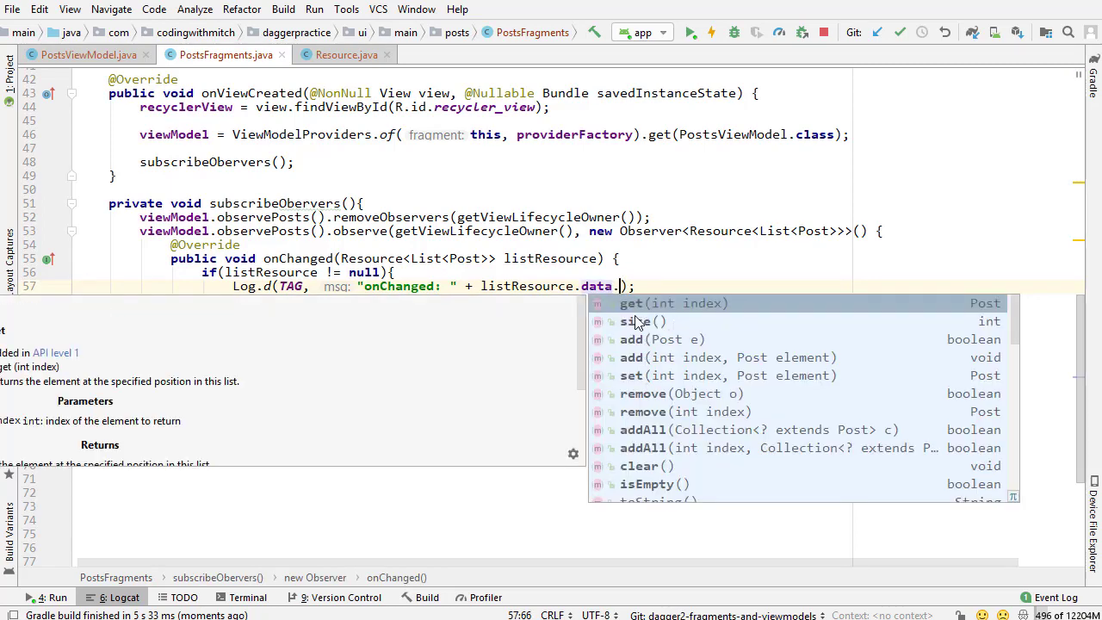